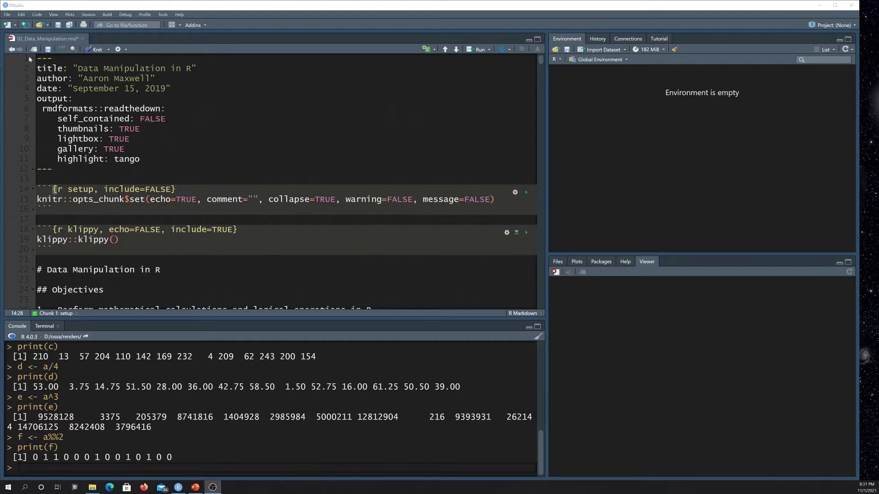
# Start a new R Markdown document via File > New File and title it ExampleMD, keeping HTML output
pyautogui.click(6, 14)
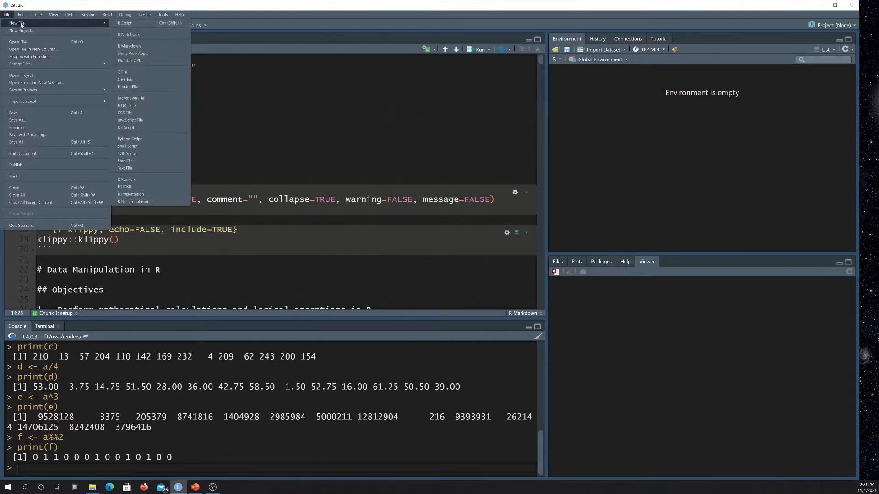
pyautogui.click(129, 46)
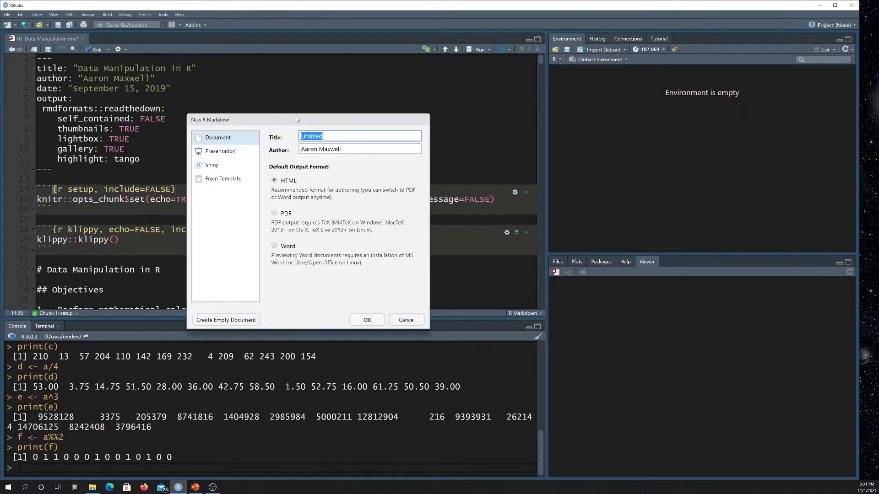
pyautogui.write('Ex')
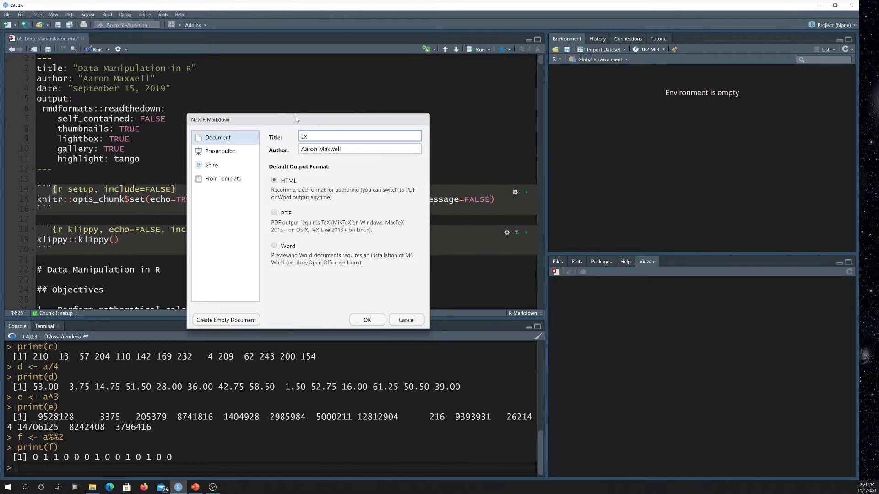
pyautogui.write('ample')
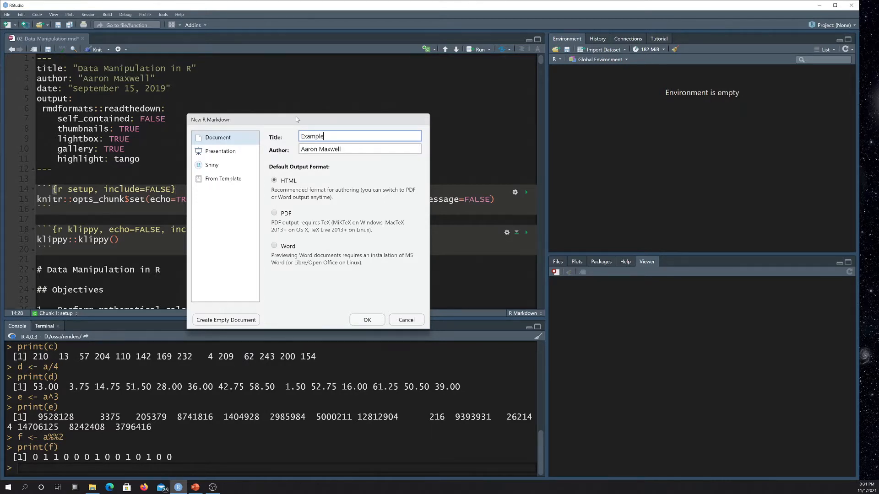
pyautogui.write('MD')
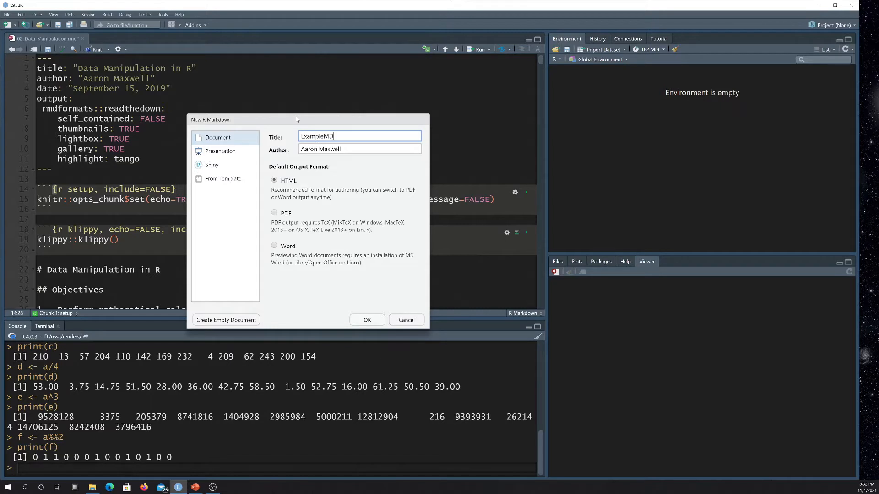
pyautogui.moveTo(290, 161)
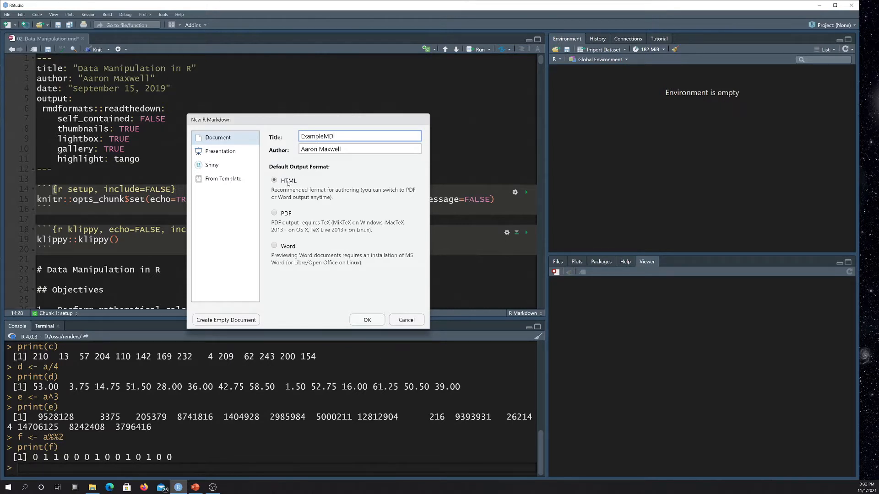
pyautogui.moveTo(349, 296)
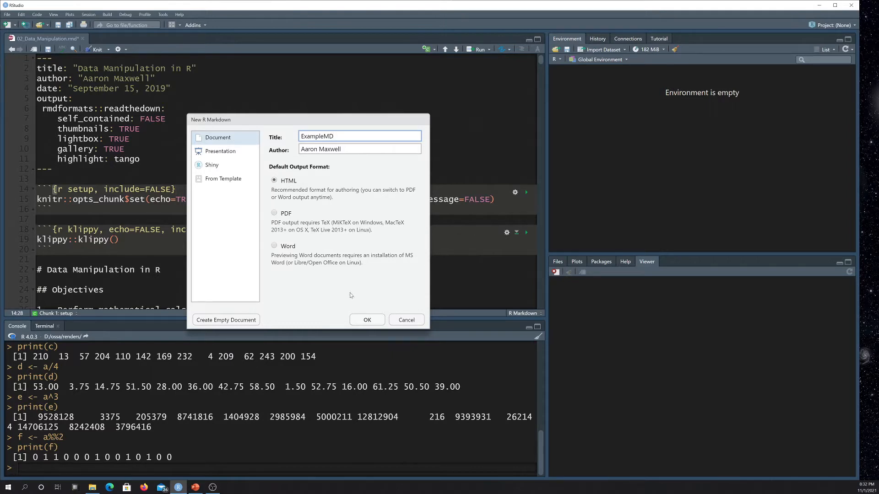
pyautogui.moveTo(385, 304)
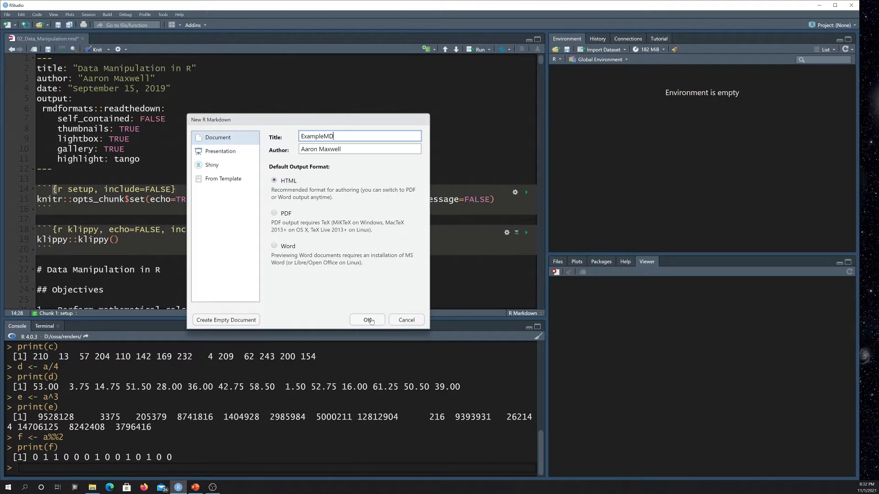
# Confirm the dialog to generate the untitled template, then review its ExampleMD header and body
pyautogui.click(367, 320)
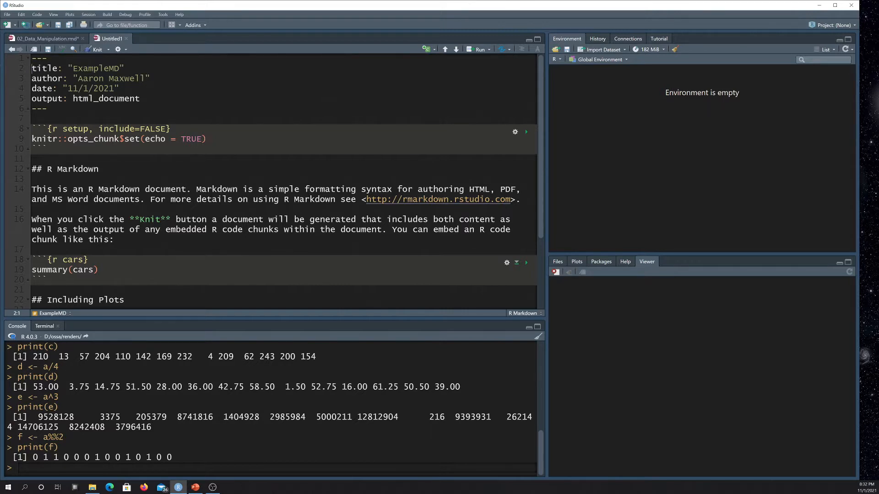
pyautogui.scroll(-3)
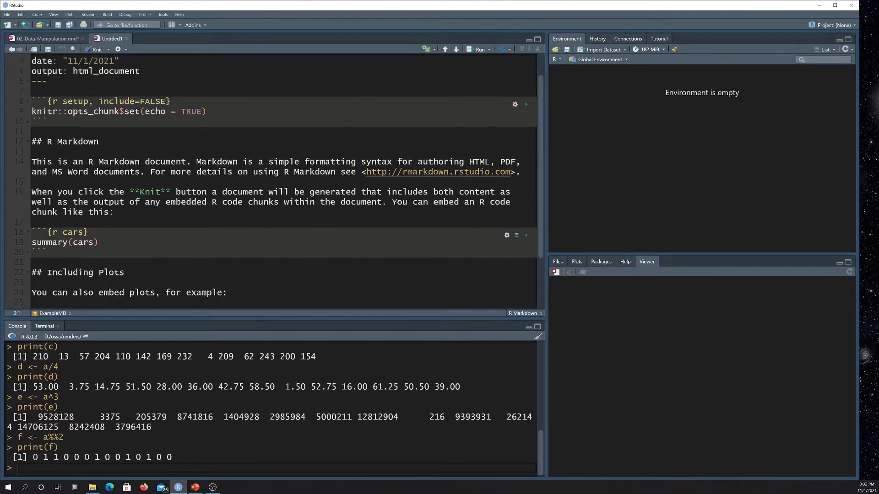
pyautogui.scroll(3)
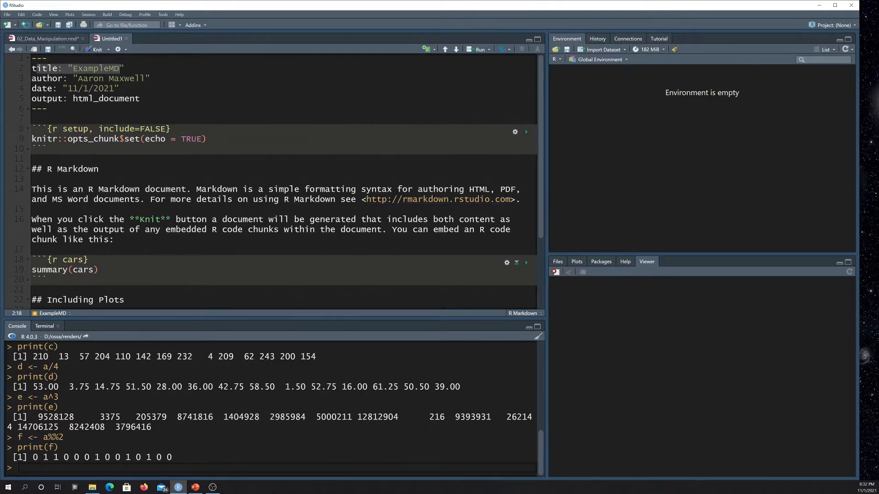
pyautogui.click(119, 89)
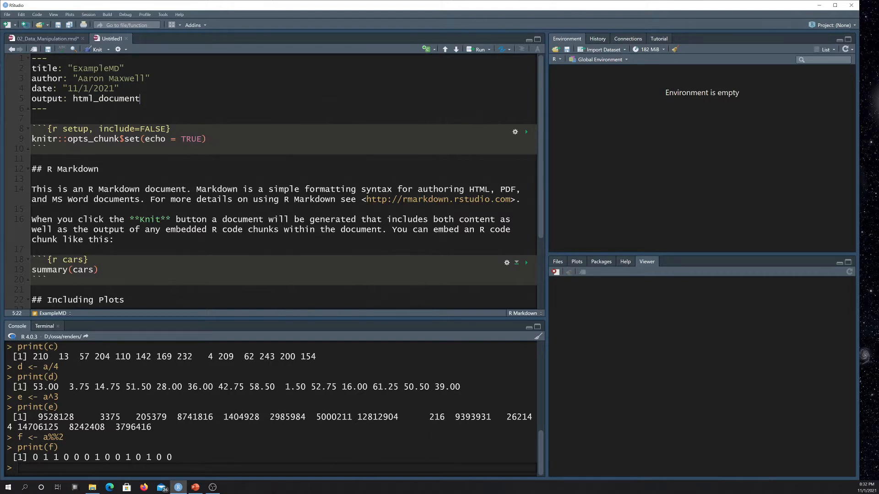
pyautogui.scroll(-3)
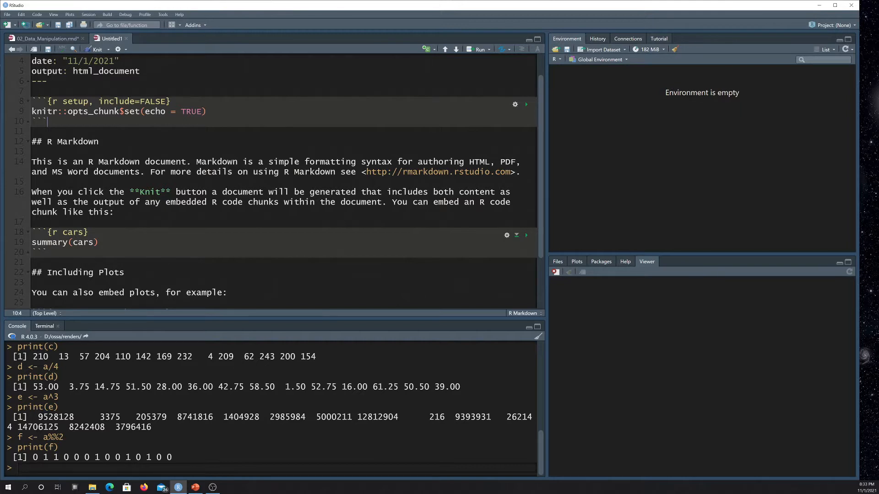
pyautogui.scroll(-3)
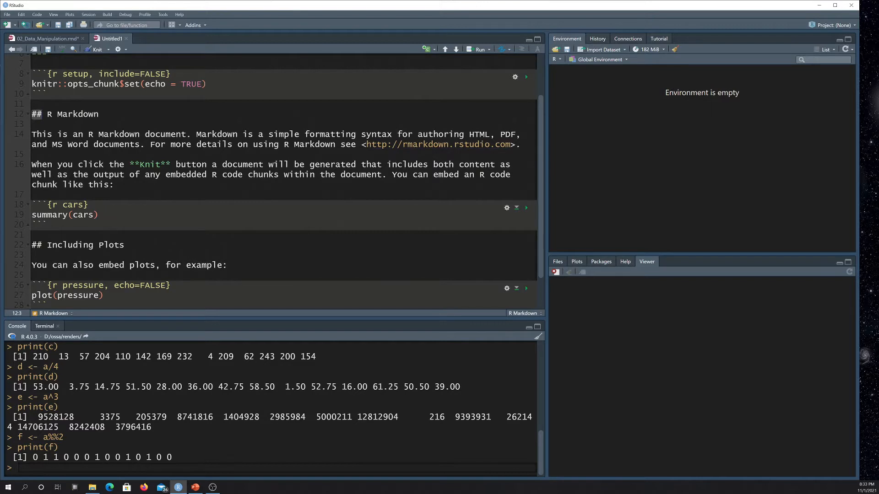
pyautogui.click(99, 115)
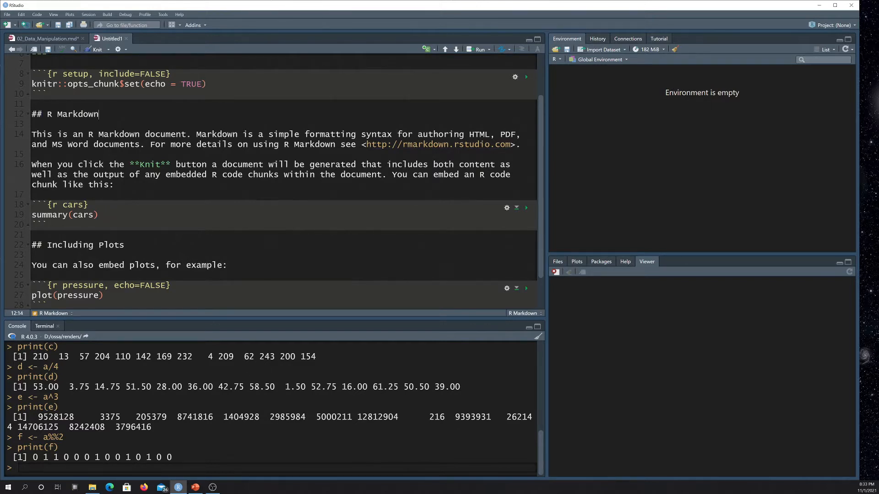
pyautogui.click(61, 113)
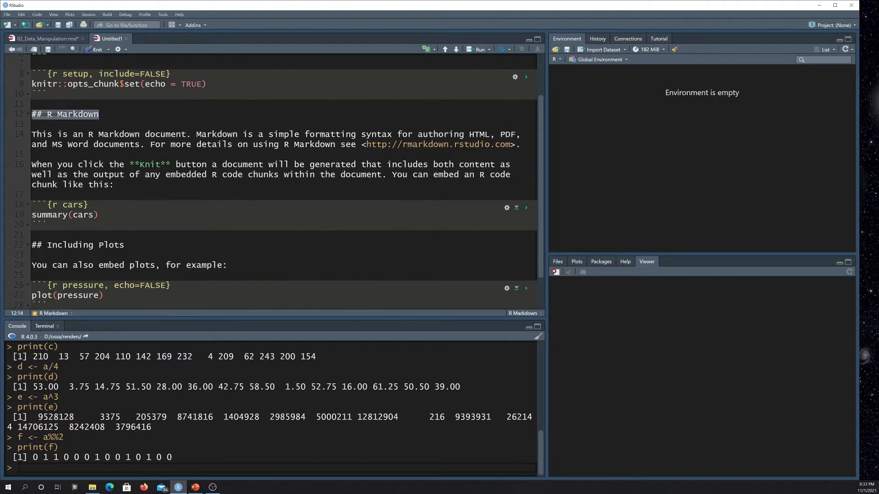
pyautogui.scroll(-3)
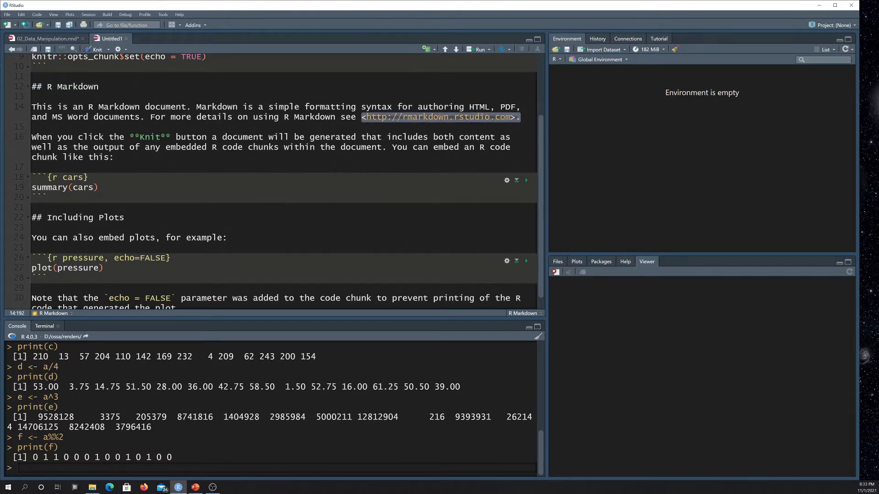
pyautogui.click(33, 126)
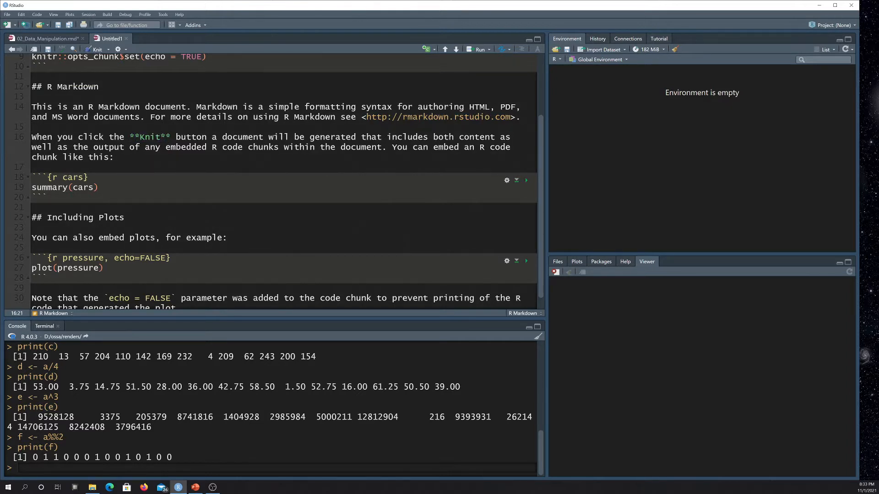
pyautogui.scroll(3)
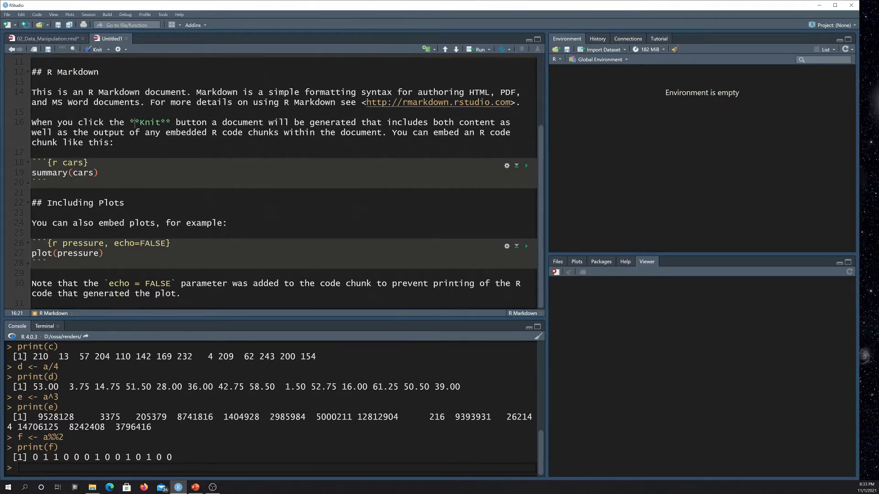
pyautogui.click(39, 182)
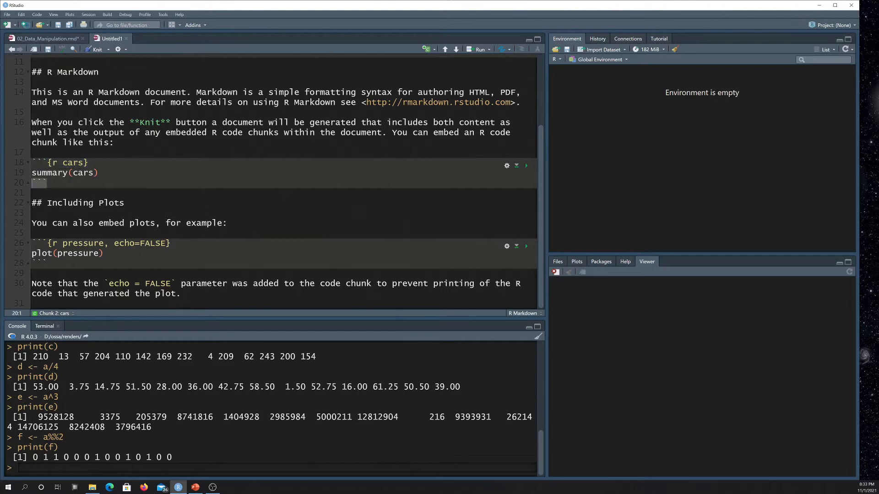
pyautogui.click(64, 163)
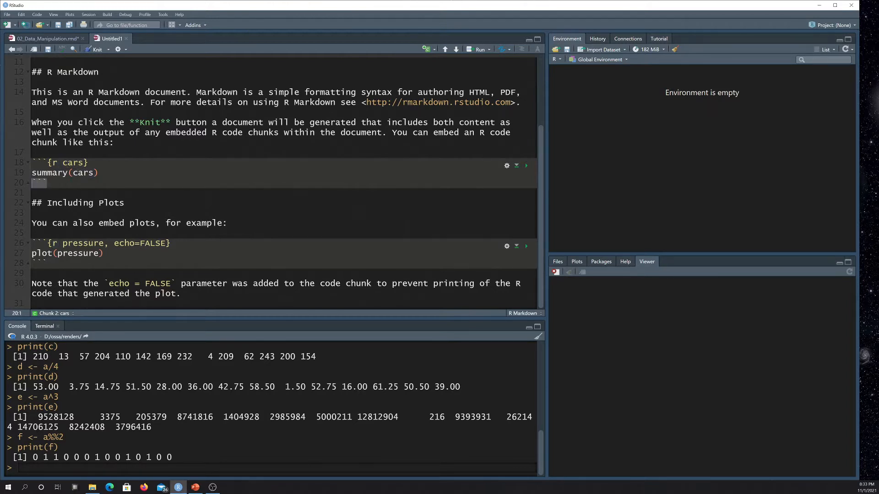
pyautogui.click(39, 163)
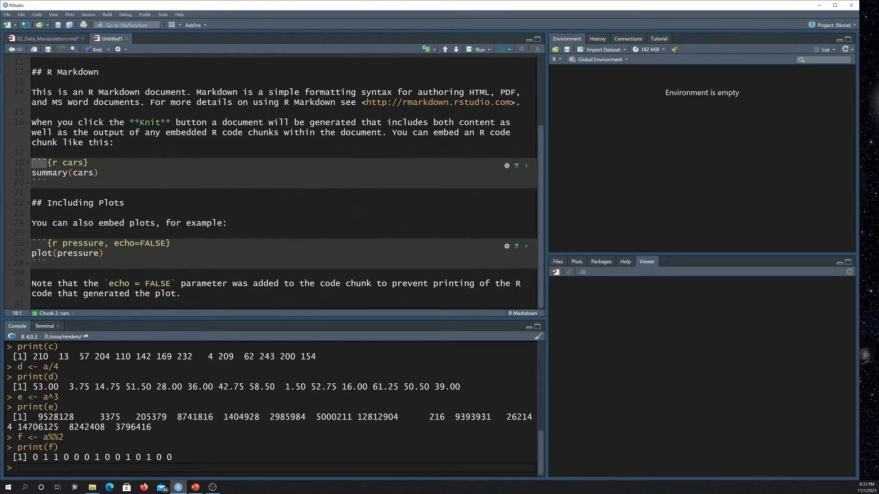
pyautogui.scroll(3)
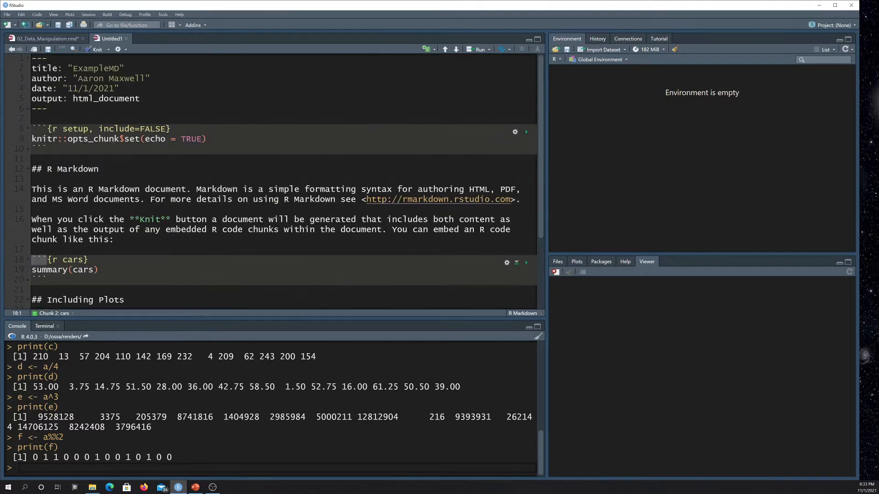
# Return to 02_Data_Manipulation.Rmd and browse its objectives, overview and chunks back to the YAML header
pyautogui.click(42, 39)
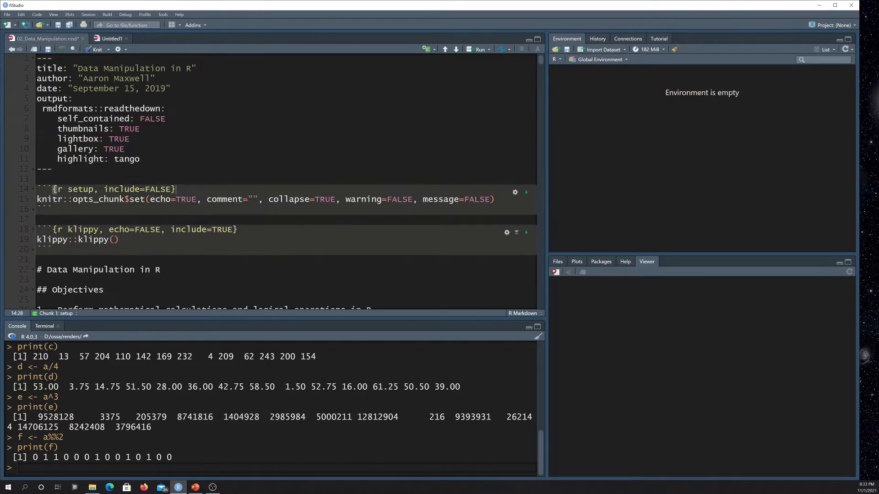
pyautogui.scroll(-3)
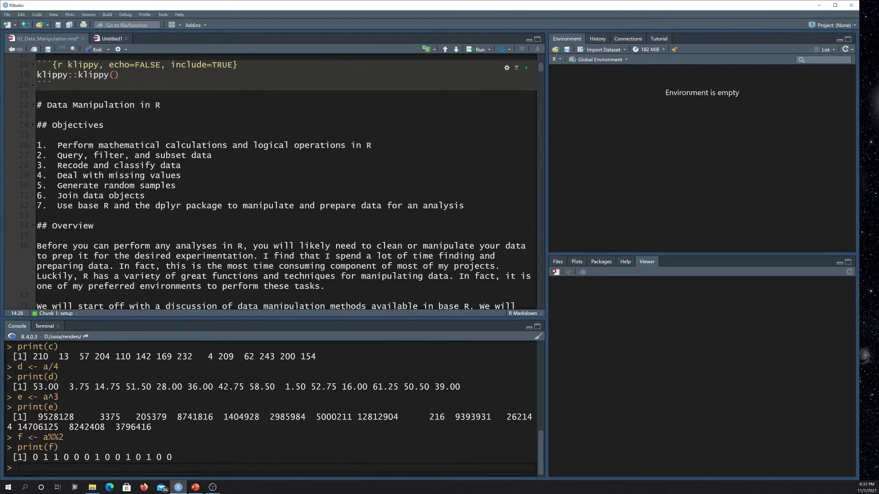
pyautogui.scroll(-3)
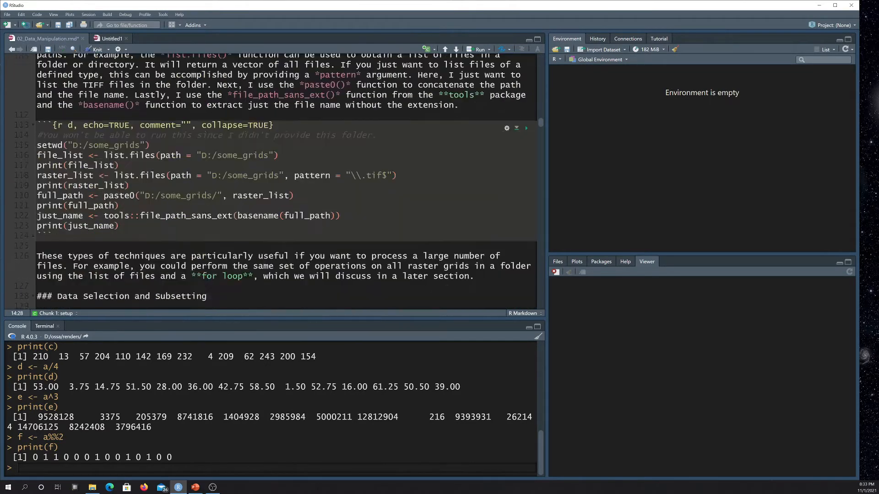
pyautogui.scroll(3)
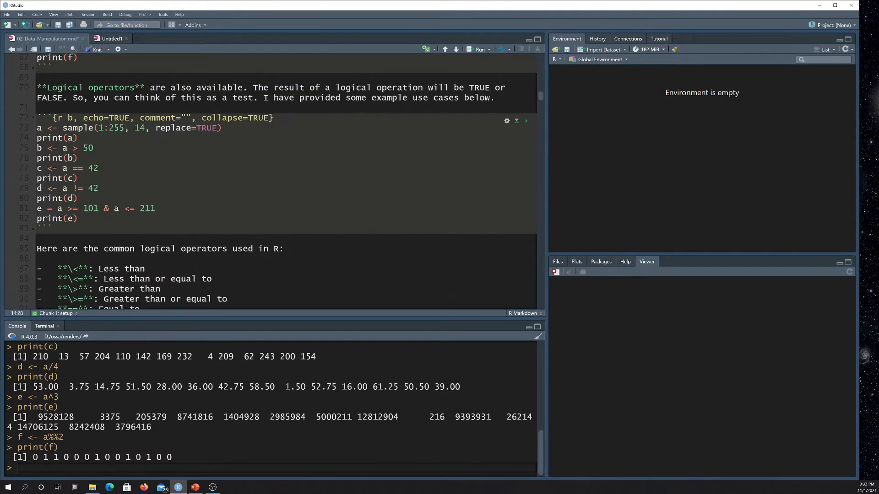
pyautogui.scroll(3)
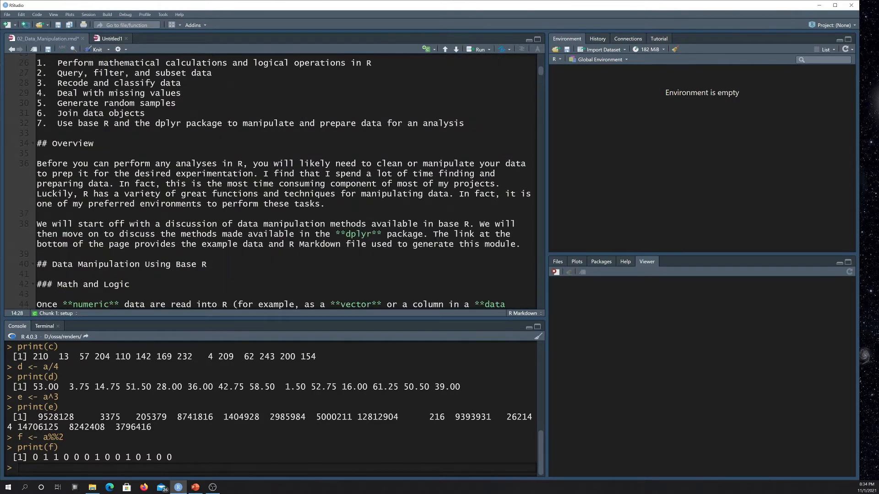
pyautogui.scroll(3)
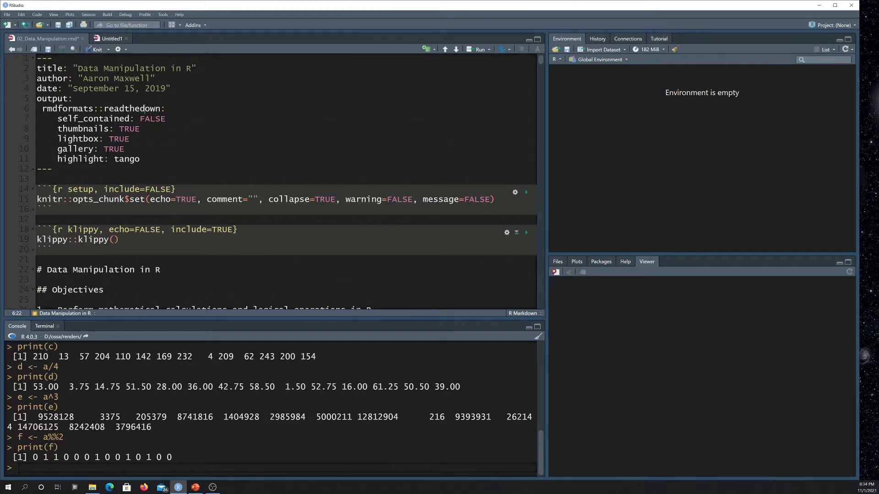
# Review the readthedown header options such as gallery, lightbox and highlight: tango without editing
pyautogui.doubleClick(93, 118)
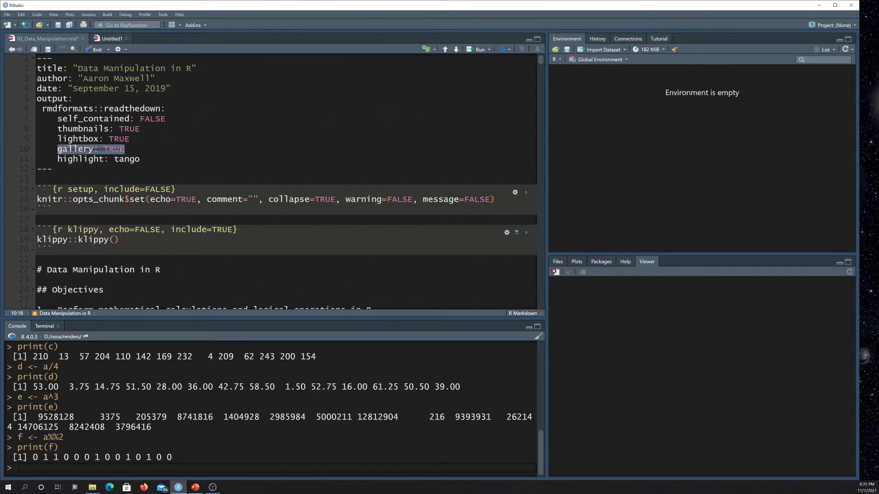
pyautogui.click(117, 159)
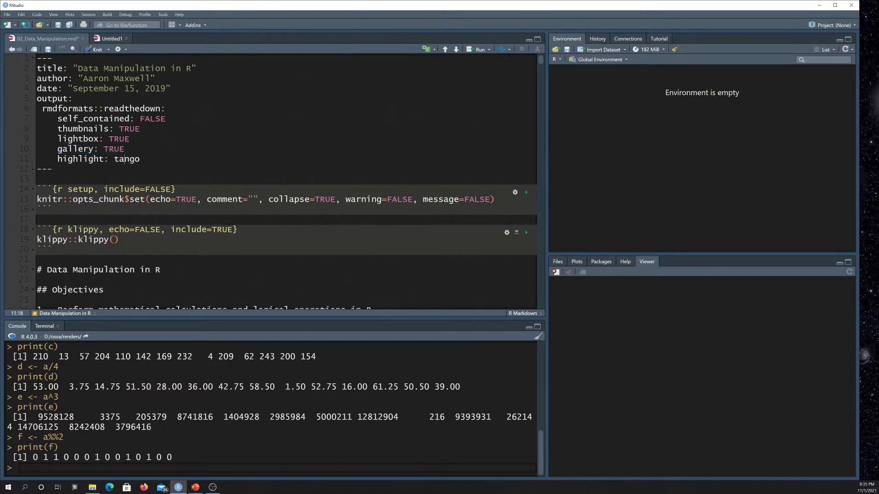
pyautogui.doubleClick(126, 158)
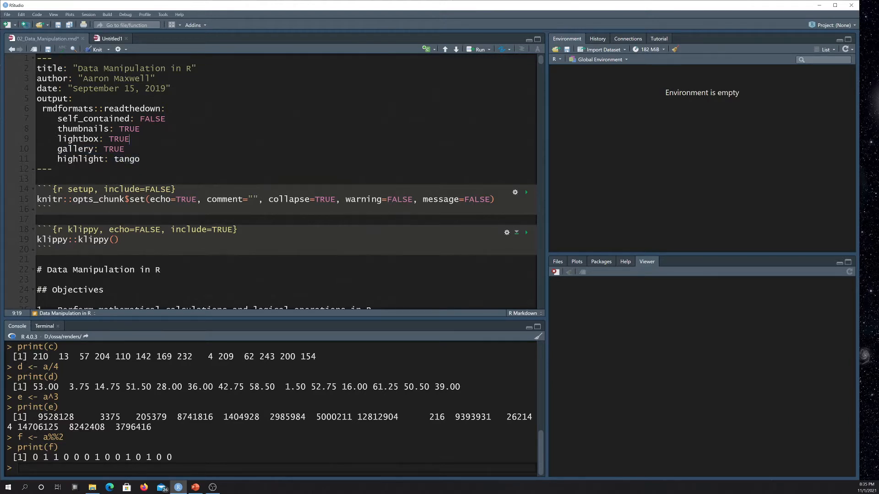
pyautogui.scroll(-3)
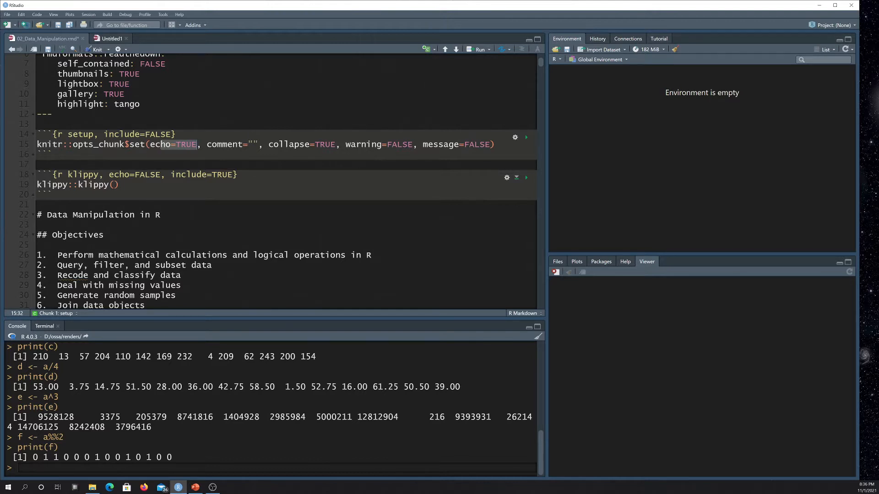
pyautogui.doubleClick(225, 144)
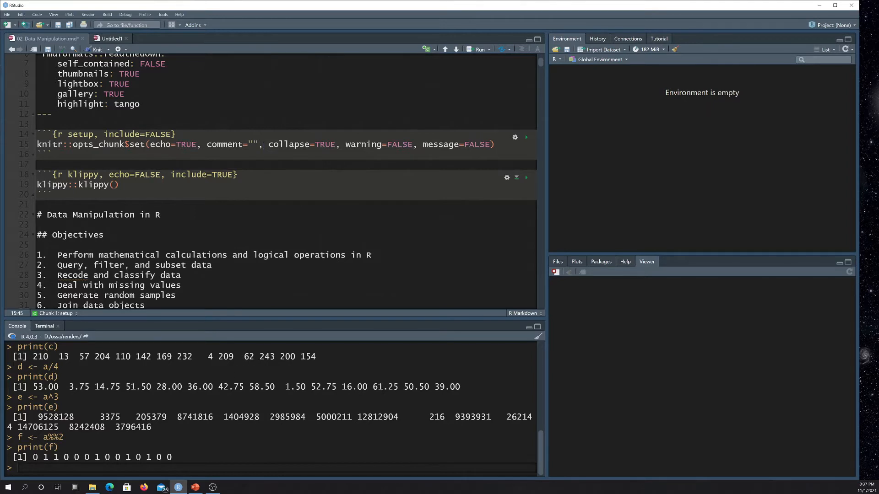
pyautogui.scroll(-3)
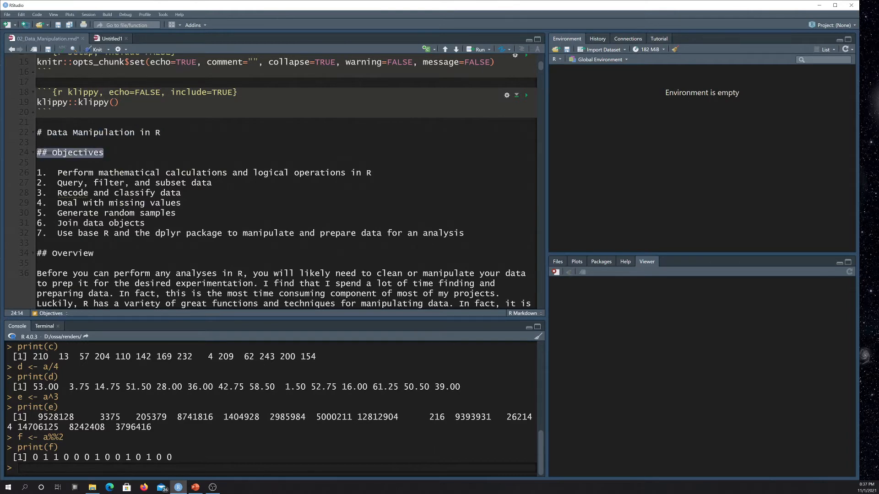
pyautogui.scroll(-3)
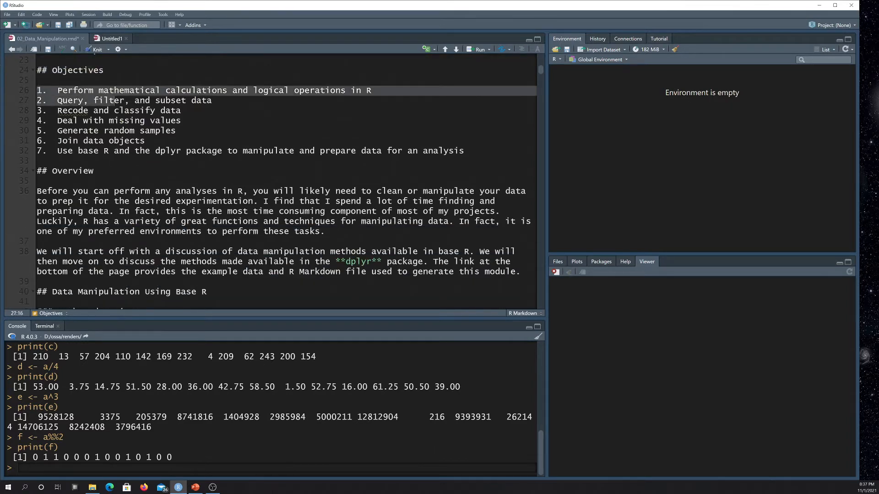
pyautogui.scroll(-3)
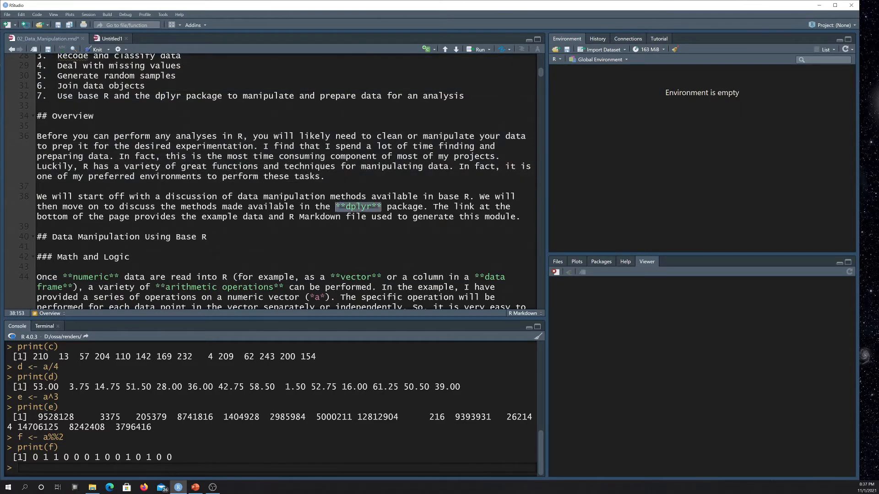
pyautogui.scroll(-3)
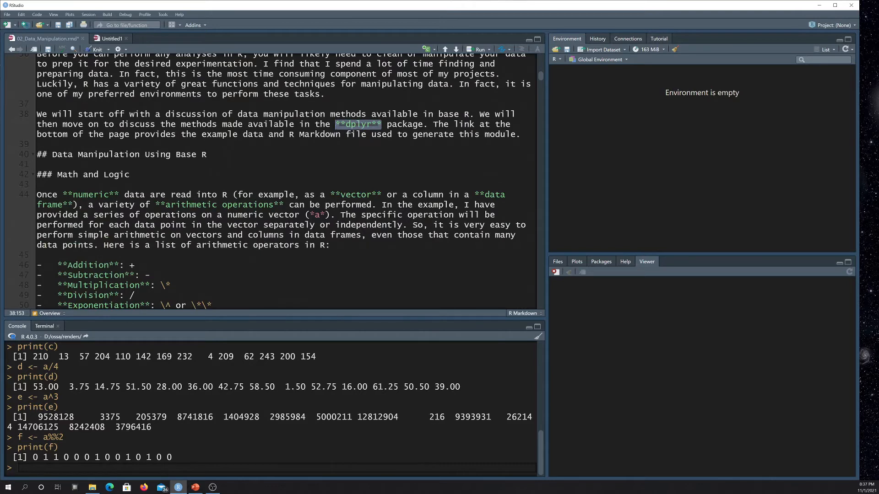
pyautogui.scroll(-3)
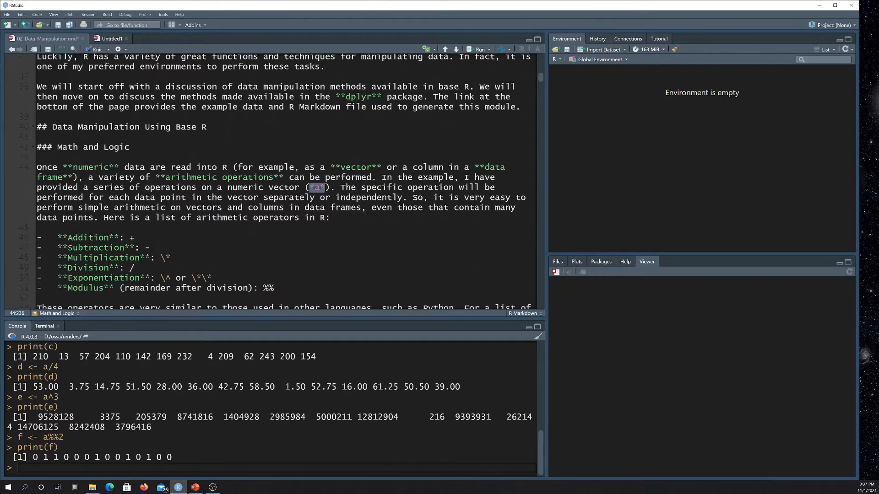
pyautogui.scroll(-3)
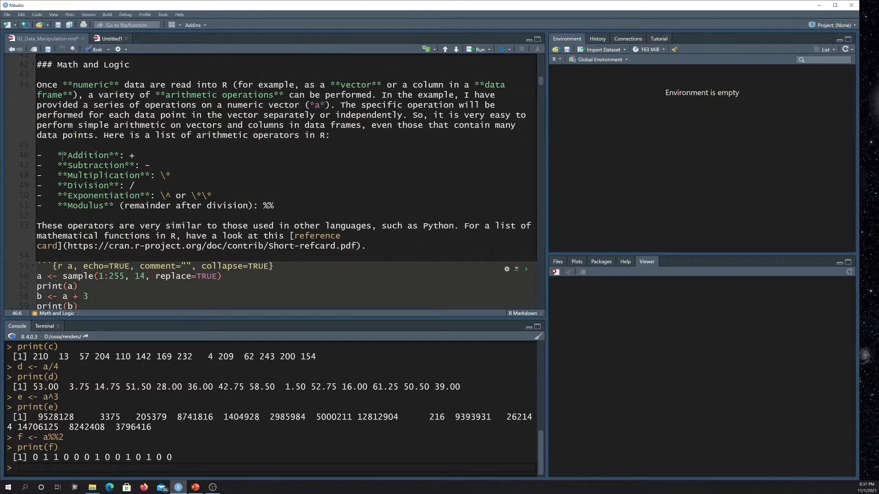
pyautogui.scroll(-3)
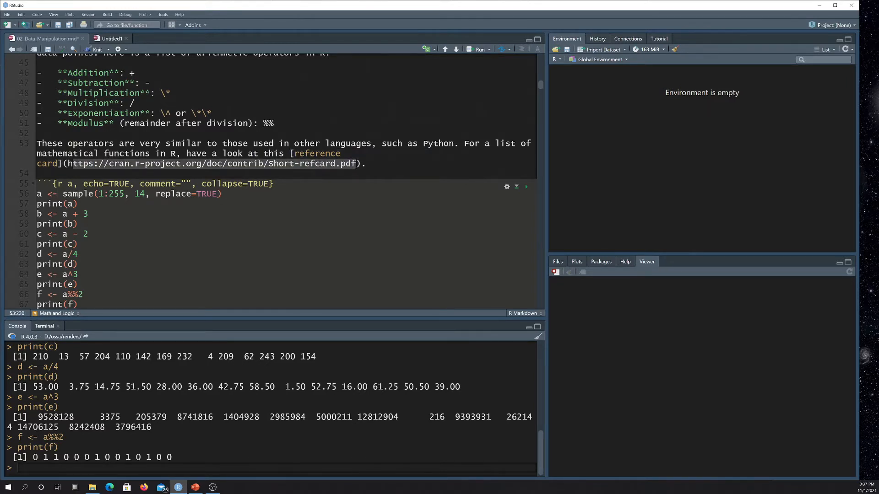
pyautogui.scroll(-3)
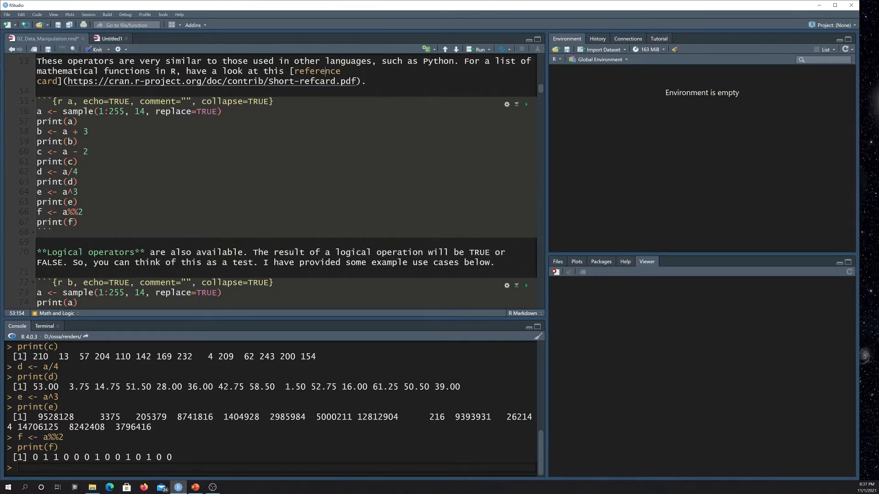
pyautogui.scroll(3)
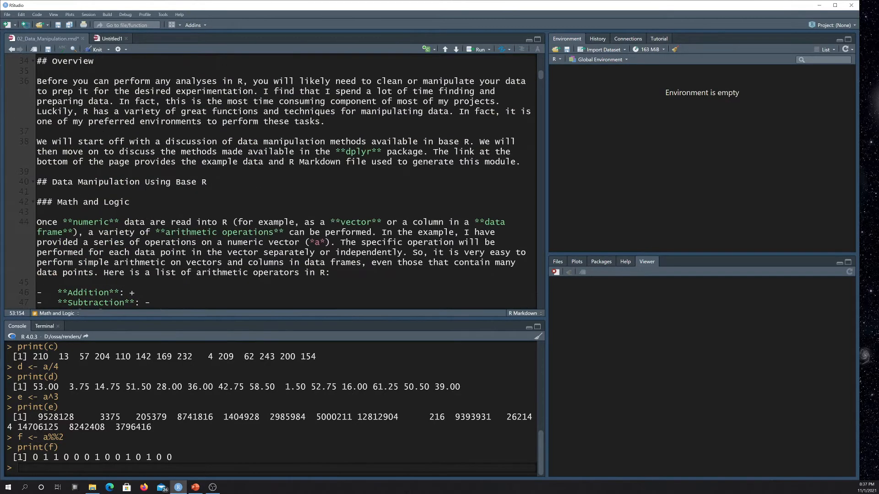
pyautogui.scroll(-3)
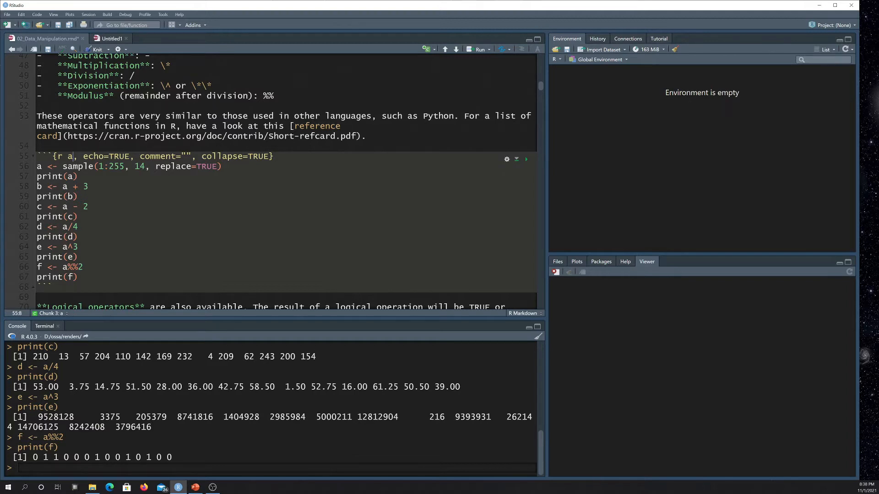
pyautogui.scroll(-3)
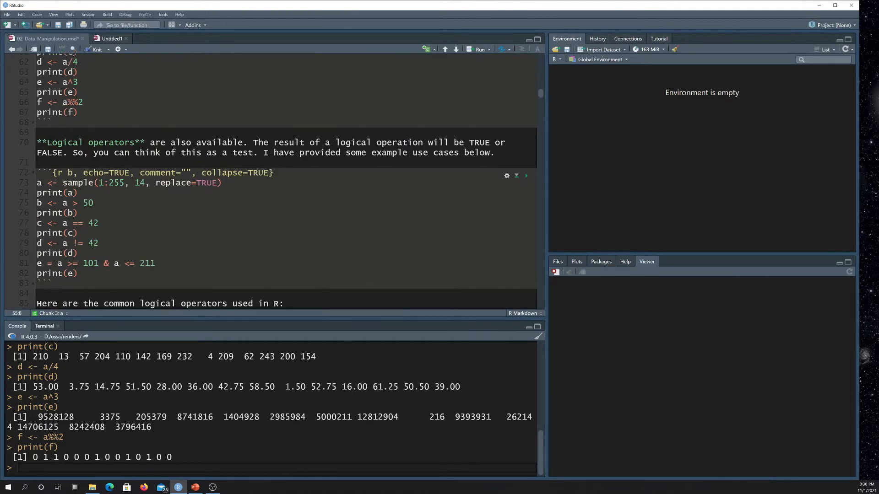
pyautogui.scroll(3)
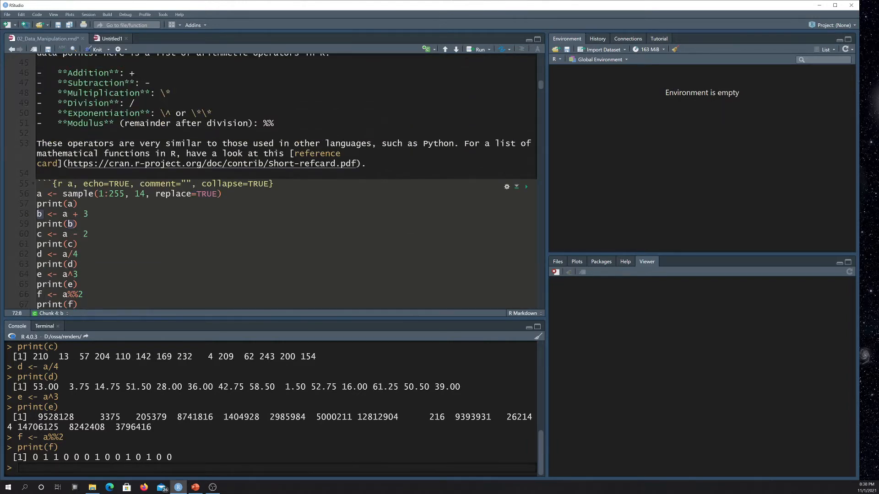
pyautogui.scroll(-3)
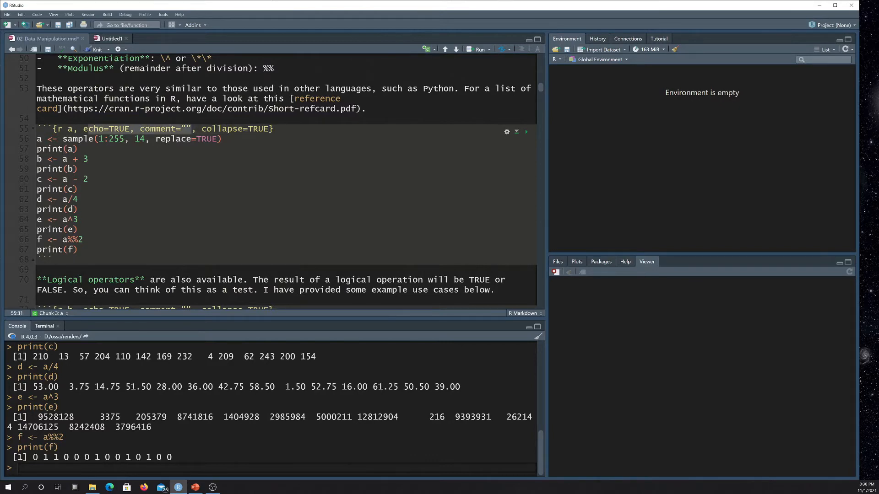
pyautogui.scroll(3)
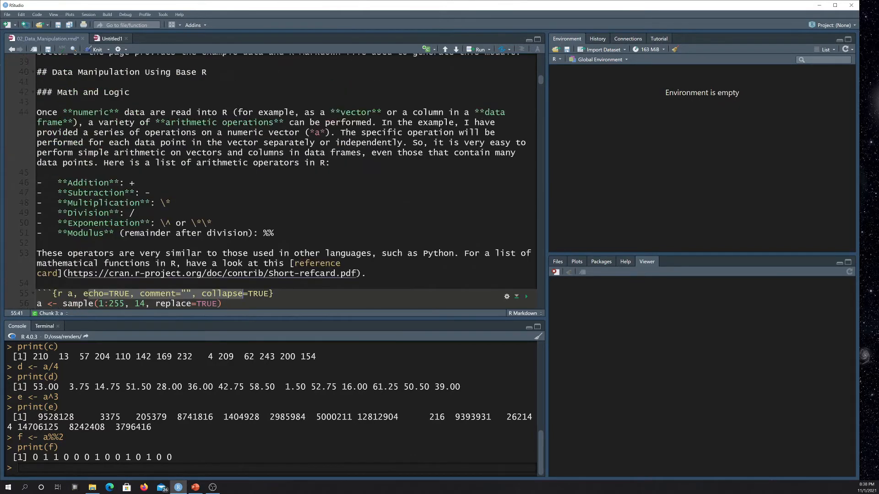
pyautogui.scroll(3)
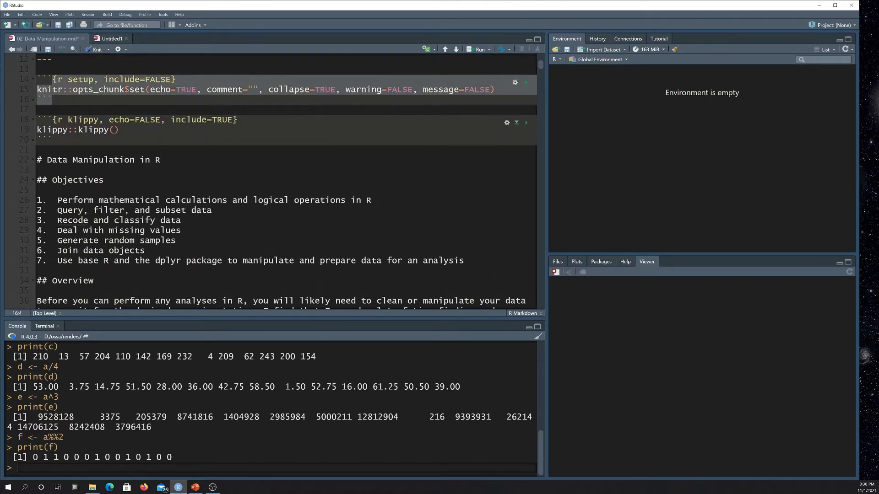
pyautogui.scroll(-3)
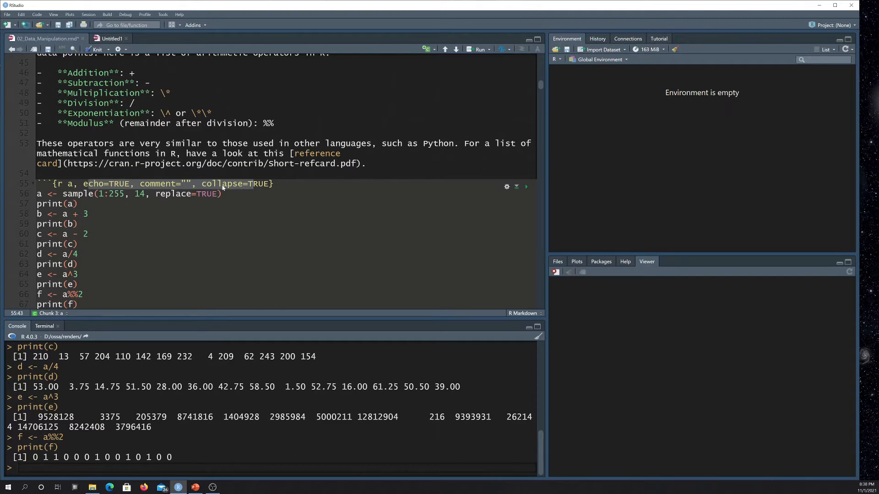
pyautogui.scroll(-3)
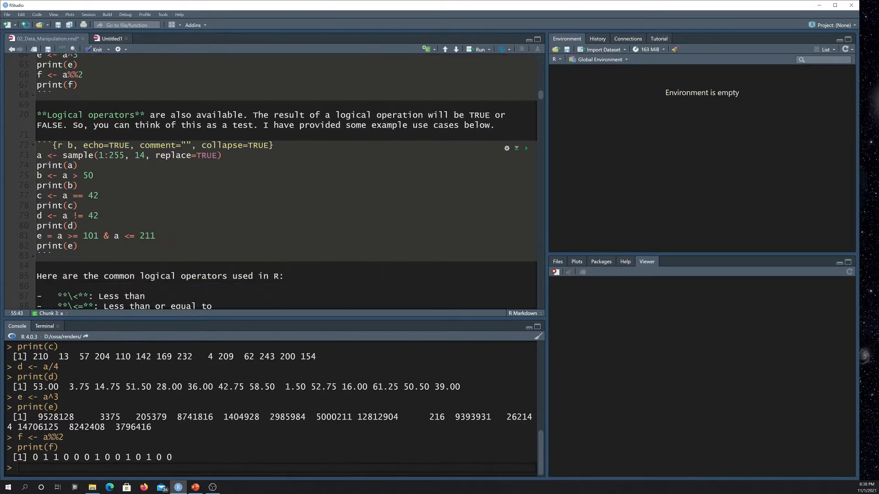
pyautogui.scroll(-3)
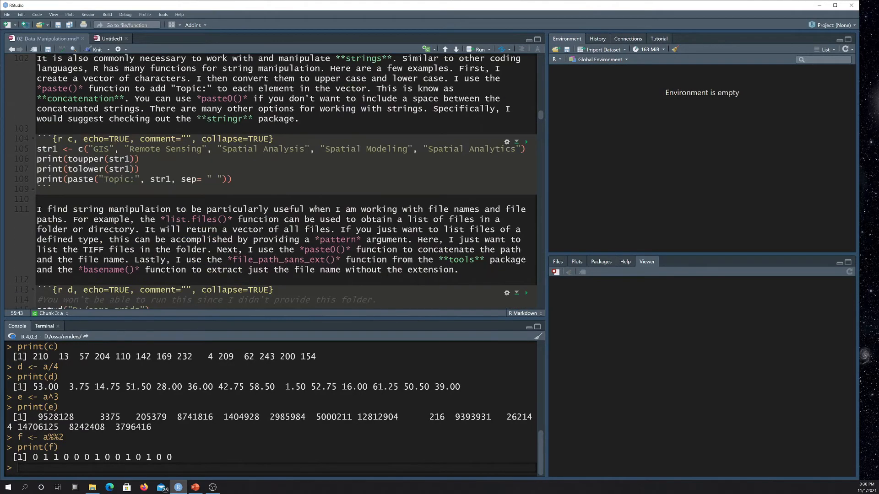
pyautogui.scroll(-3)
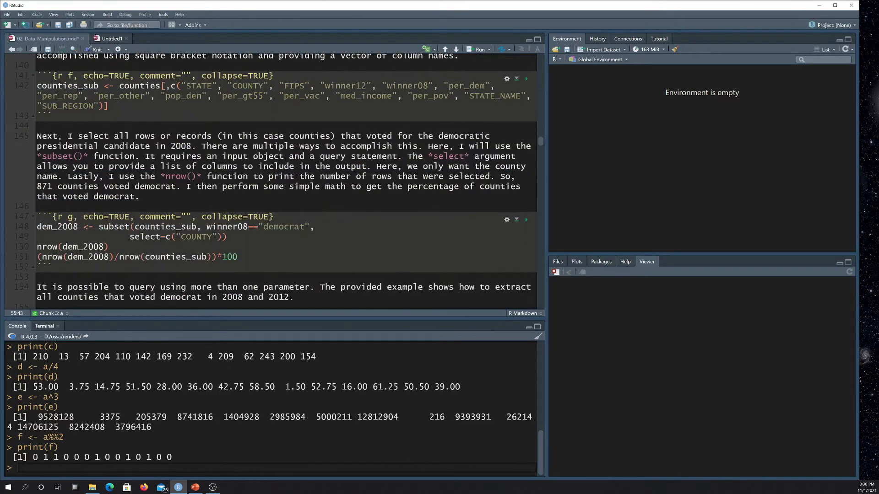
pyautogui.scroll(-3)
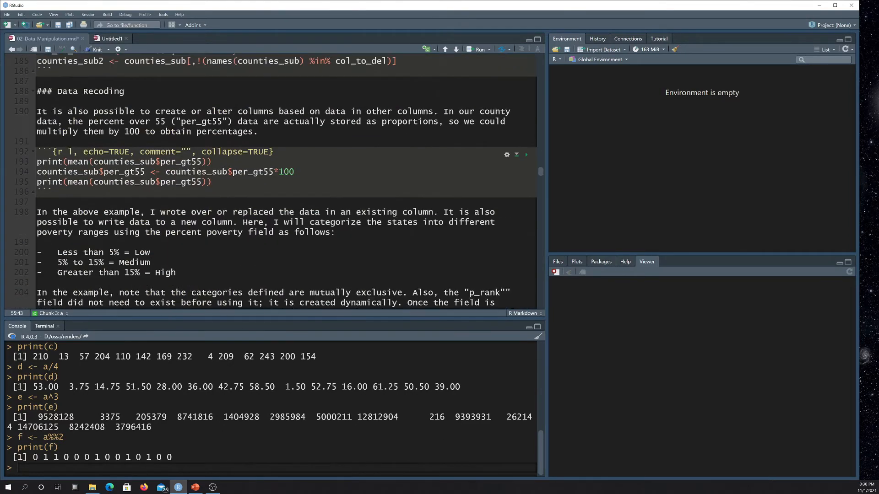
pyautogui.scroll(-3)
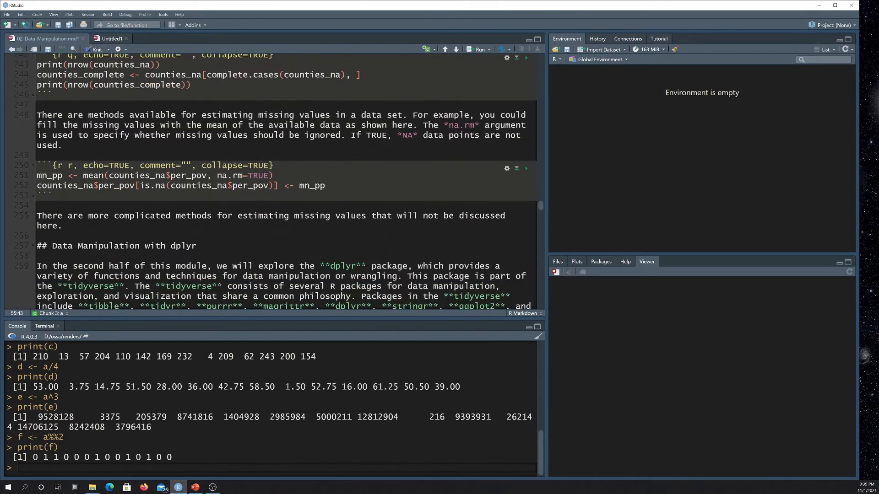
pyautogui.scroll(-3)
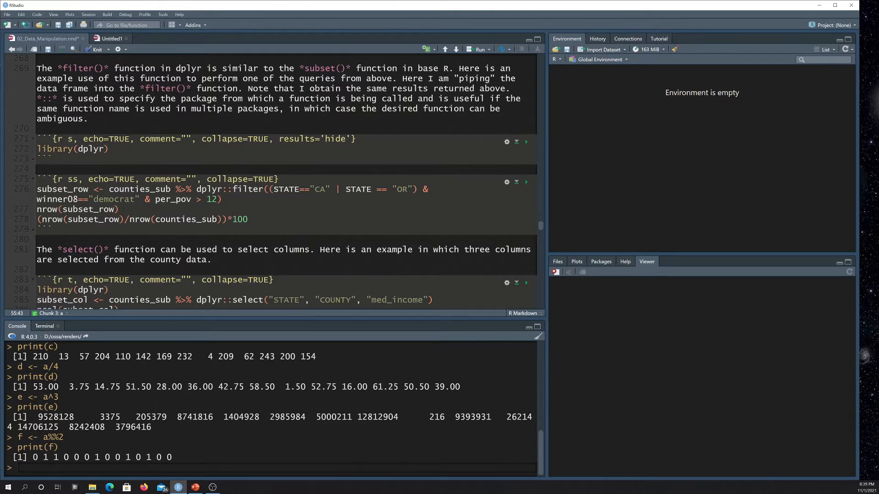
pyautogui.scroll(-3)
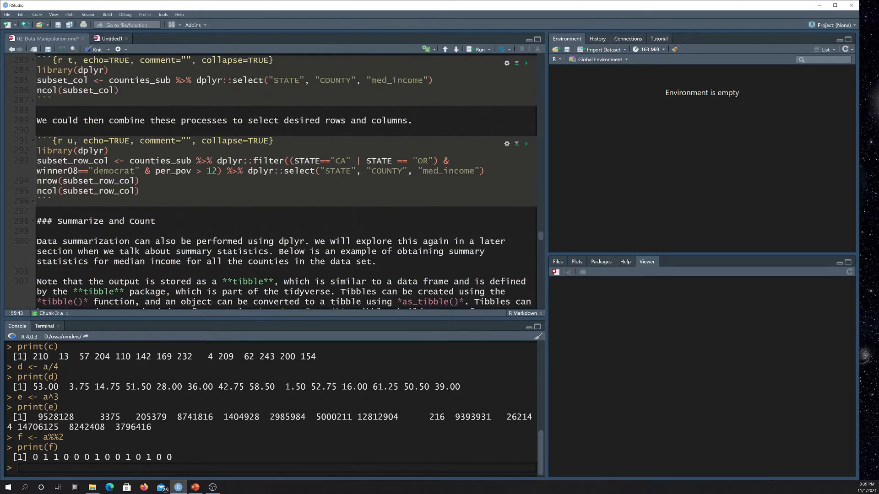
pyautogui.scroll(-3)
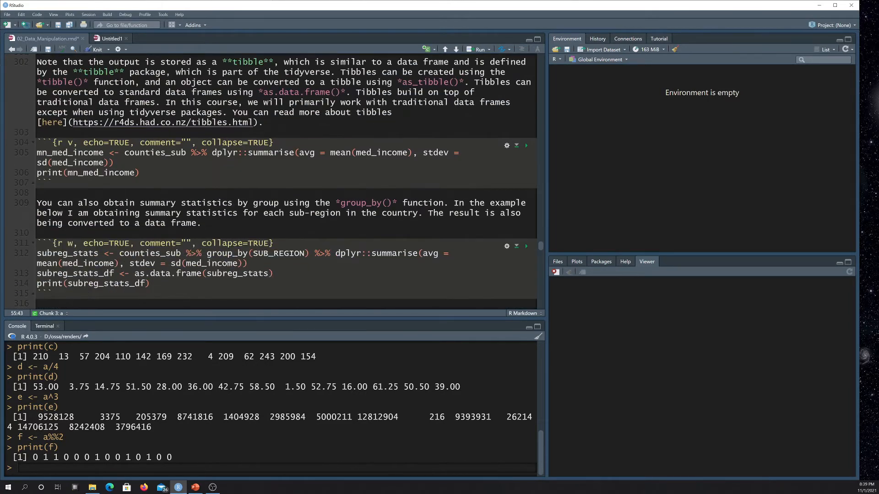
pyautogui.scroll(-3)
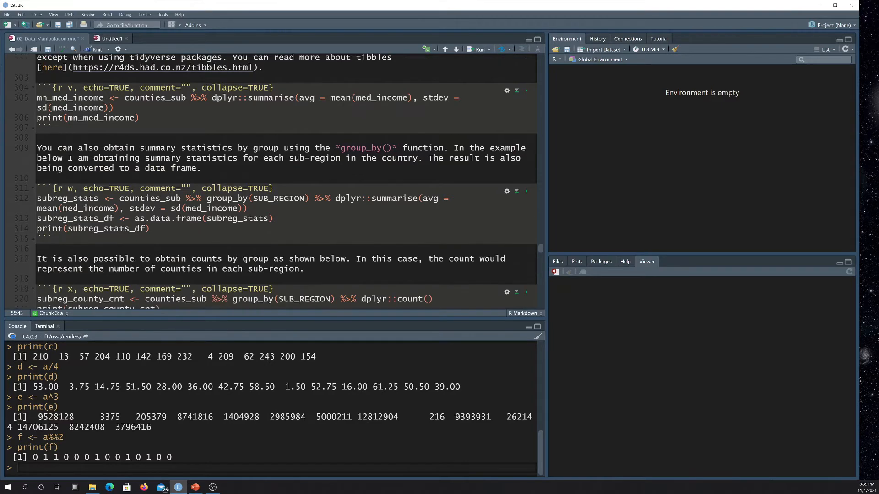
pyautogui.scroll(-3)
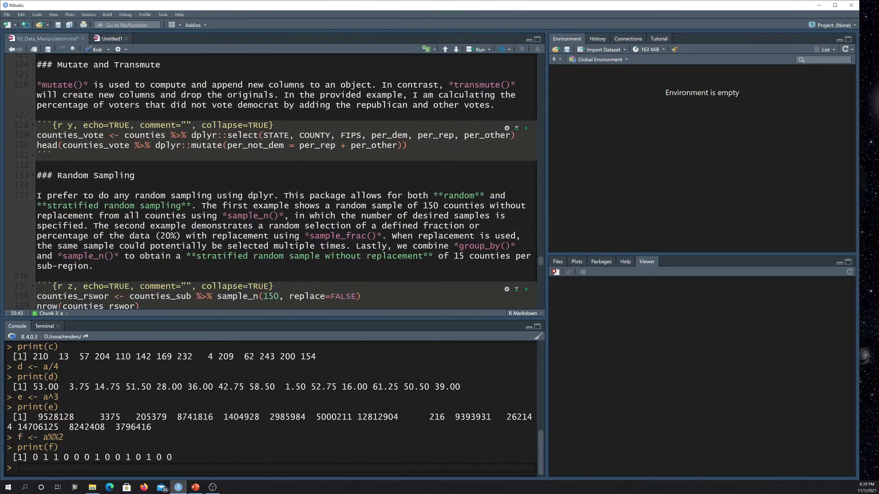
pyautogui.scroll(-3)
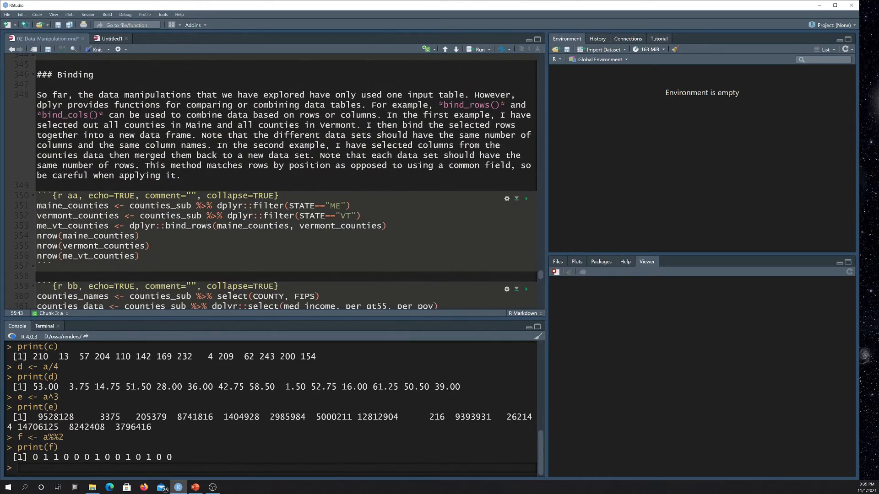
pyautogui.scroll(3)
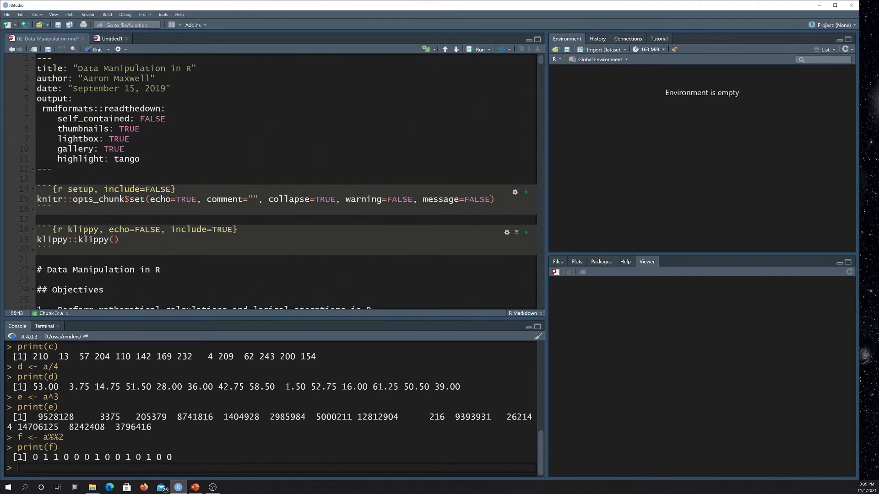
# Choose Use Visual Editor from the editor options gear to render the document visually
pyautogui.click(118, 49)
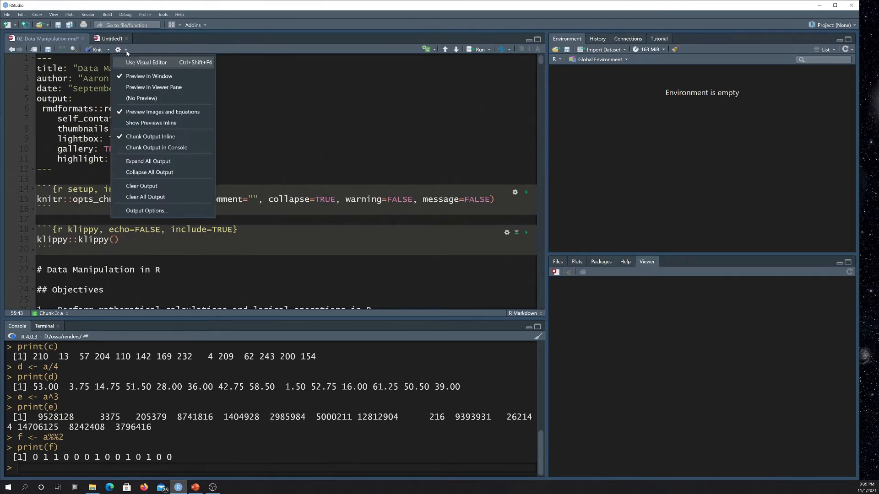
pyautogui.moveTo(146, 63)
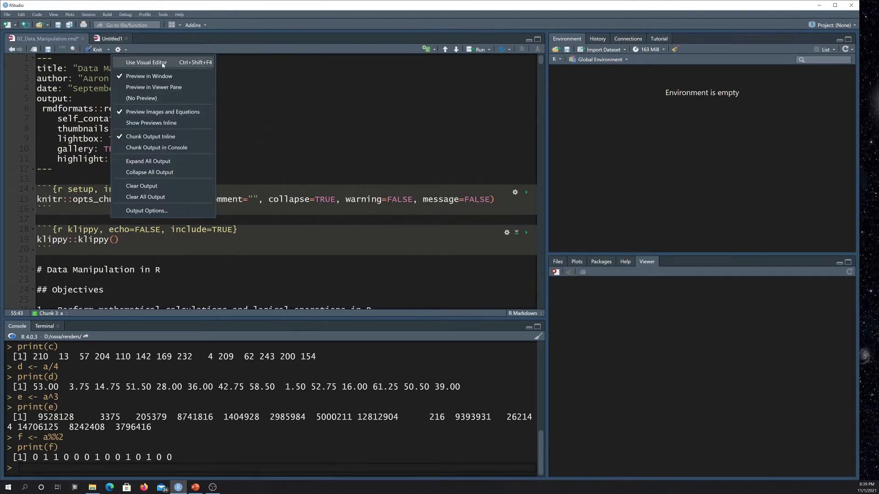
pyautogui.click(146, 62)
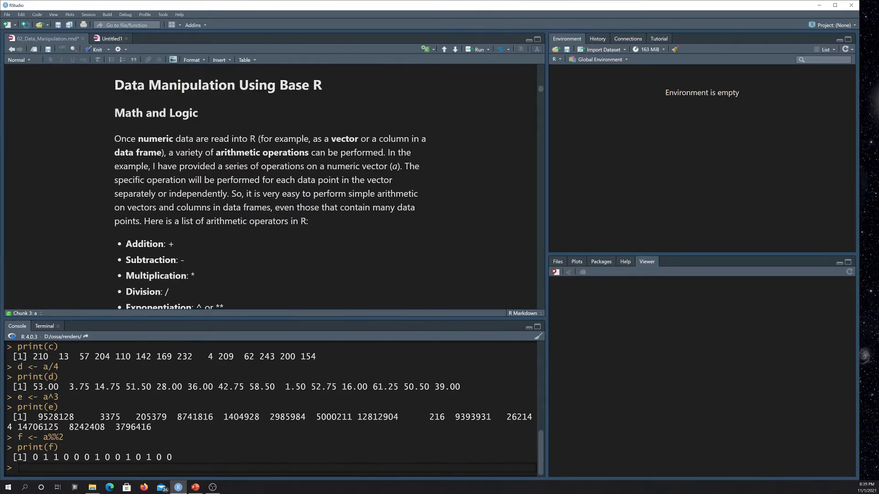
pyautogui.scroll(3)
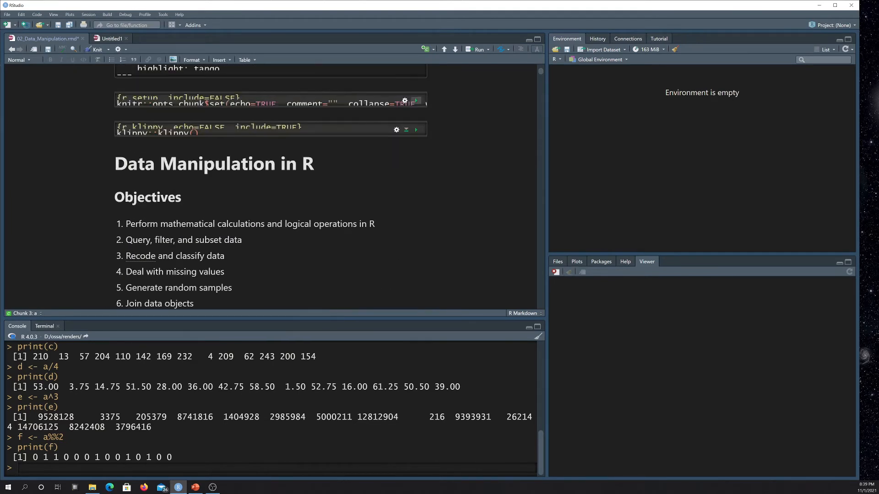
pyautogui.scroll(3)
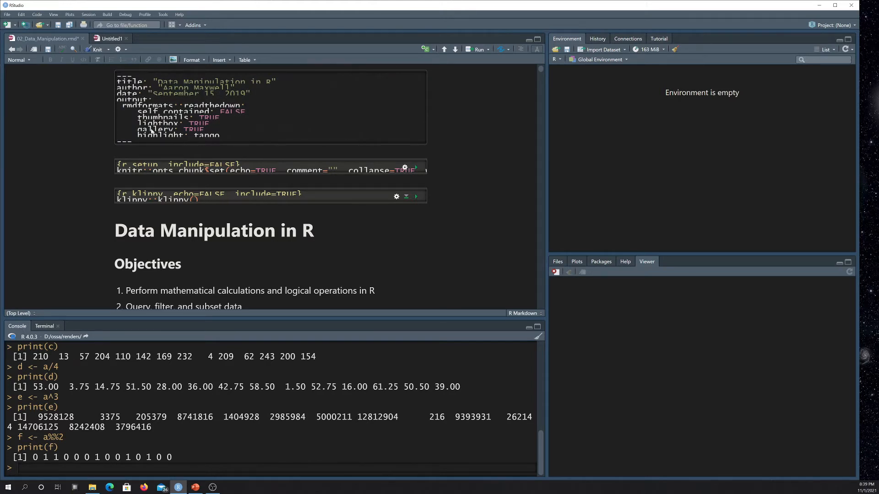
pyautogui.scroll(-3)
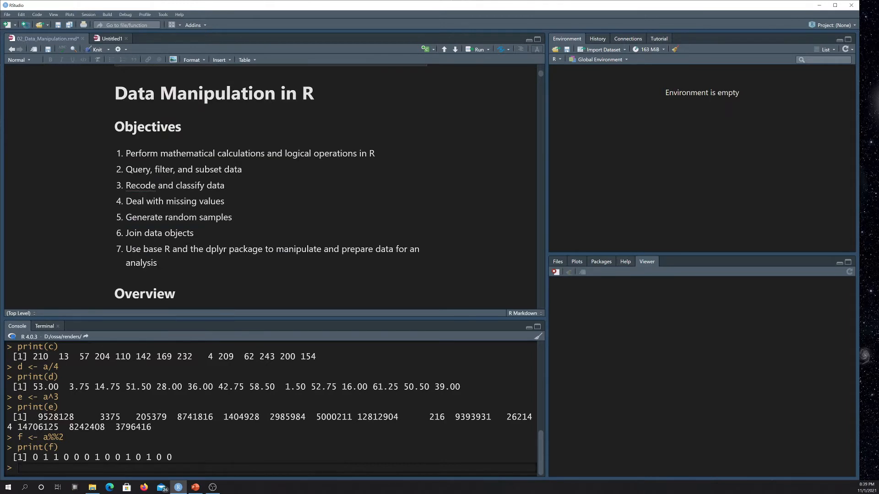
pyautogui.scroll(-3)
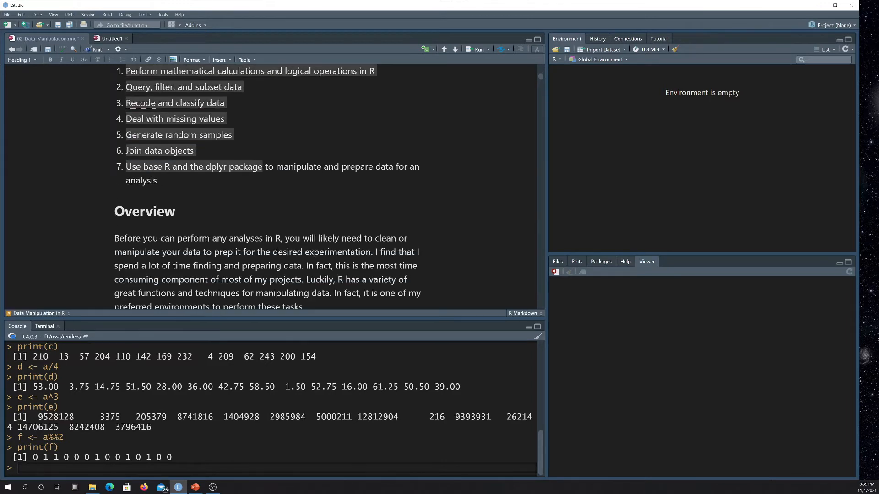
pyautogui.scroll(-3)
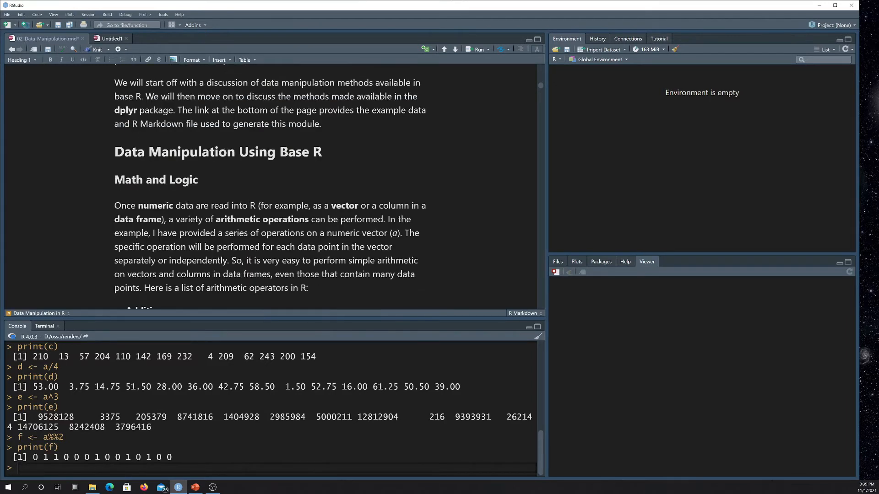
pyautogui.scroll(-3)
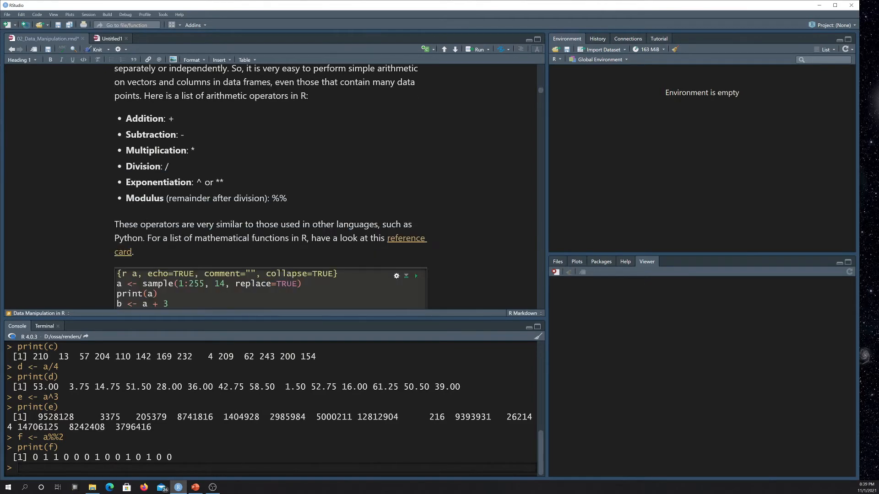
pyautogui.scroll(-3)
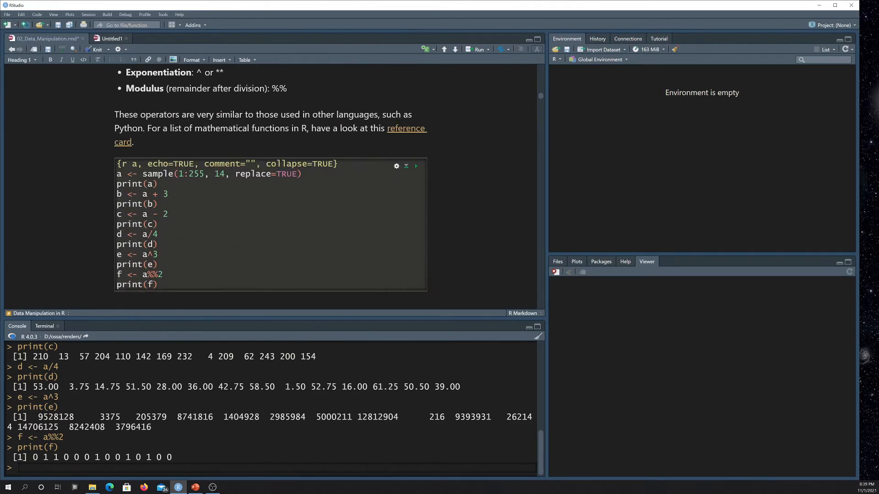
pyautogui.scroll(3)
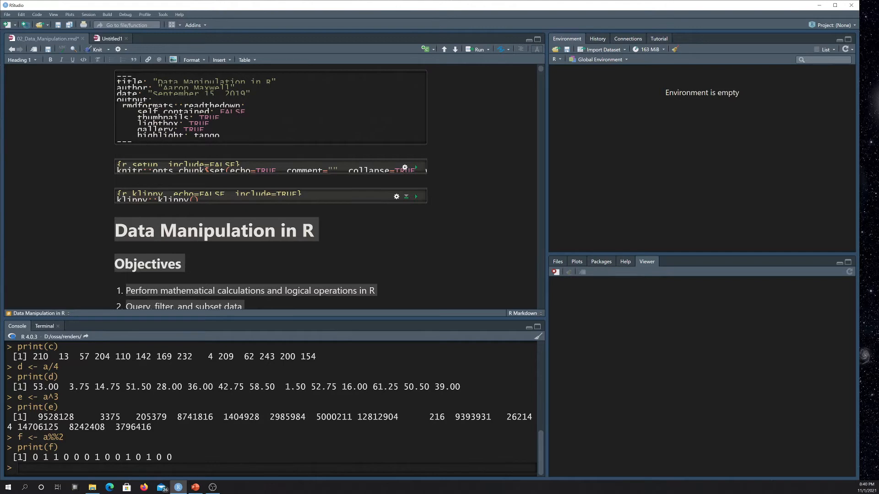
pyautogui.moveTo(271, 61)
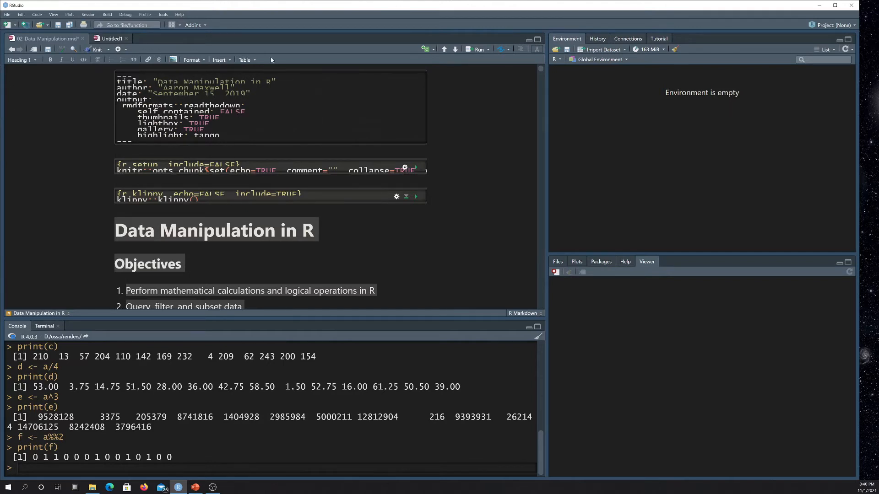
pyautogui.click(425, 49)
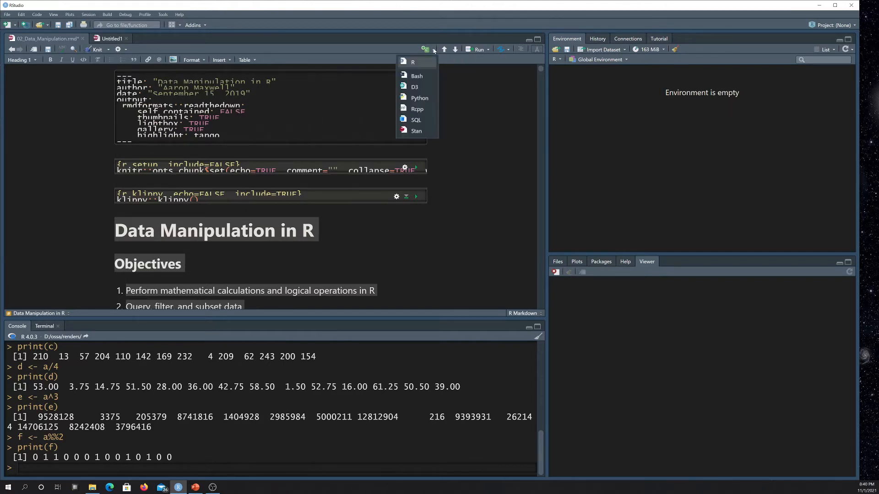
pyautogui.moveTo(419, 98)
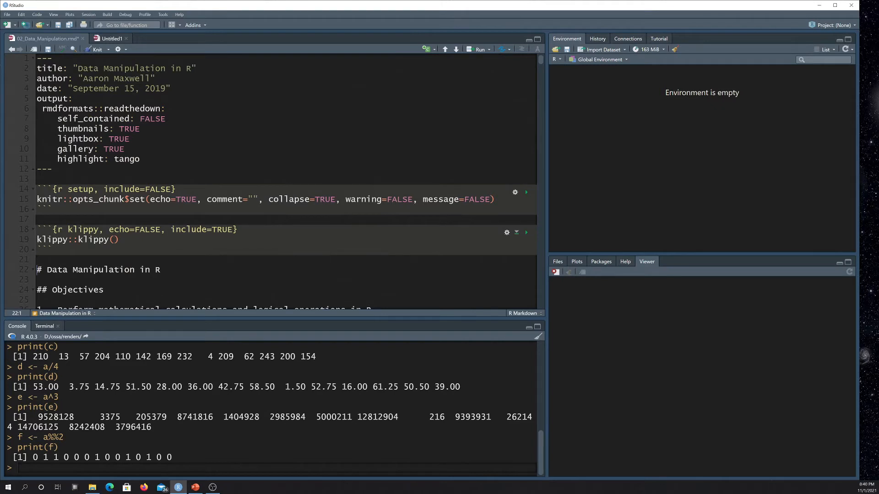
pyautogui.moveTo(675, 170)
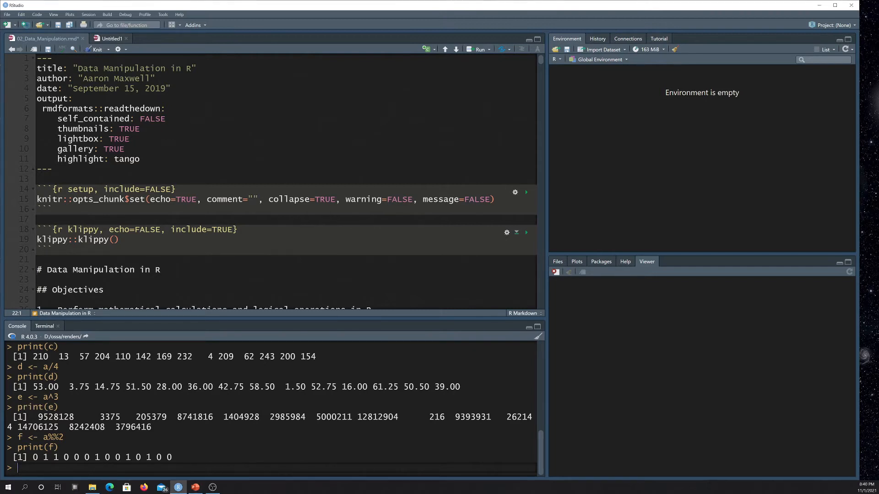
# Discard an rmarkdown::render_site() command, then run help(render_site) in the Console
pyautogui.write('rmarkdown::render_site()')
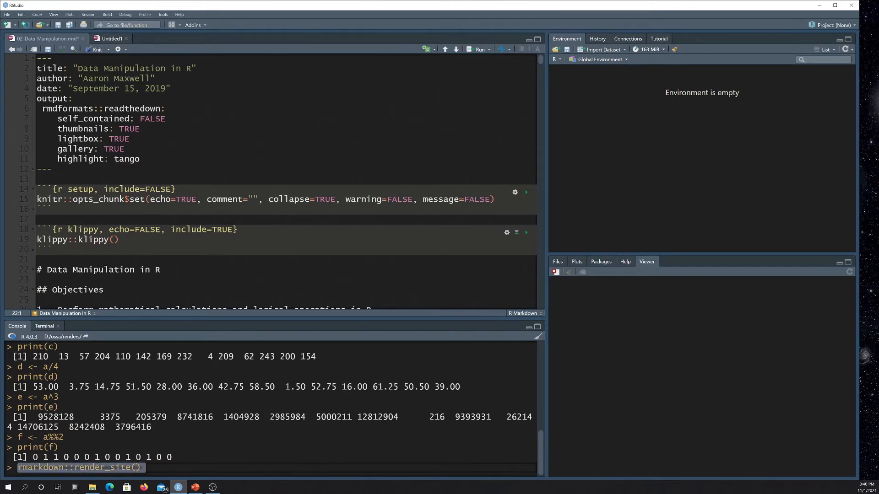
pyautogui.press('Return')
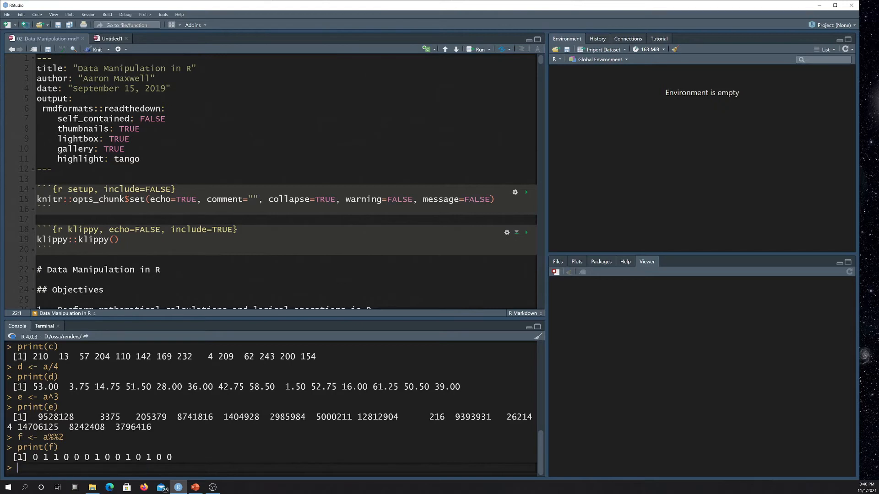
pyautogui.write('help(render')
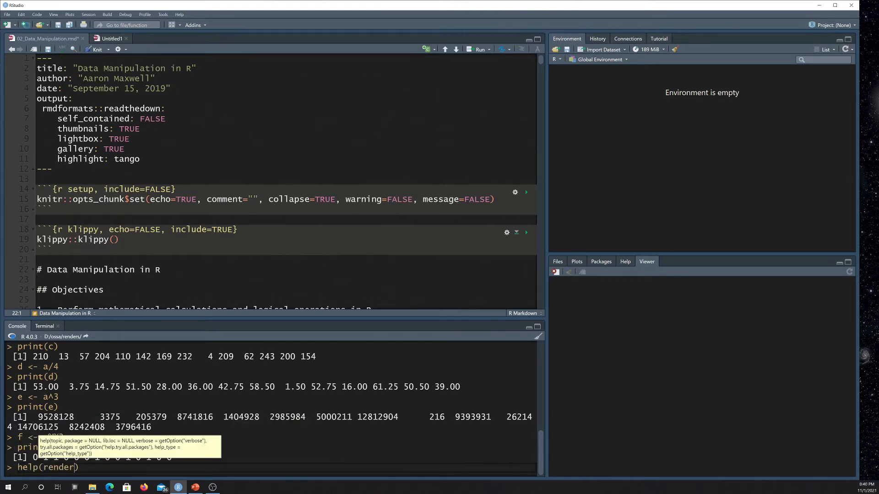
pyautogui.write('_site')
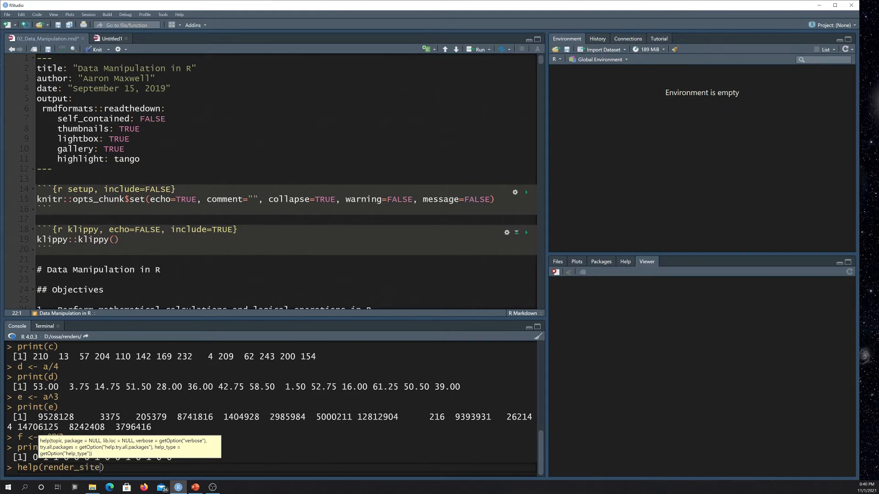
pyautogui.press('Return')
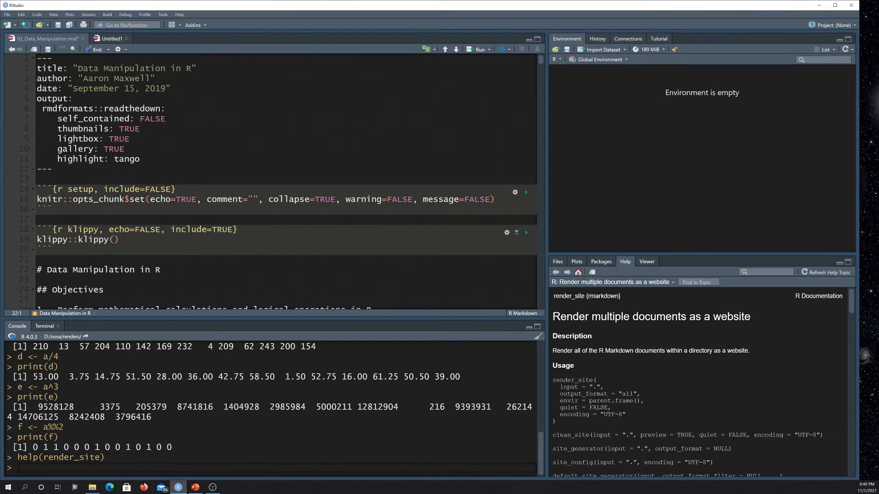
# Read through the render_site documentation on rendering documents as a website
pyautogui.scroll(-3)
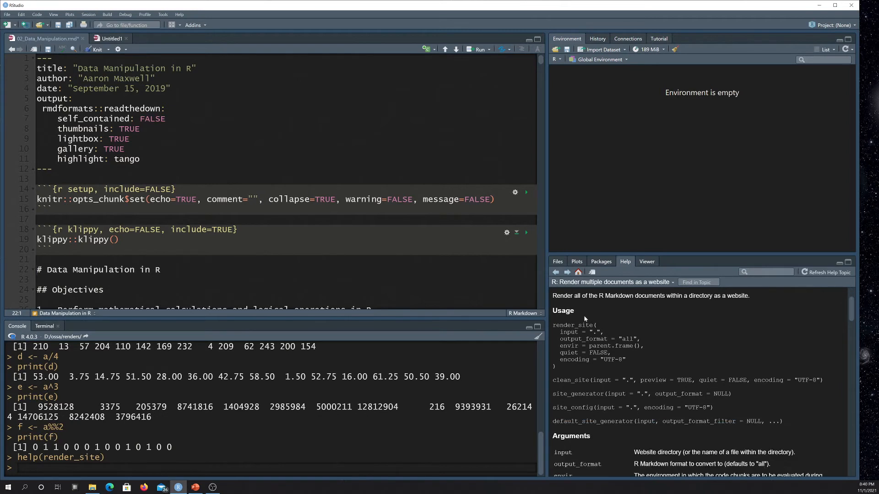
pyautogui.scroll(-3)
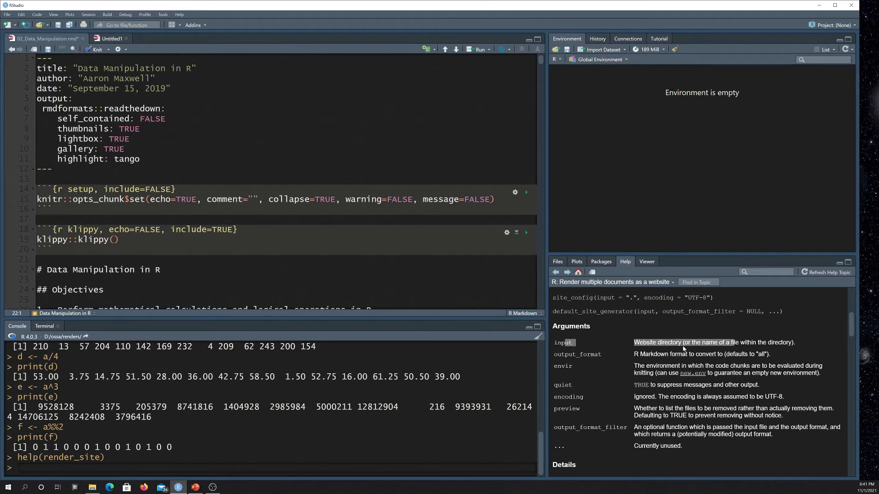
pyautogui.scroll(-3)
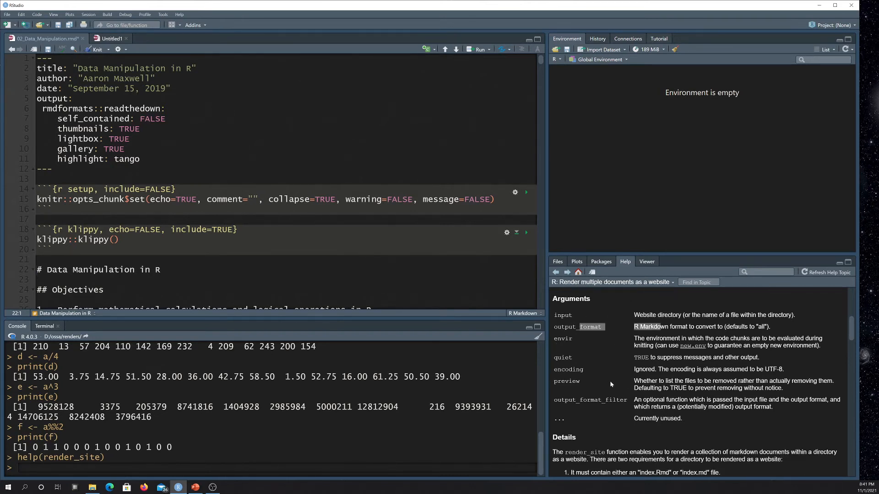
pyautogui.moveTo(620, 365)
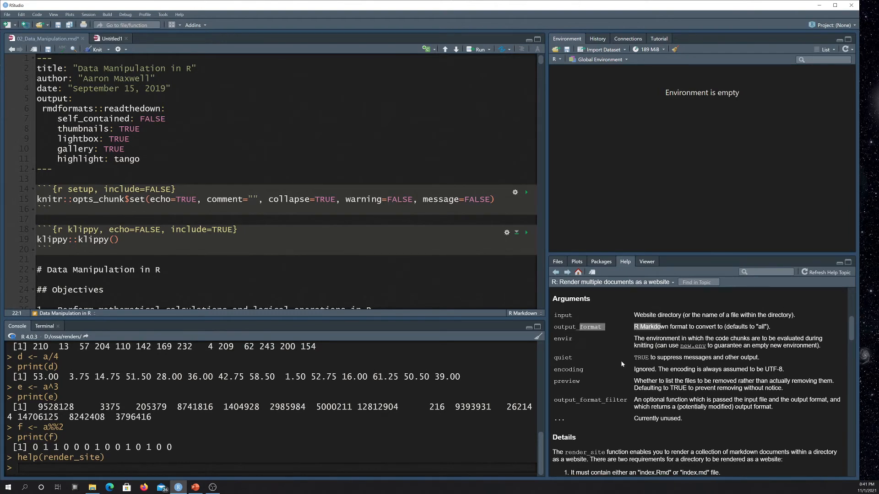
pyautogui.scroll(-3)
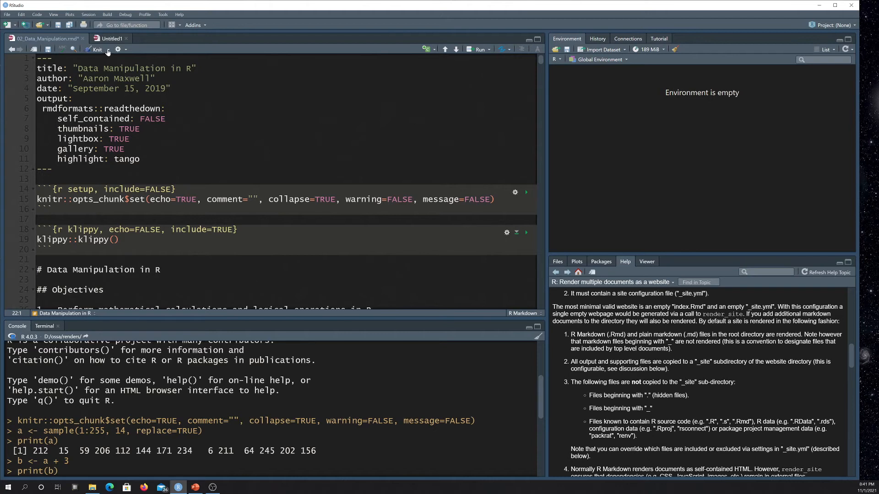
# Bring up the Knit dropdown listing Knit to readthedown and the knit directory choices
pyautogui.click(108, 49)
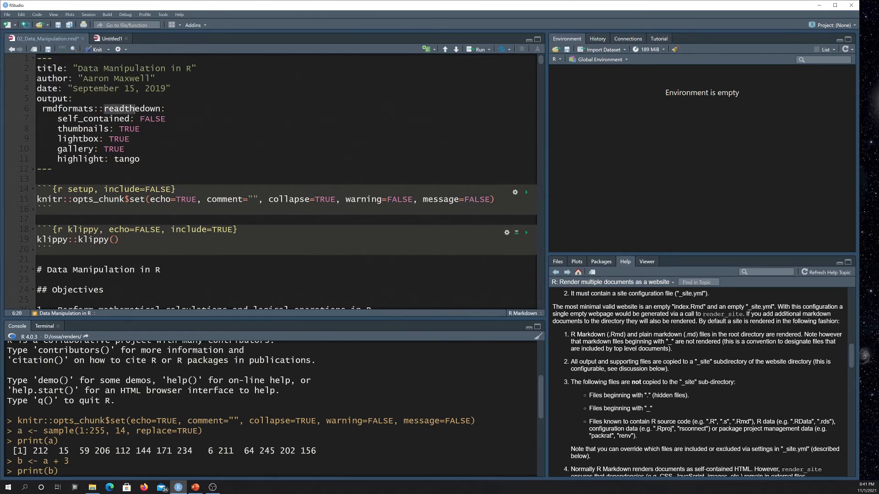
pyautogui.click(98, 49)
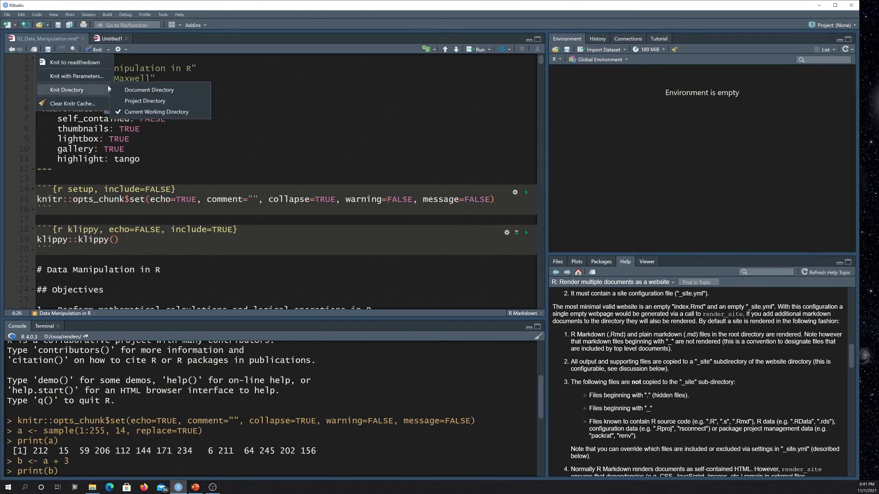
pyautogui.moveTo(74, 61)
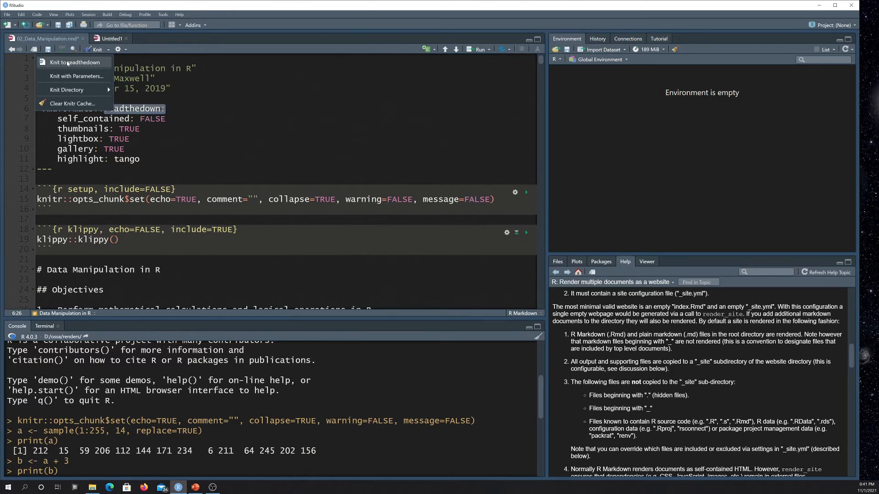
pyautogui.moveTo(135, 50)
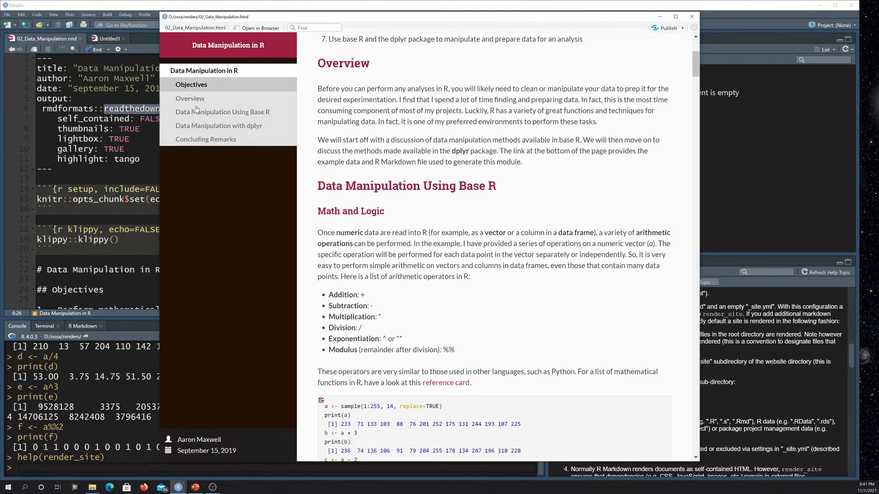
# Scroll through the knitted readthedown page in the viewer and close the preview window
pyautogui.scroll(-3)
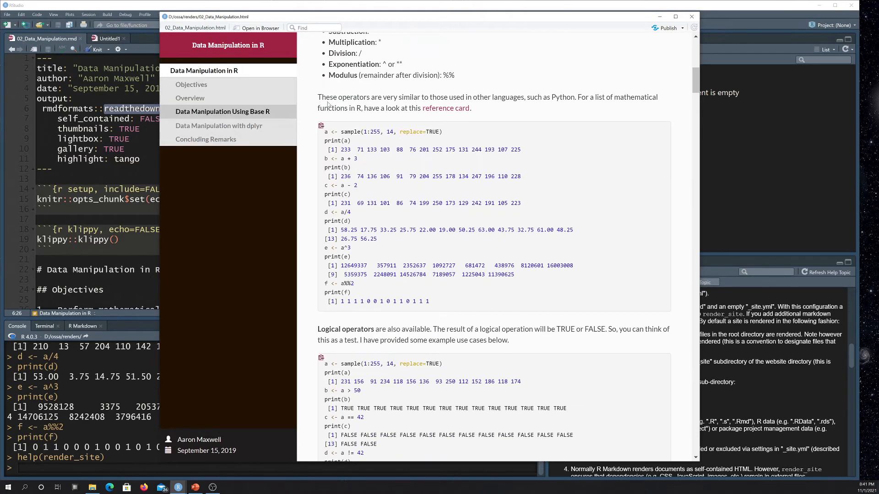
pyautogui.scroll(-3)
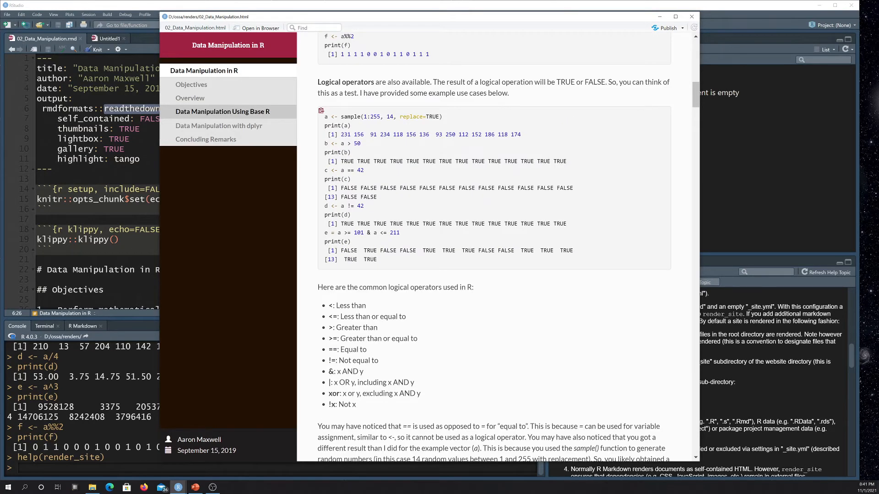
pyautogui.scroll(-3)
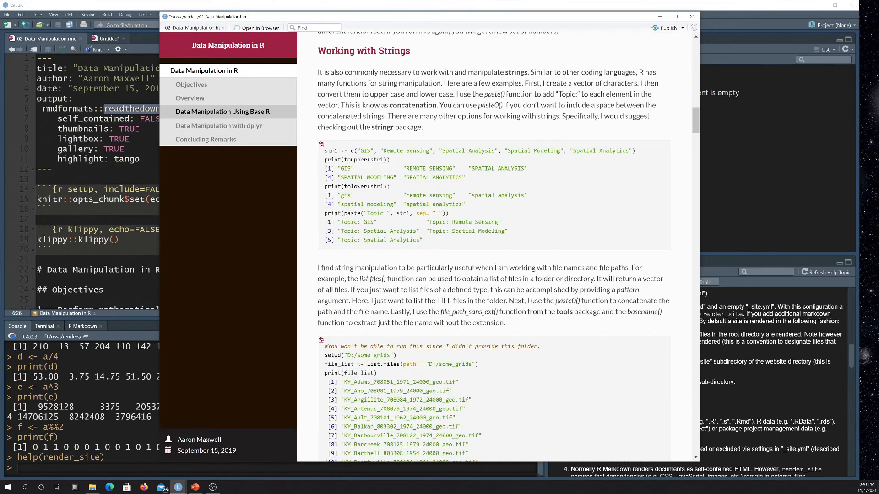
pyautogui.scroll(-3)
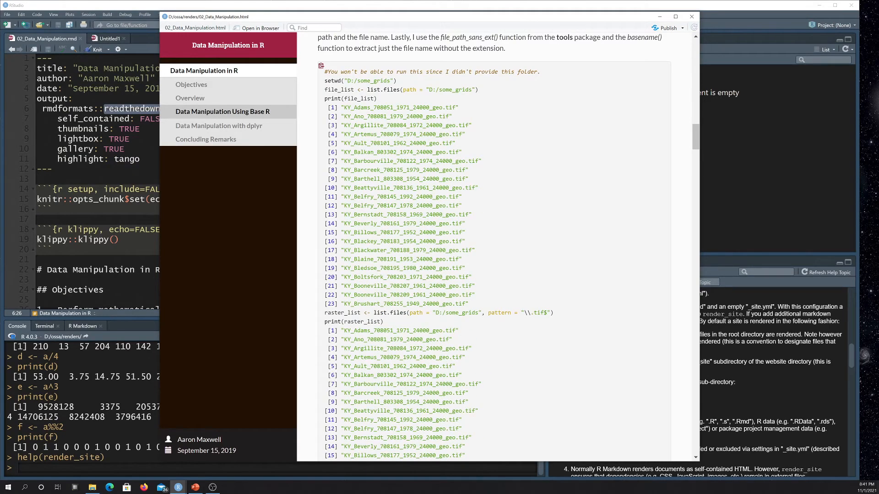
pyautogui.scroll(-3)
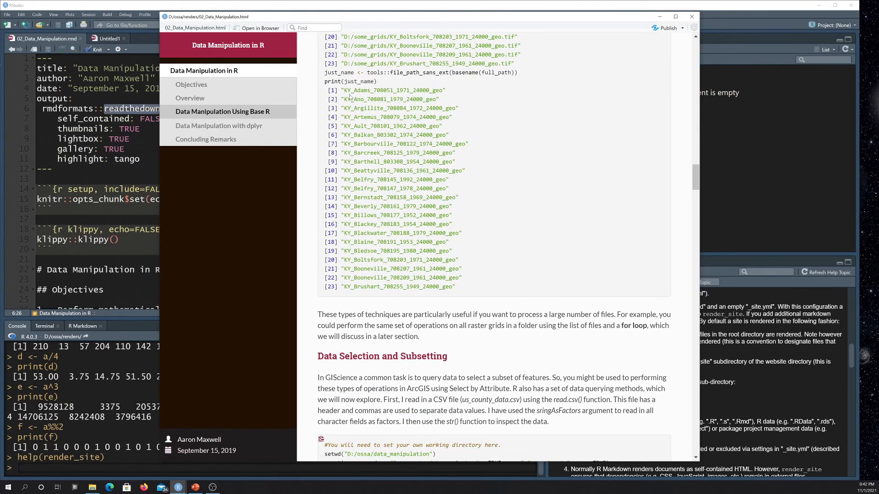
pyautogui.scroll(-3)
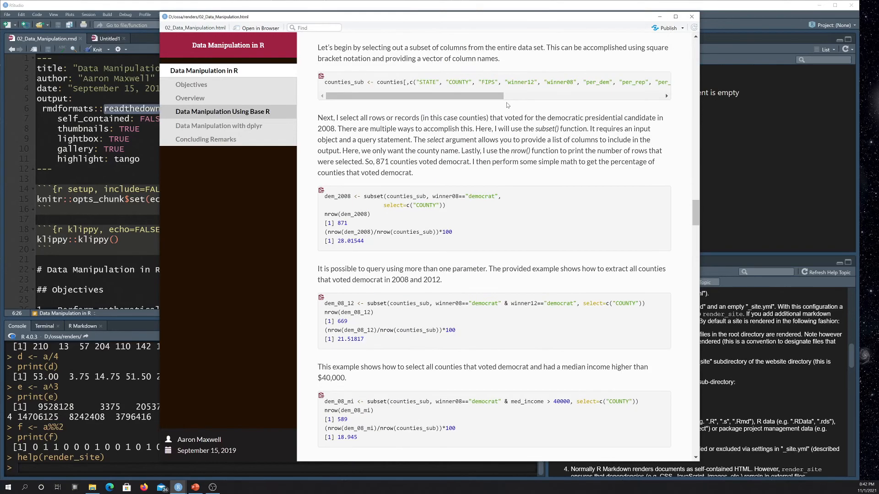
pyautogui.scroll(-3)
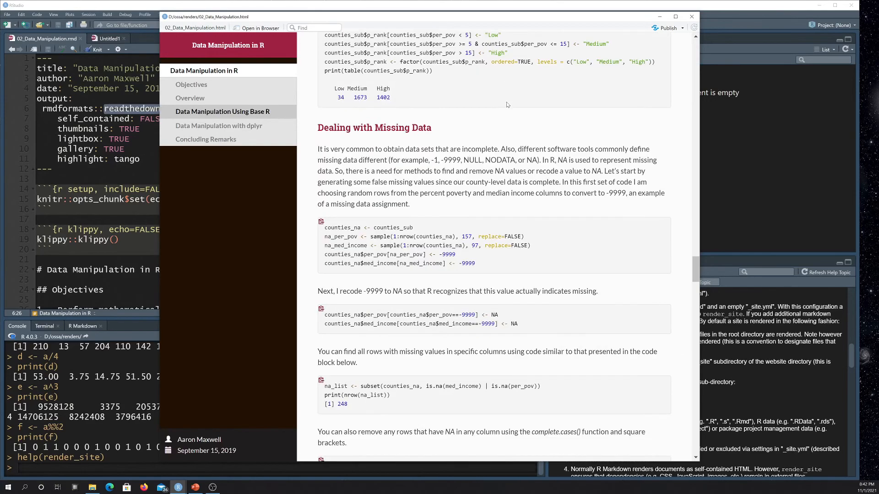
pyautogui.moveTo(692, 17)
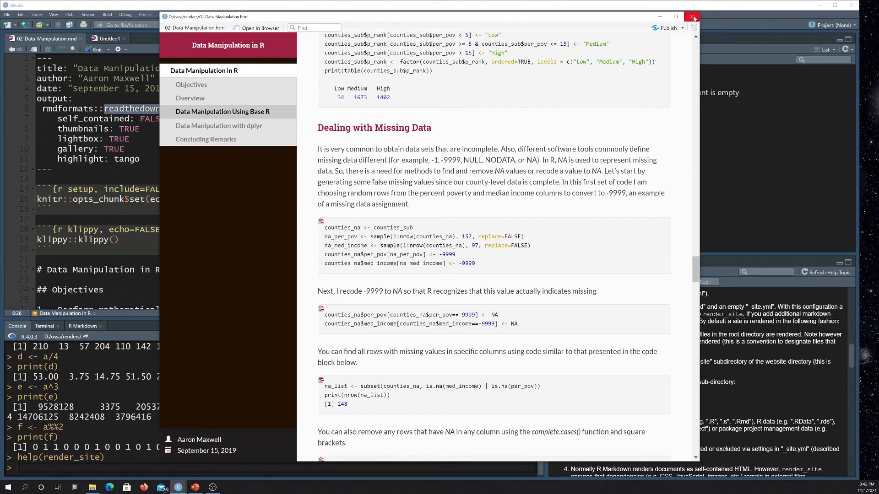
pyautogui.click(693, 17)
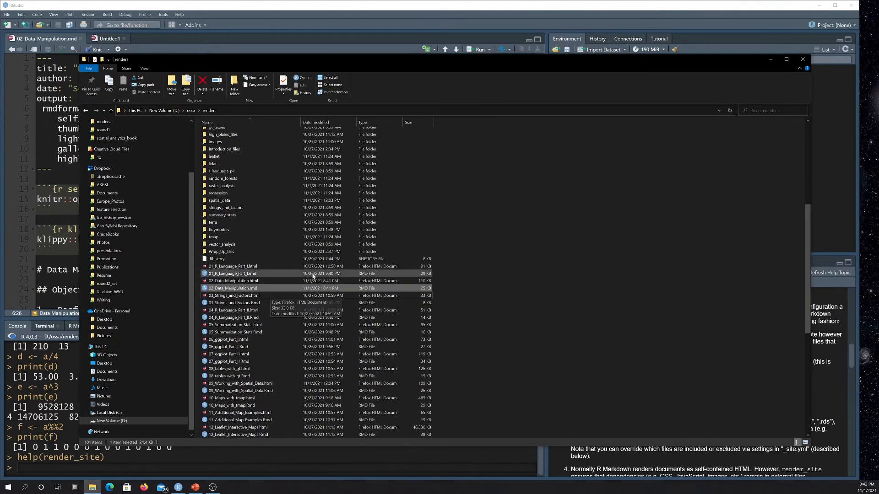
# Select 02_Data_Manipulation.rmd, then launch 02_Data_Manipulation.html from the renders folder in the browser
pyautogui.click(233, 288)
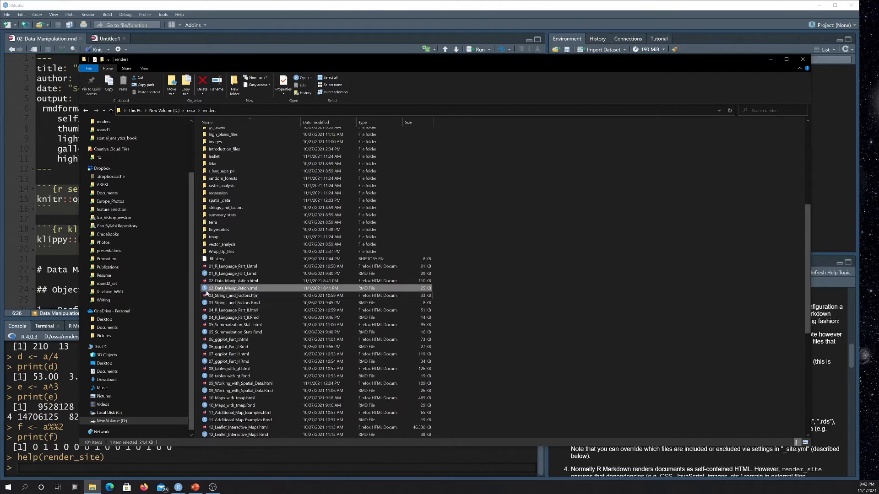
pyautogui.moveTo(264, 291)
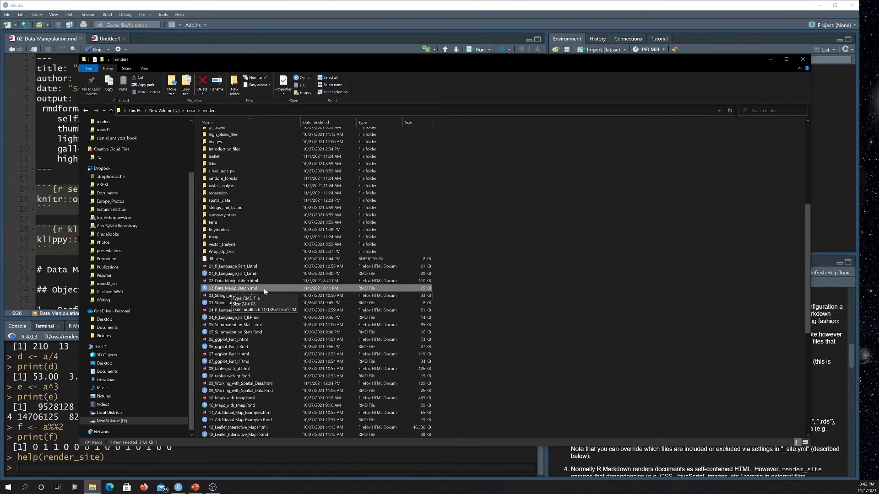
pyautogui.moveTo(281, 291)
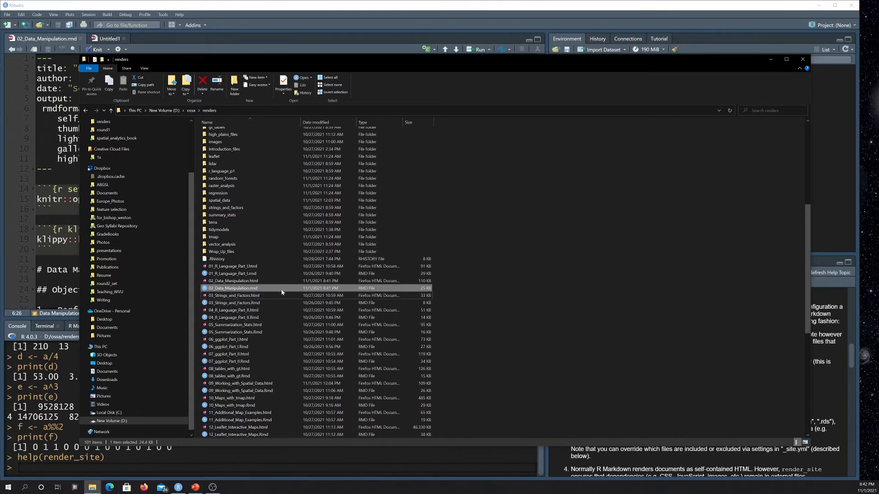
pyautogui.click(233, 281)
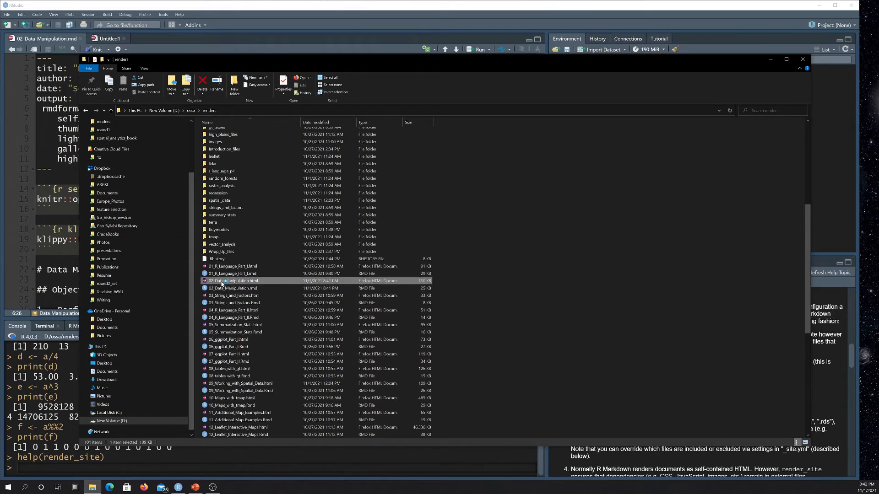
pyautogui.doubleClick(233, 281)
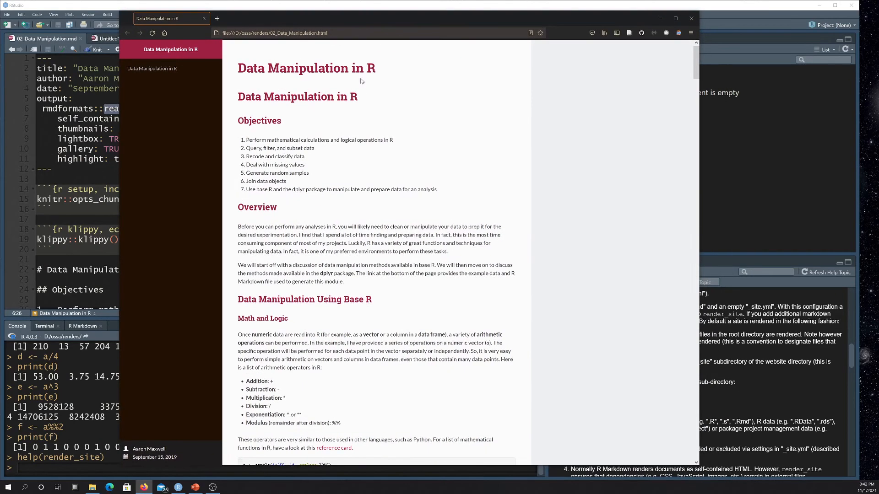
# Close the Firefox window so RStudio is visible again
pyautogui.click(280, 33)
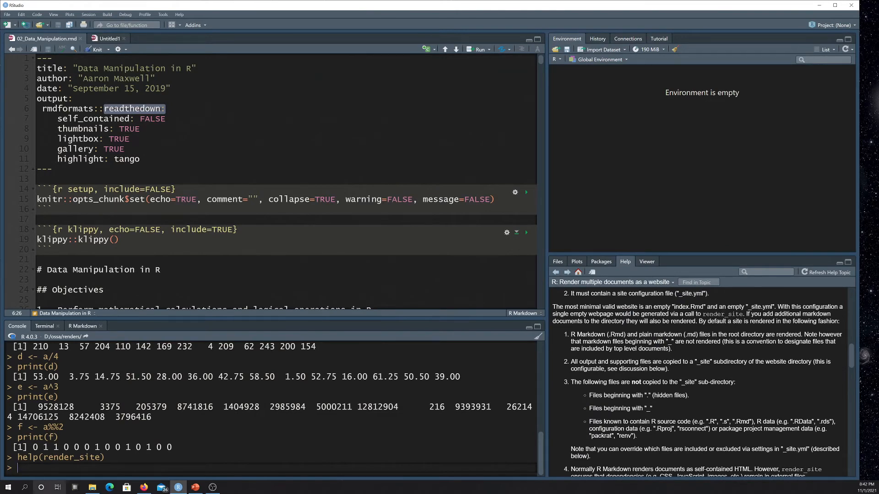
# Launch Visual Studio Code from the Start menu and start opening another file
pyautogui.click(5, 486)
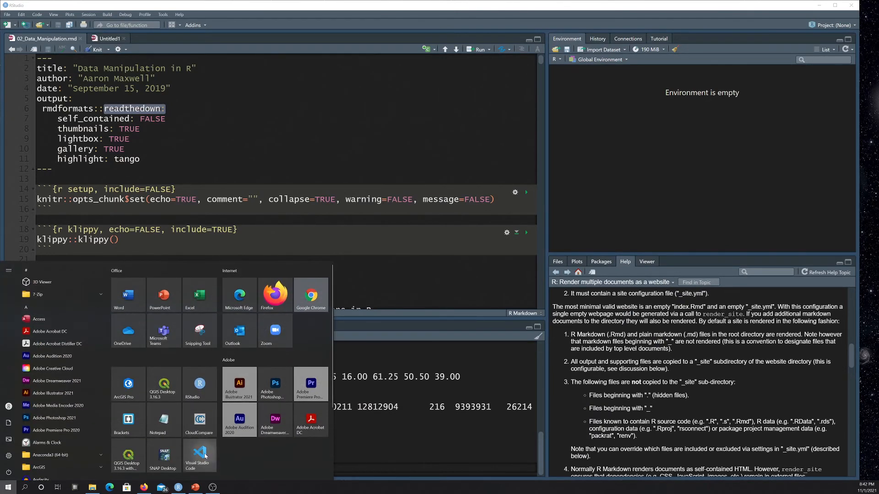
pyautogui.click(199, 454)
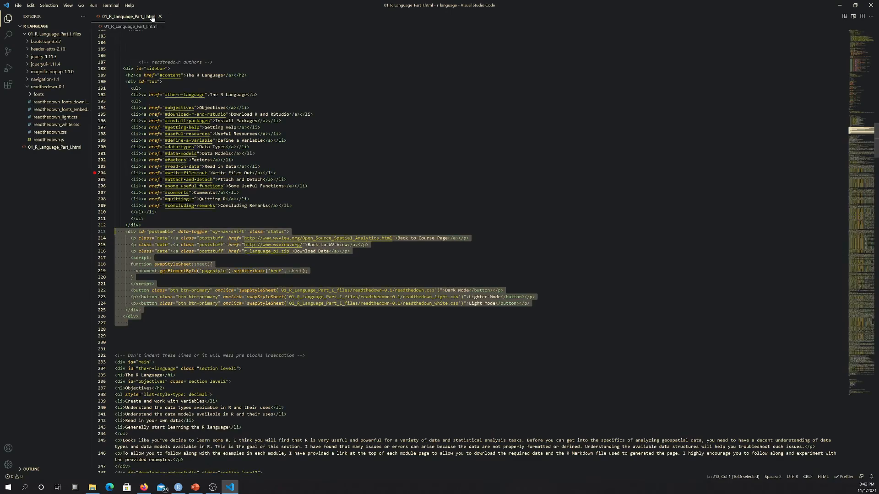
pyautogui.click(18, 5)
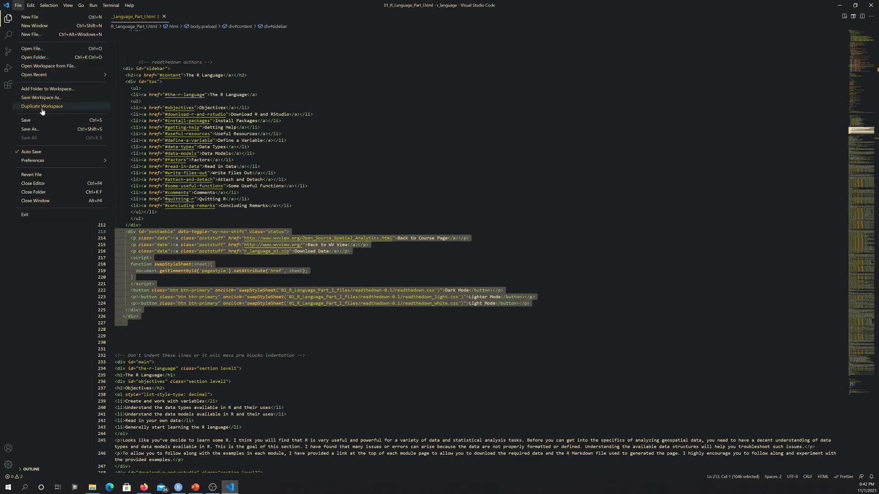
pyautogui.click(32, 49)
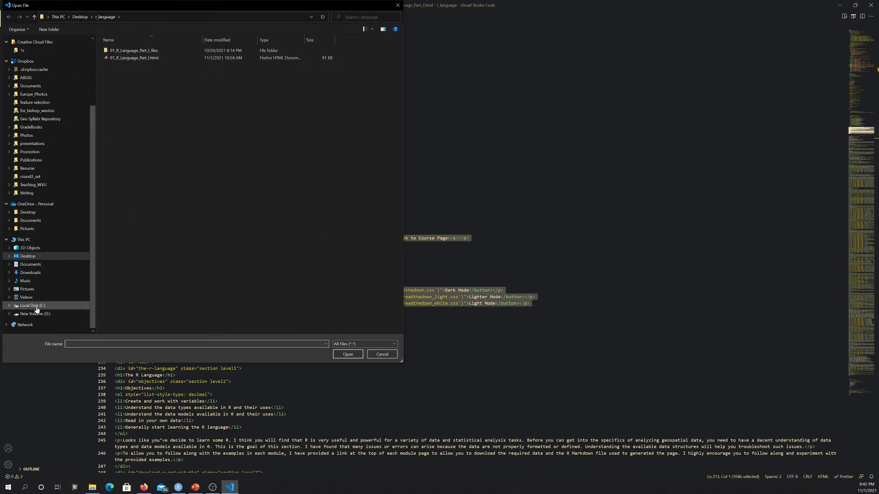
# Open 02_Data_Manipulation.html from D:\ossa\renders in the editor
pyautogui.click(35, 314)
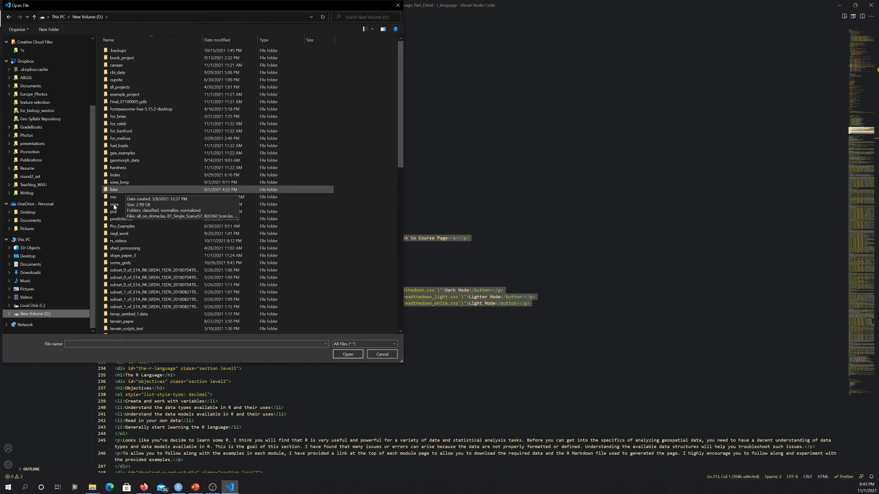
pyautogui.doubleClick(114, 204)
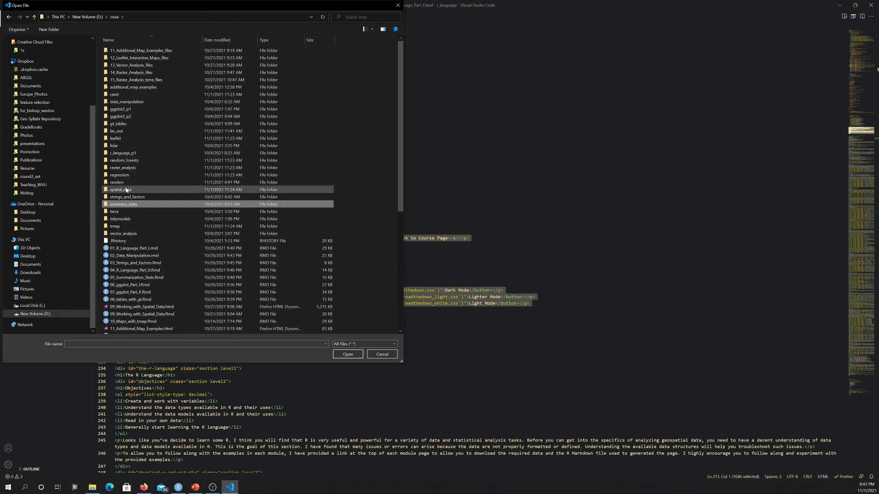
pyautogui.doubleClick(117, 182)
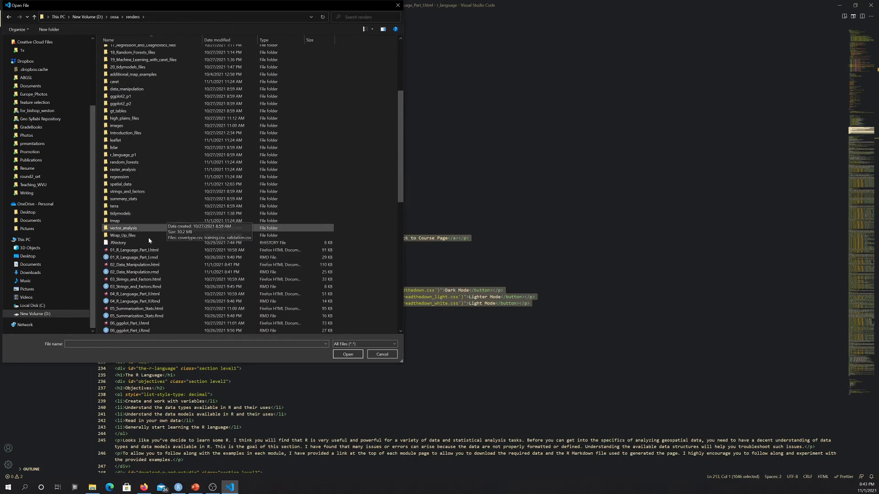
pyautogui.click(134, 265)
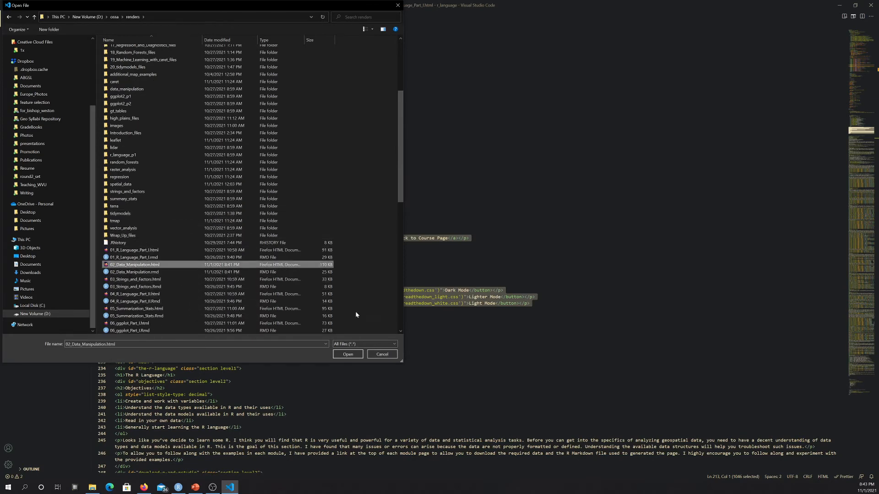
pyautogui.click(347, 354)
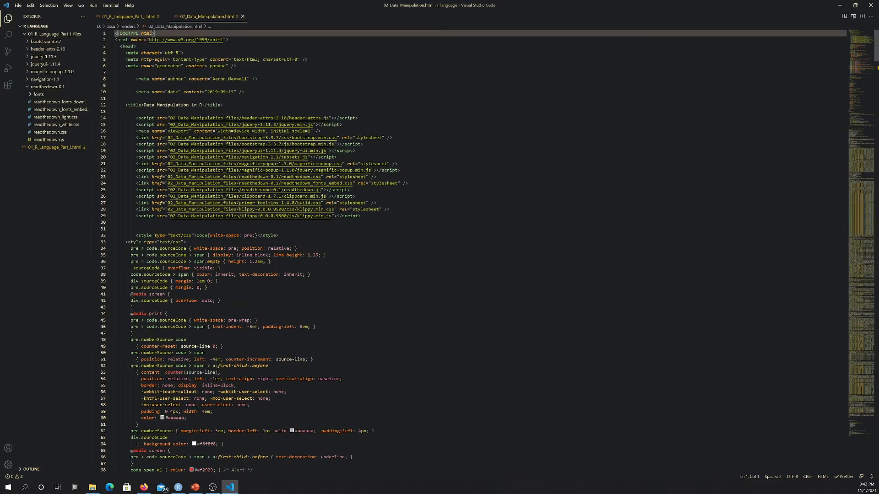
# Scroll through the HTML source from the linked _files scripts and stylesheets down to the sidebar markup
pyautogui.scroll(-3)
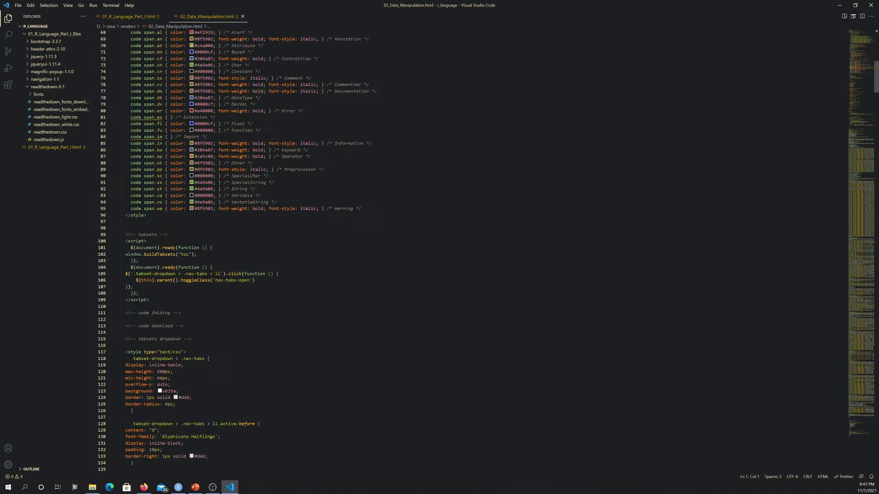
pyautogui.scroll(3)
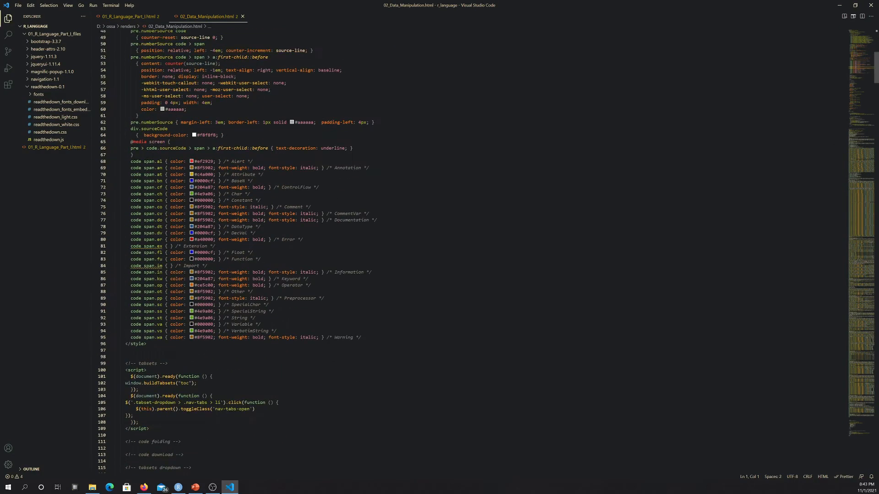
pyautogui.scroll(3)
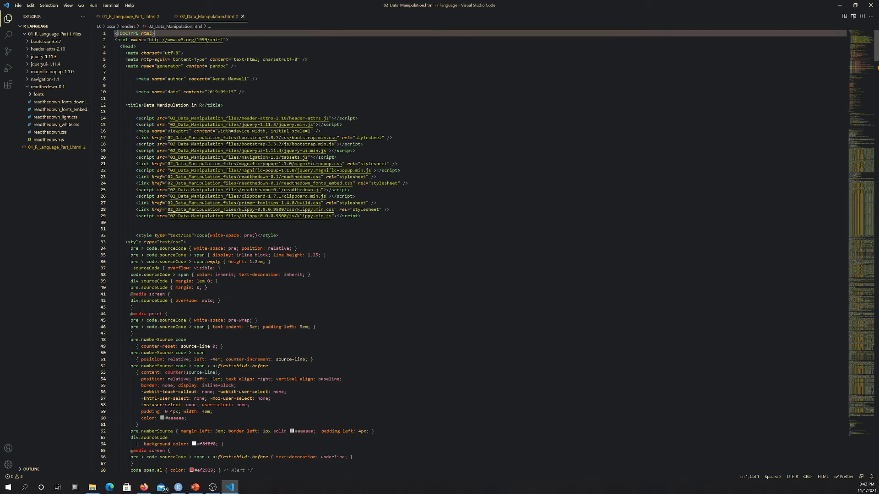
pyautogui.scroll(-3)
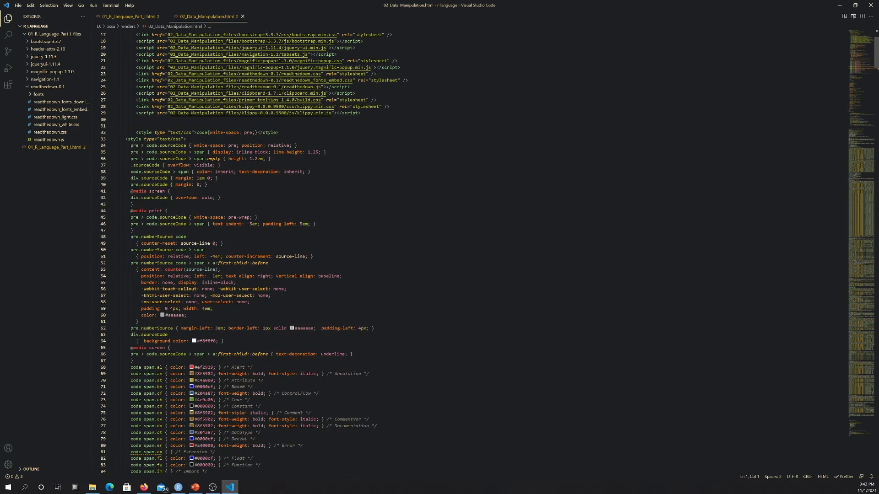
pyautogui.scroll(-3)
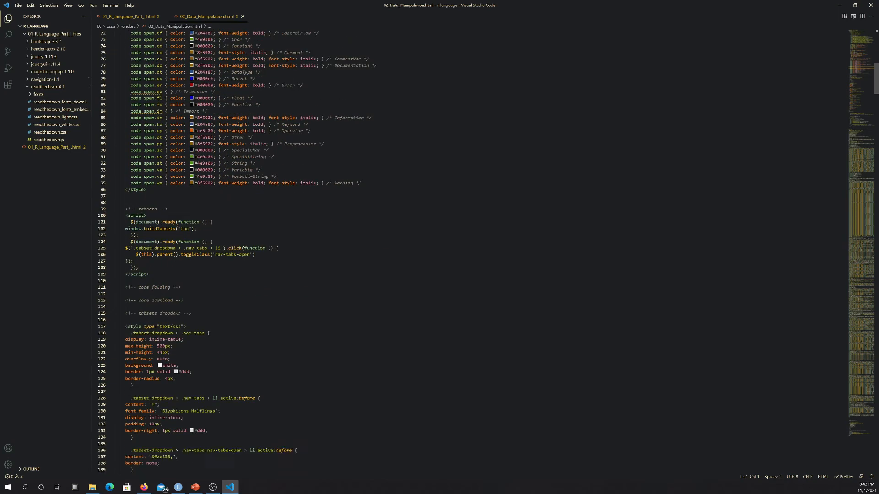
pyautogui.scroll(-3)
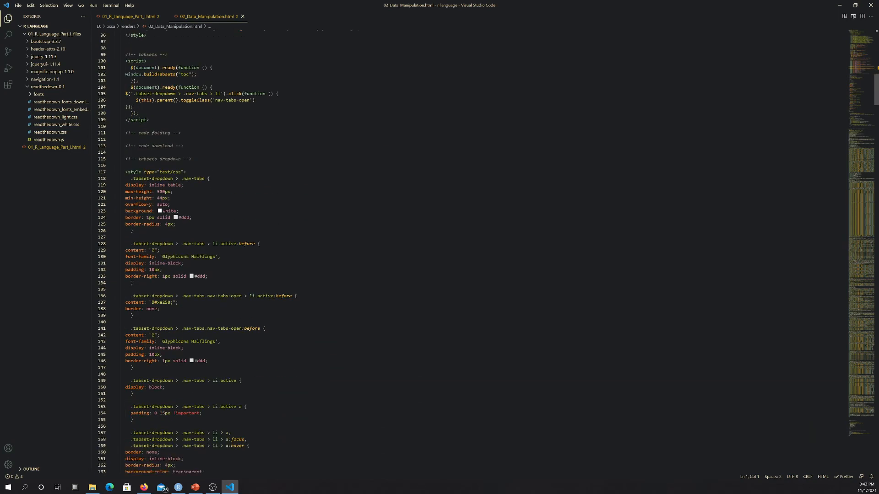
pyautogui.scroll(-3)
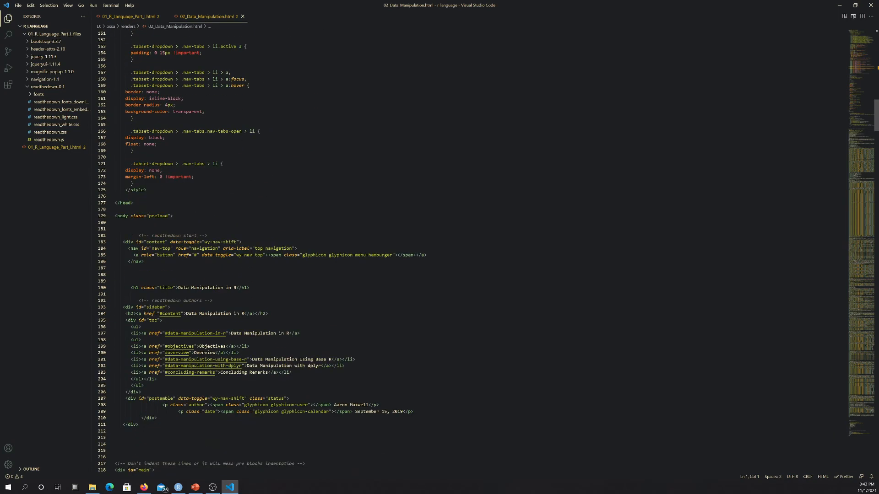
pyautogui.scroll(-3)
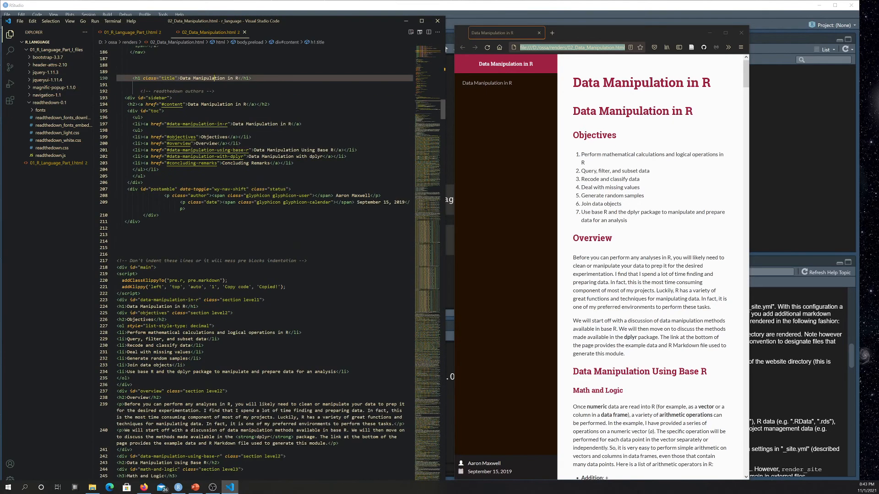
# Locate and remove the duplicate <h1 class="title"> heading in the main content markup
pyautogui.click(134, 267)
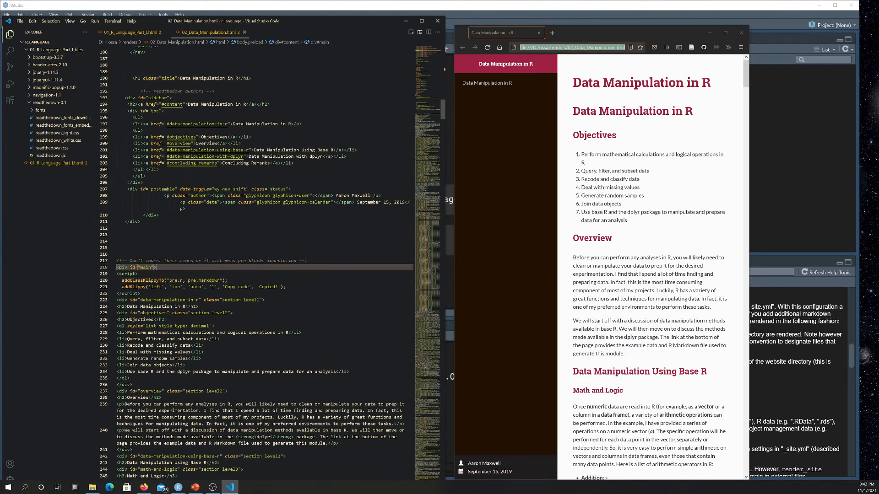
pyautogui.scroll(-3)
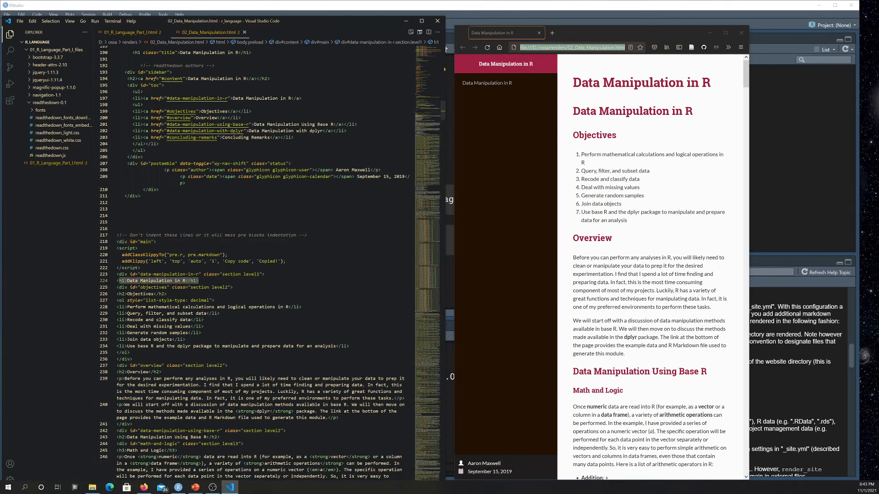
pyautogui.scroll(-3)
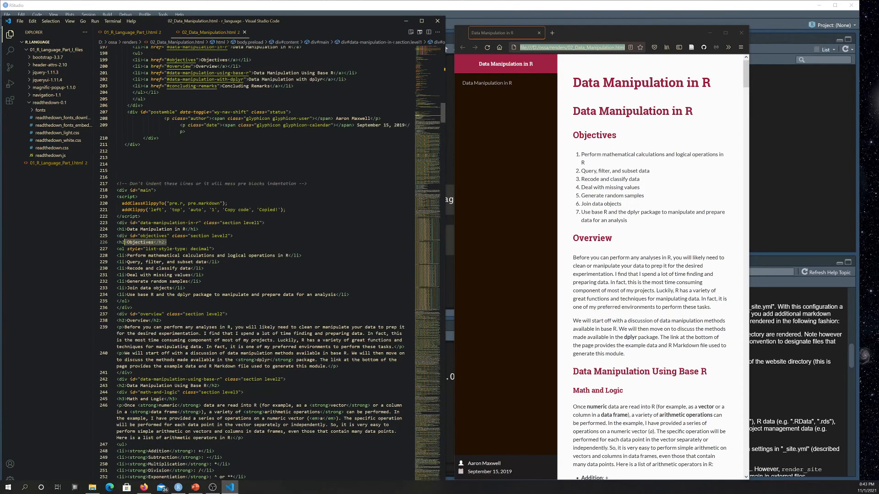
pyautogui.scroll(3)
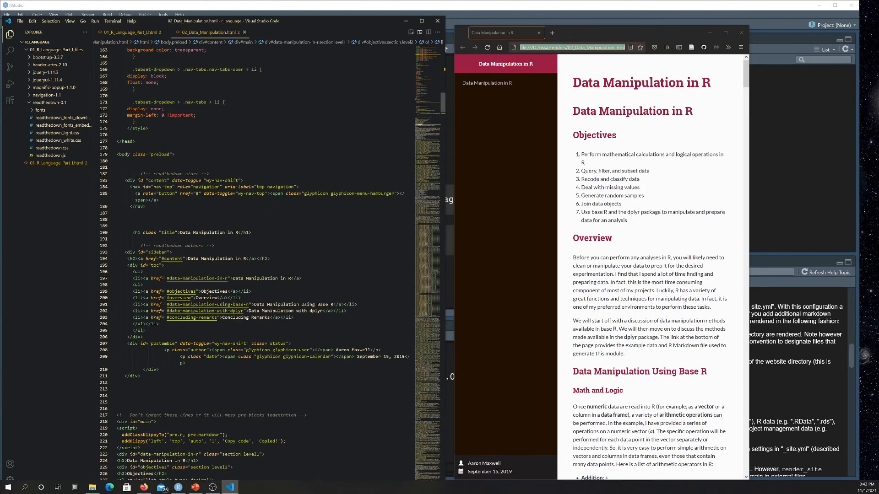
pyautogui.click(157, 238)
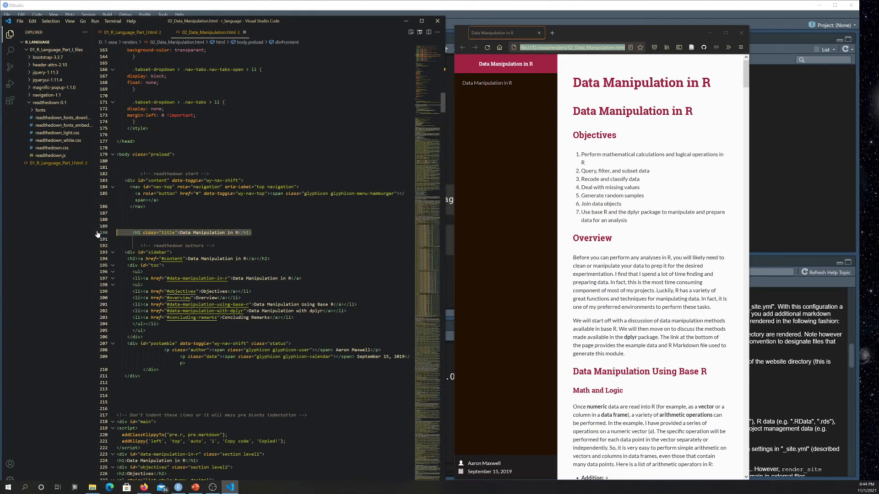
pyautogui.click(19, 21)
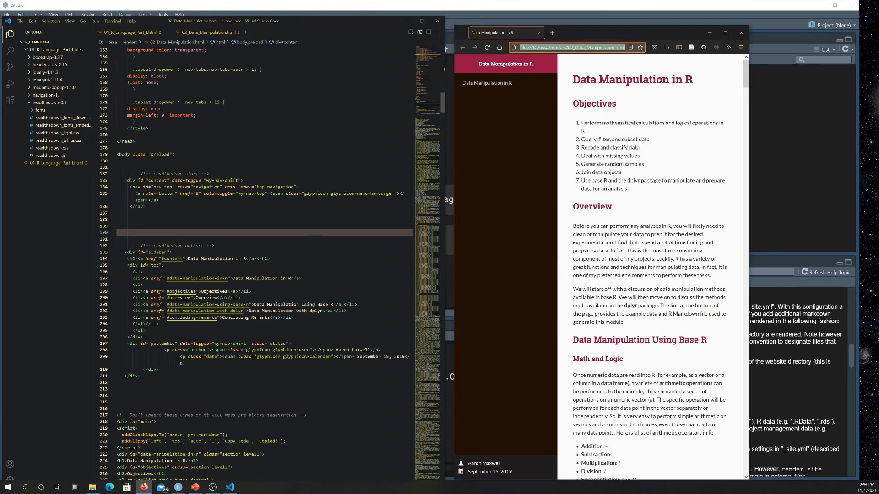
# Scroll through the embedded arithmetic, logical operator and string code blocks in the HTML source
pyautogui.scroll(-3)
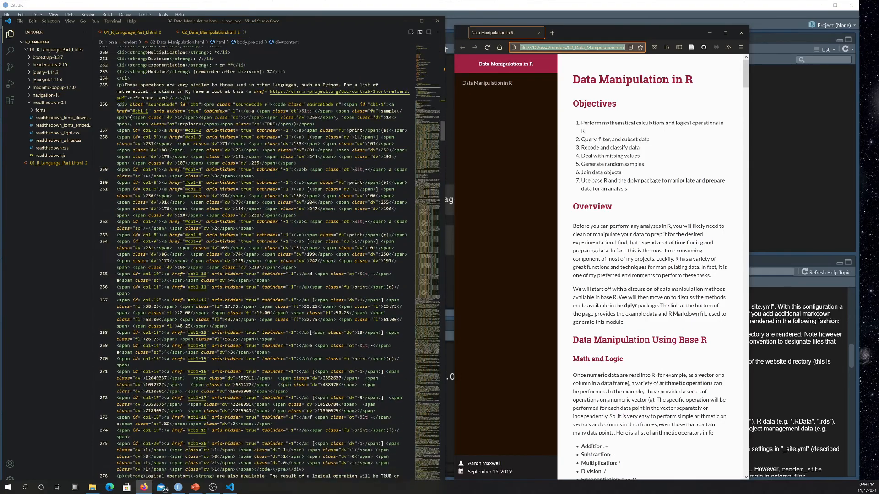
pyautogui.scroll(-3)
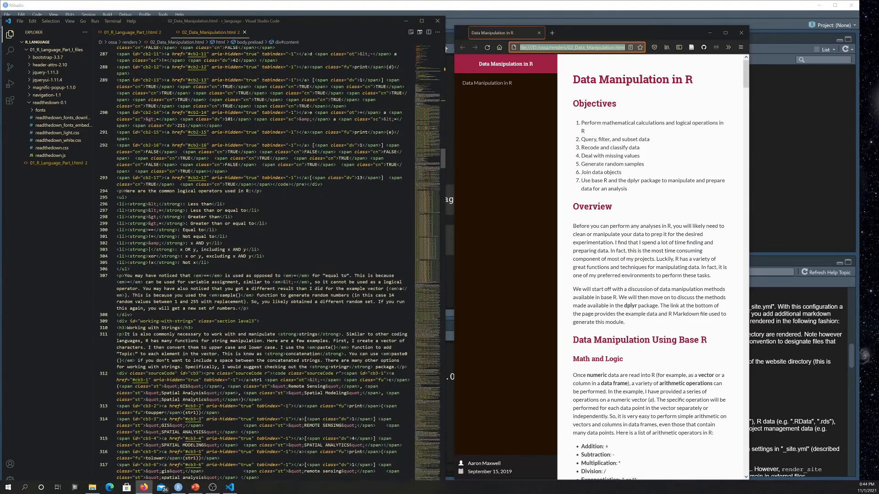
pyautogui.scroll(-3)
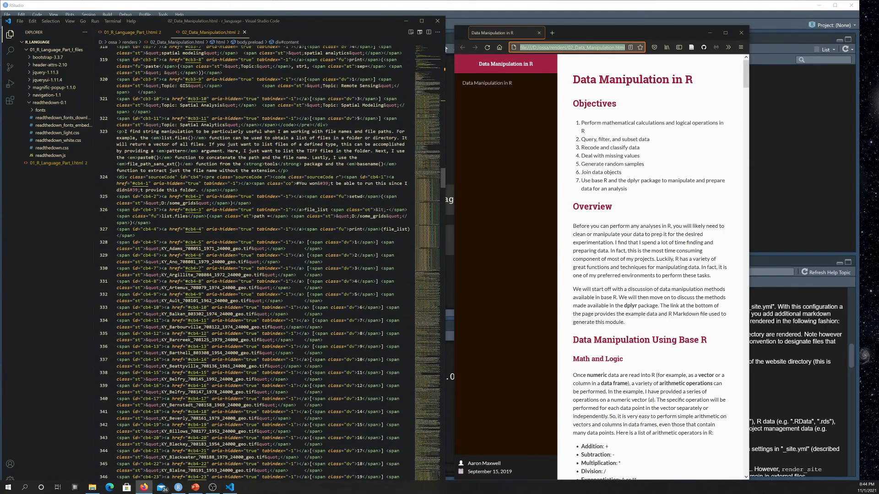
pyautogui.scroll(-3)
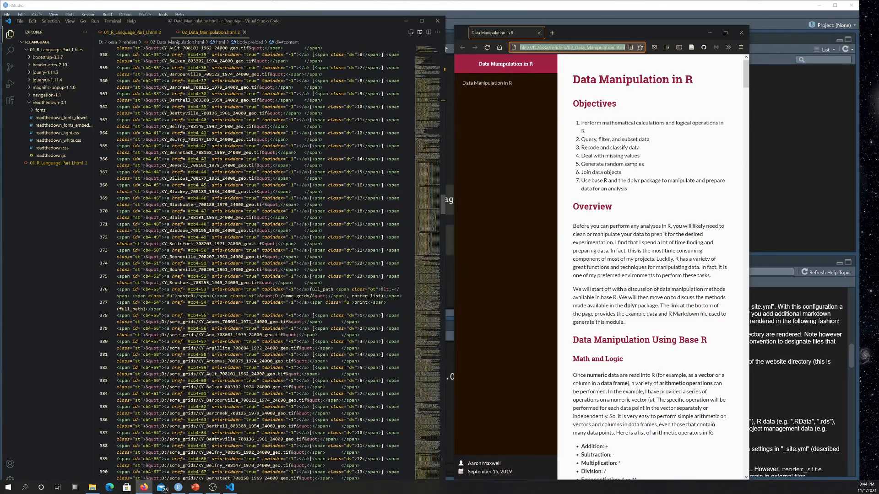
pyautogui.scroll(3)
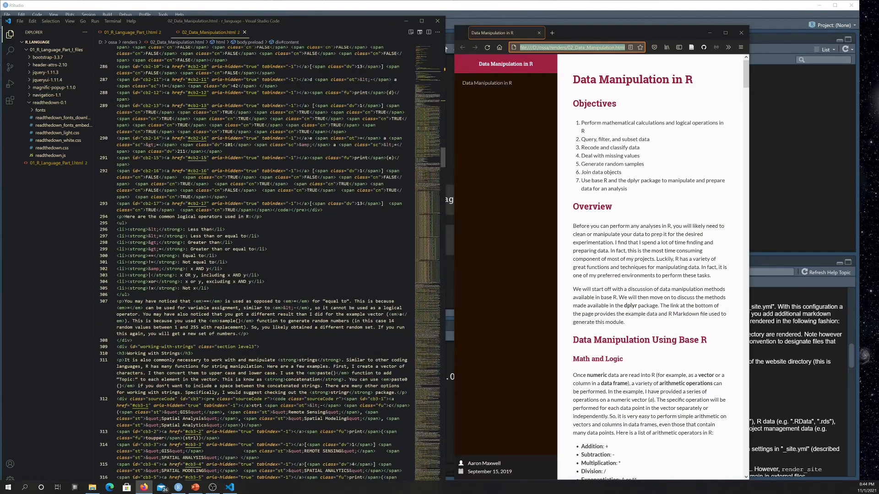
pyautogui.scroll(3)
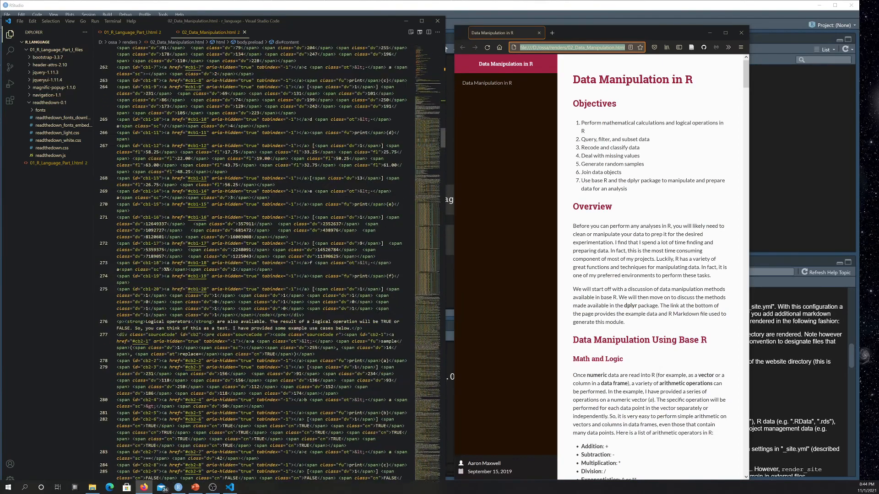
pyautogui.scroll(3)
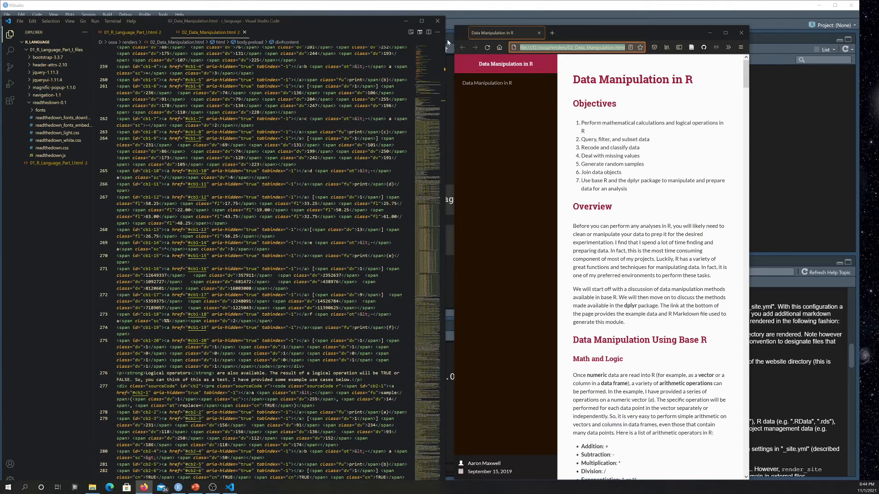
pyautogui.moveTo(437, 21)
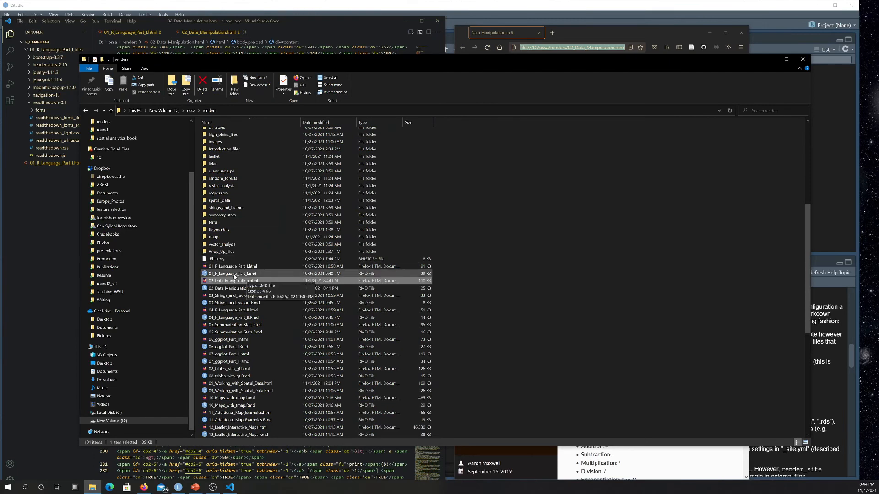
# Open the 02_Data_Manipulation_files folder in the renders directory
pyautogui.click(235, 281)
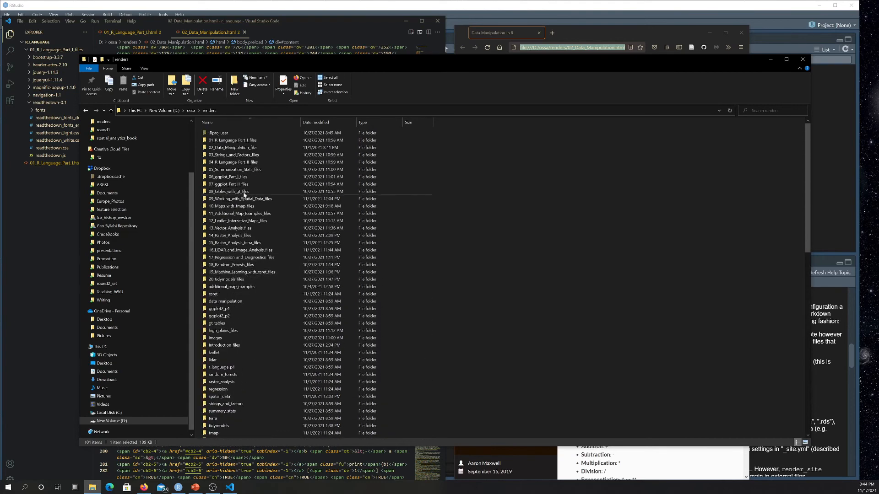
pyautogui.click(233, 148)
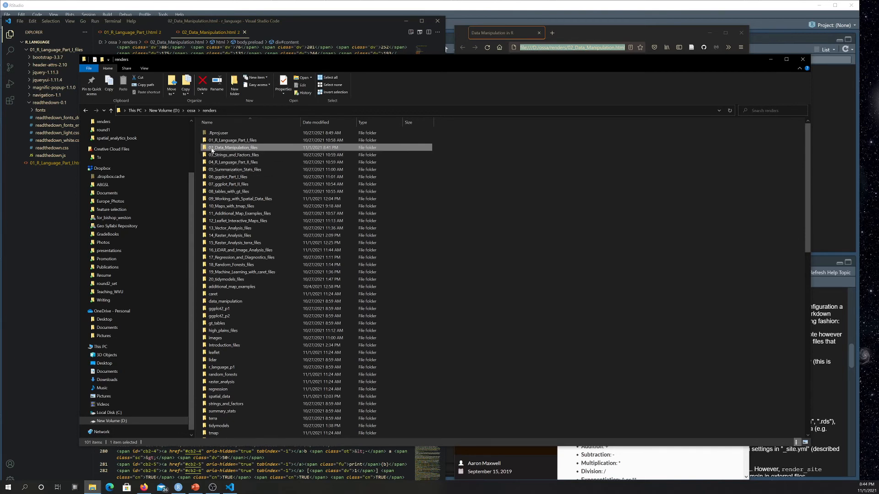
pyautogui.doubleClick(233, 147)
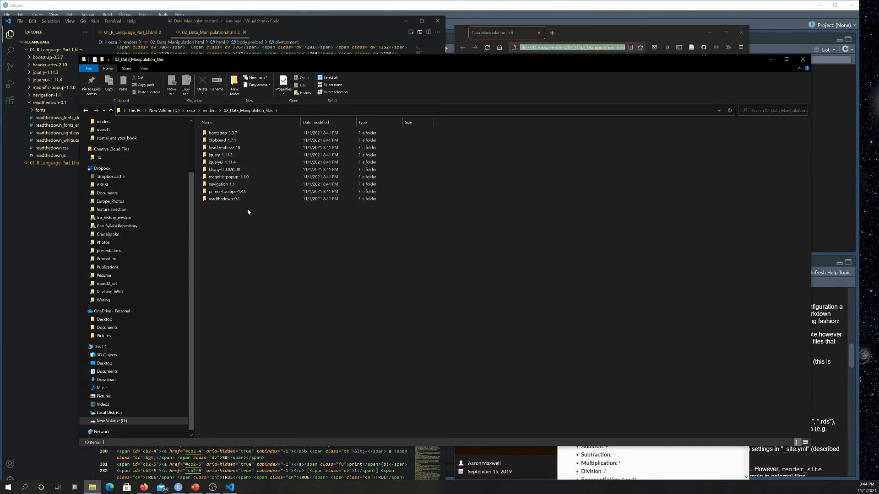
# Look over the library subfolders and open readthedown-0.1
pyautogui.click(228, 191)
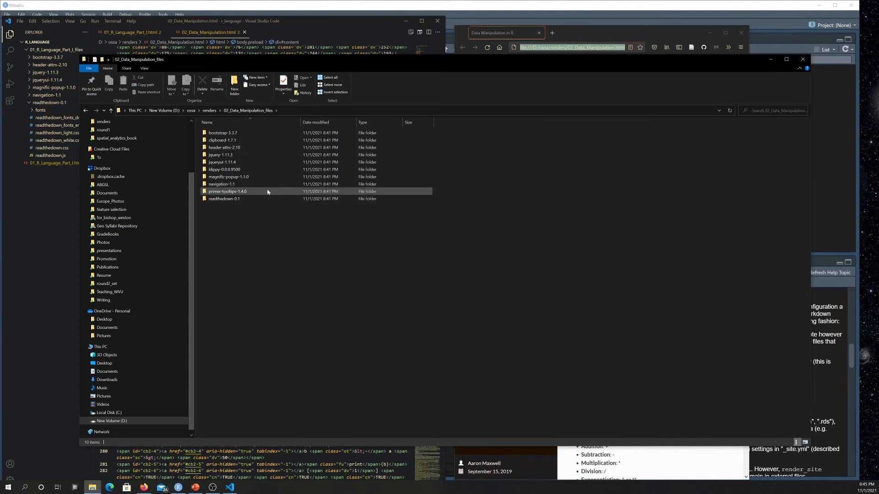
pyautogui.click(222, 162)
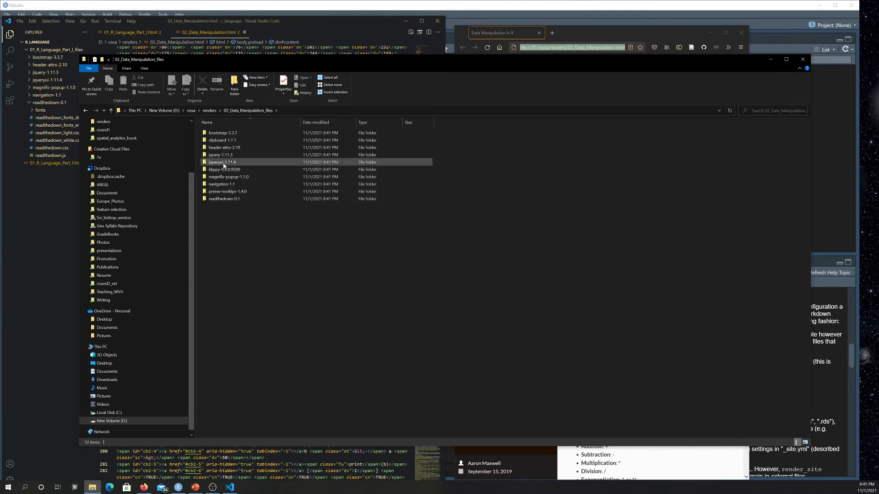
pyautogui.moveTo(227, 191)
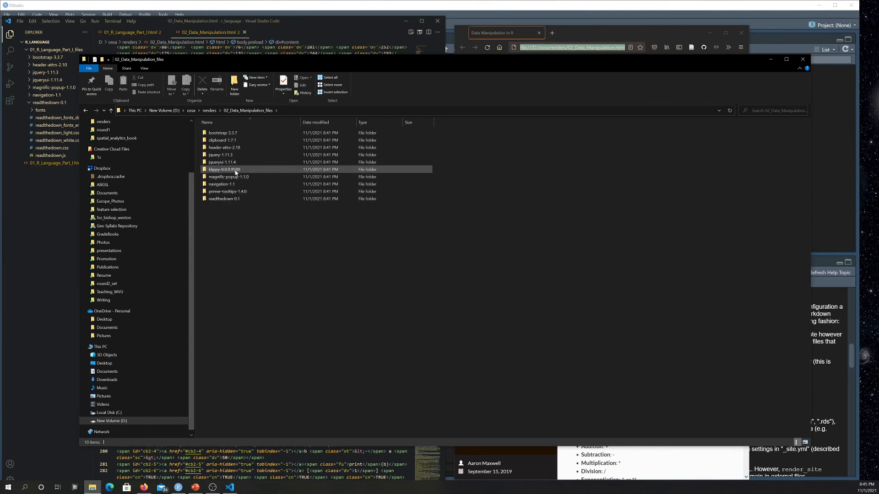
pyautogui.moveTo(223, 169)
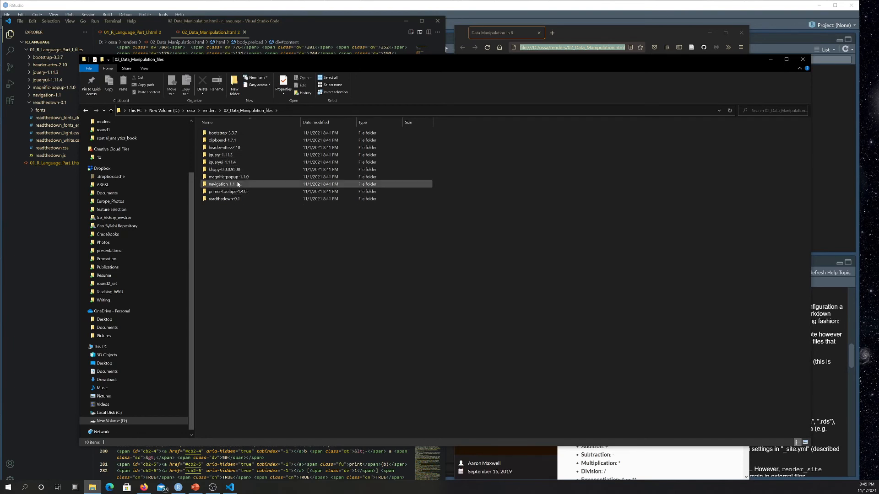
pyautogui.click(223, 133)
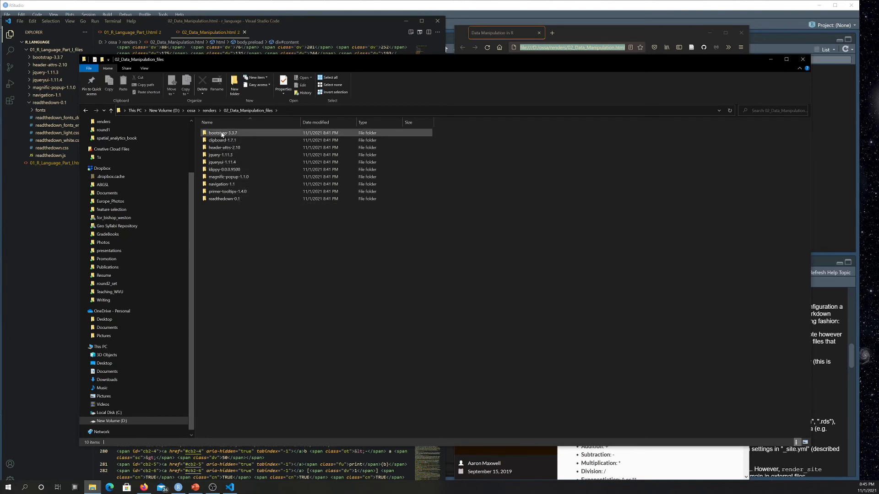
pyautogui.click(220, 155)
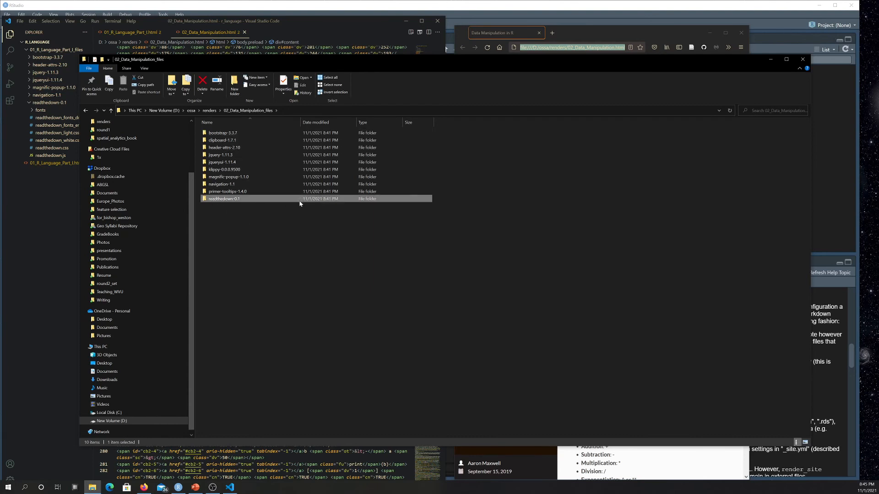
pyautogui.moveTo(214, 237)
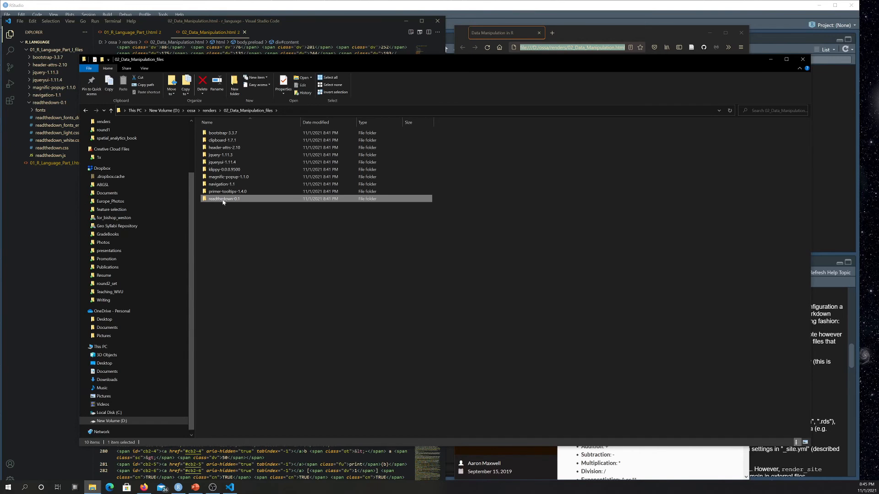
pyautogui.doubleClick(223, 199)
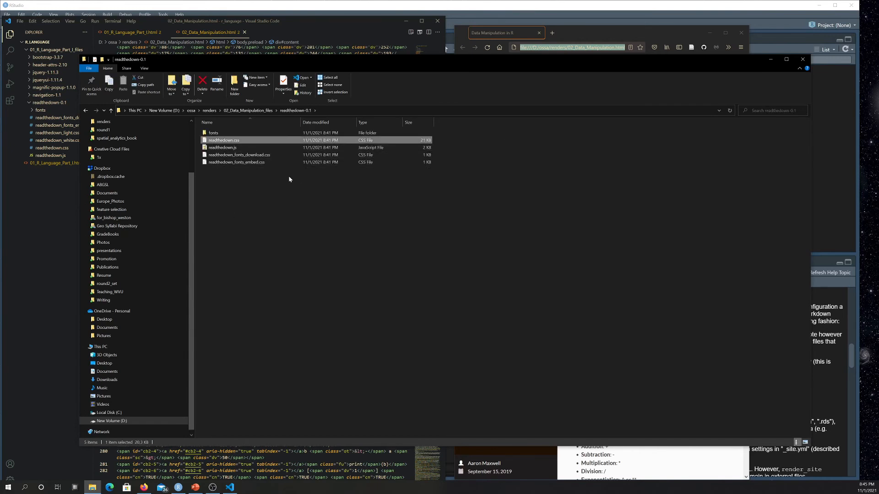
pyautogui.moveTo(223, 147)
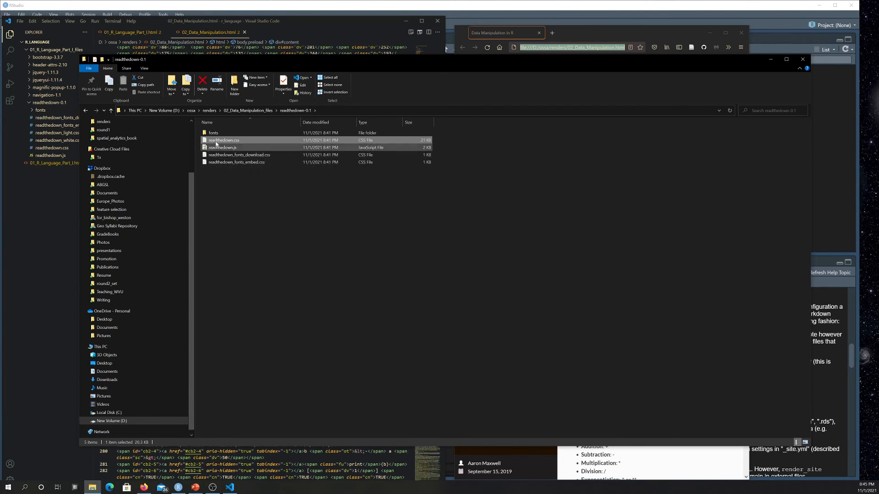
# Select the readthedown.css stylesheet among the readthedown-0.1 files
pyautogui.click(223, 146)
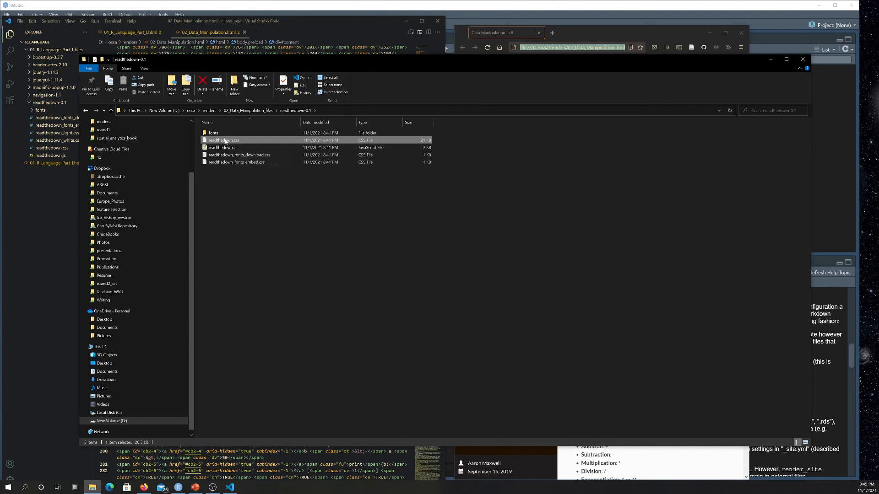
pyautogui.moveTo(223, 140)
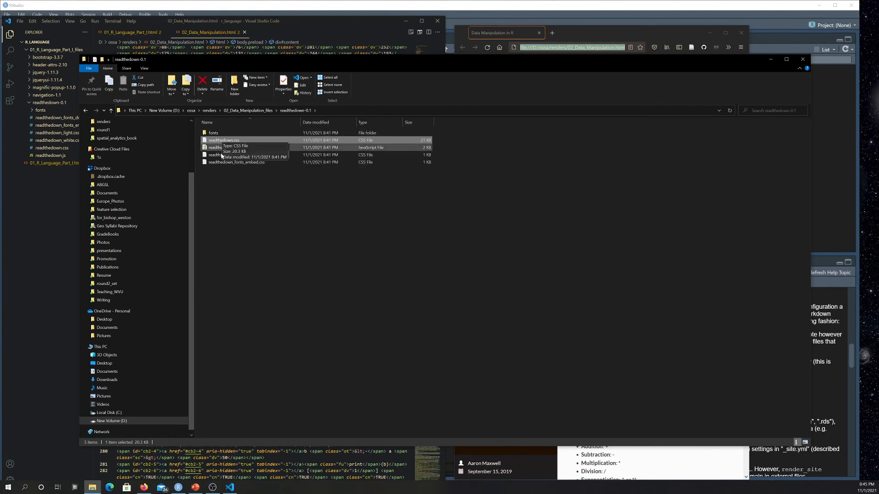
pyautogui.moveTo(222, 147)
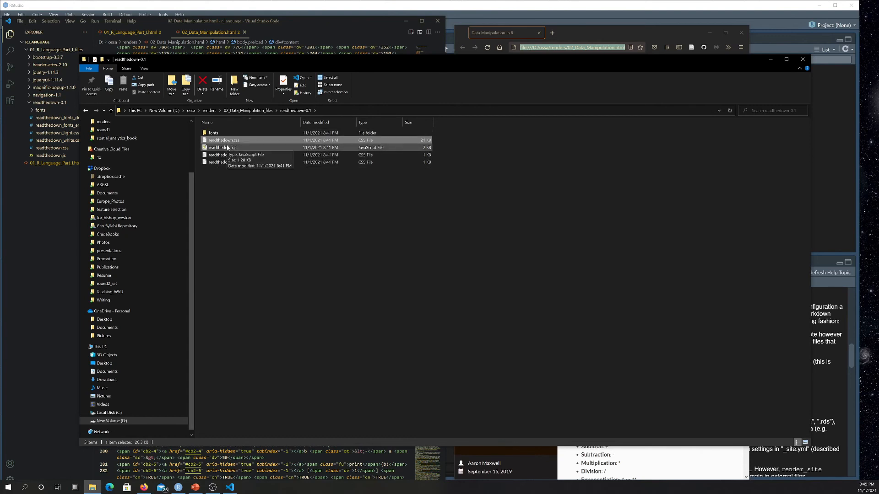
pyautogui.moveTo(232, 147)
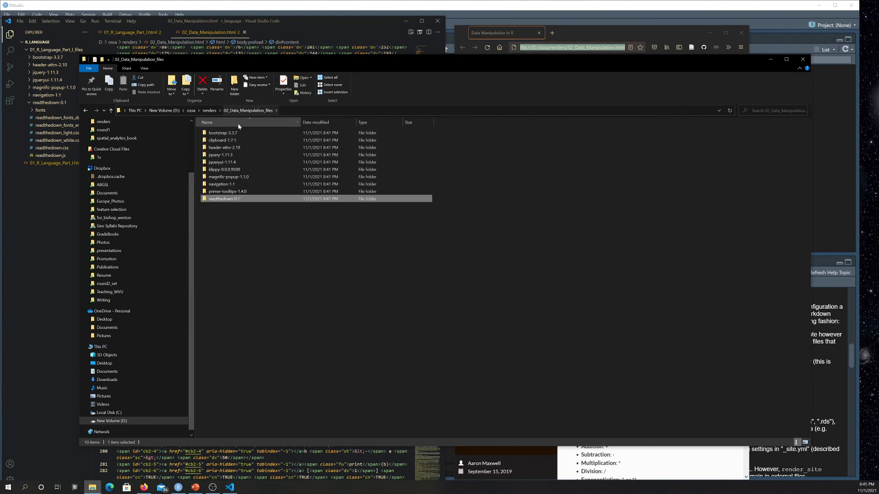
# Navigate back up to the renders folder via the address bar breadcrumb
pyautogui.click(222, 132)
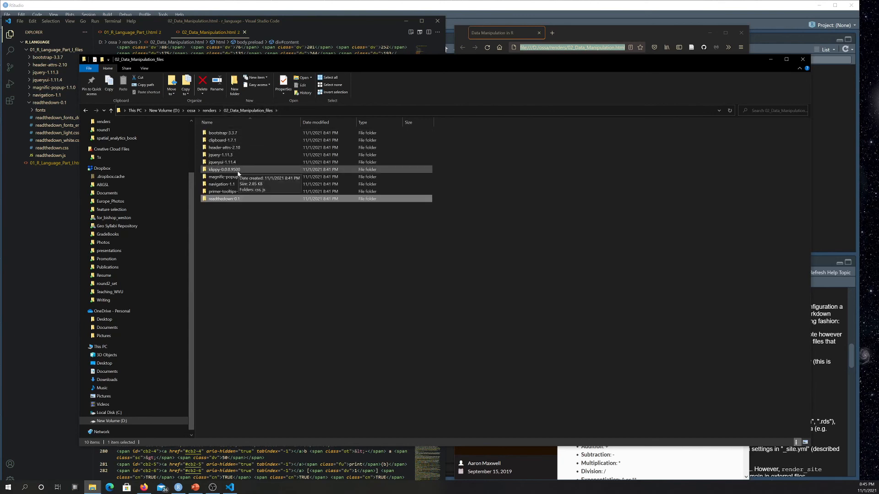
pyautogui.moveTo(235, 235)
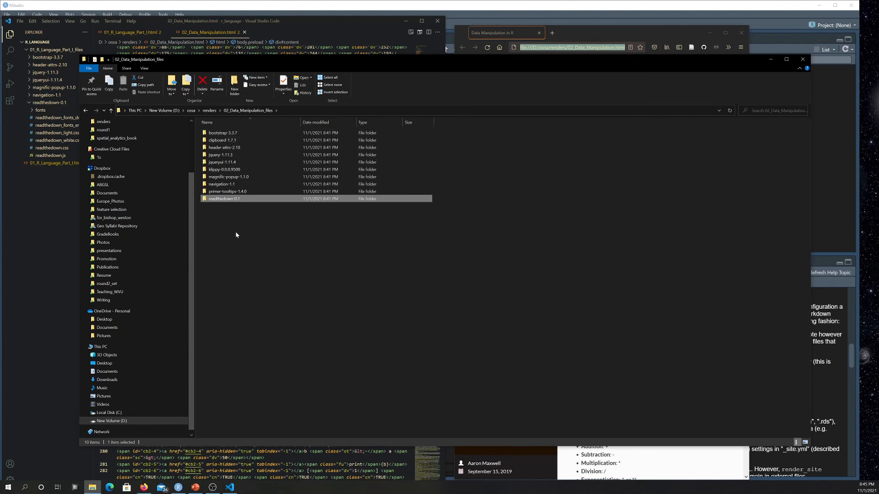
pyautogui.moveTo(255, 168)
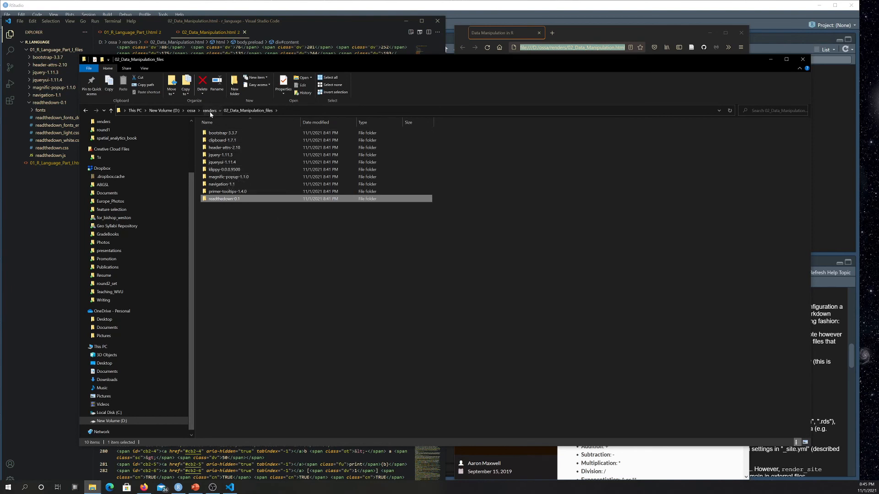
pyautogui.click(210, 111)
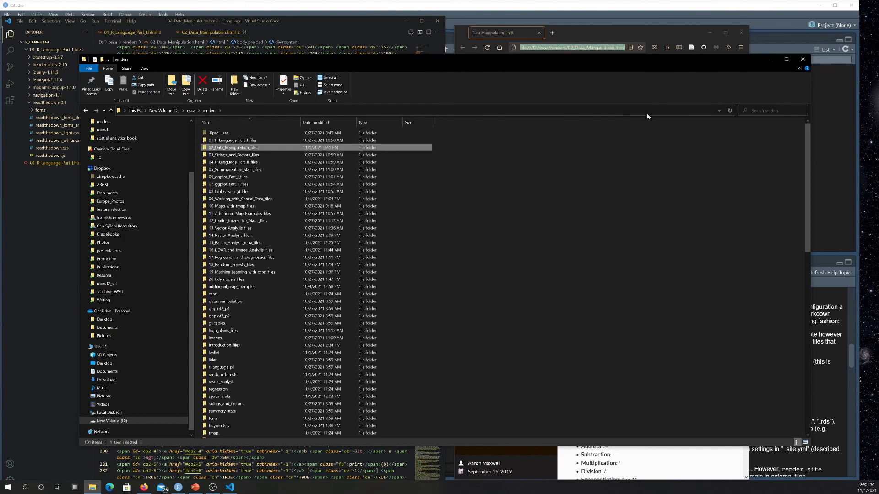